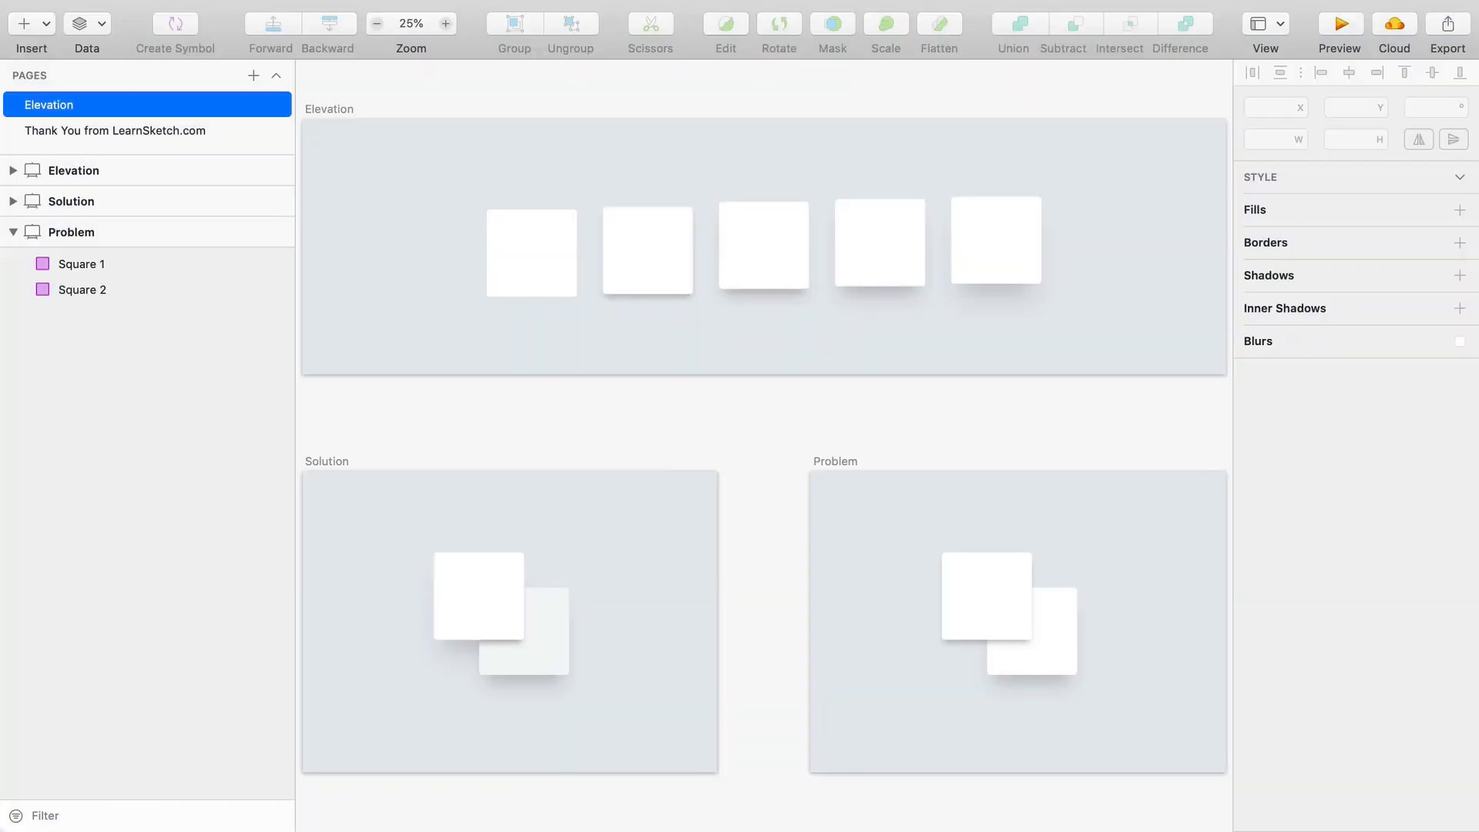
- Inspect the Solution artboard's cards and their Elevation 60 shadow settings
{"action": "left_click", "coordinate": [530, 251]}
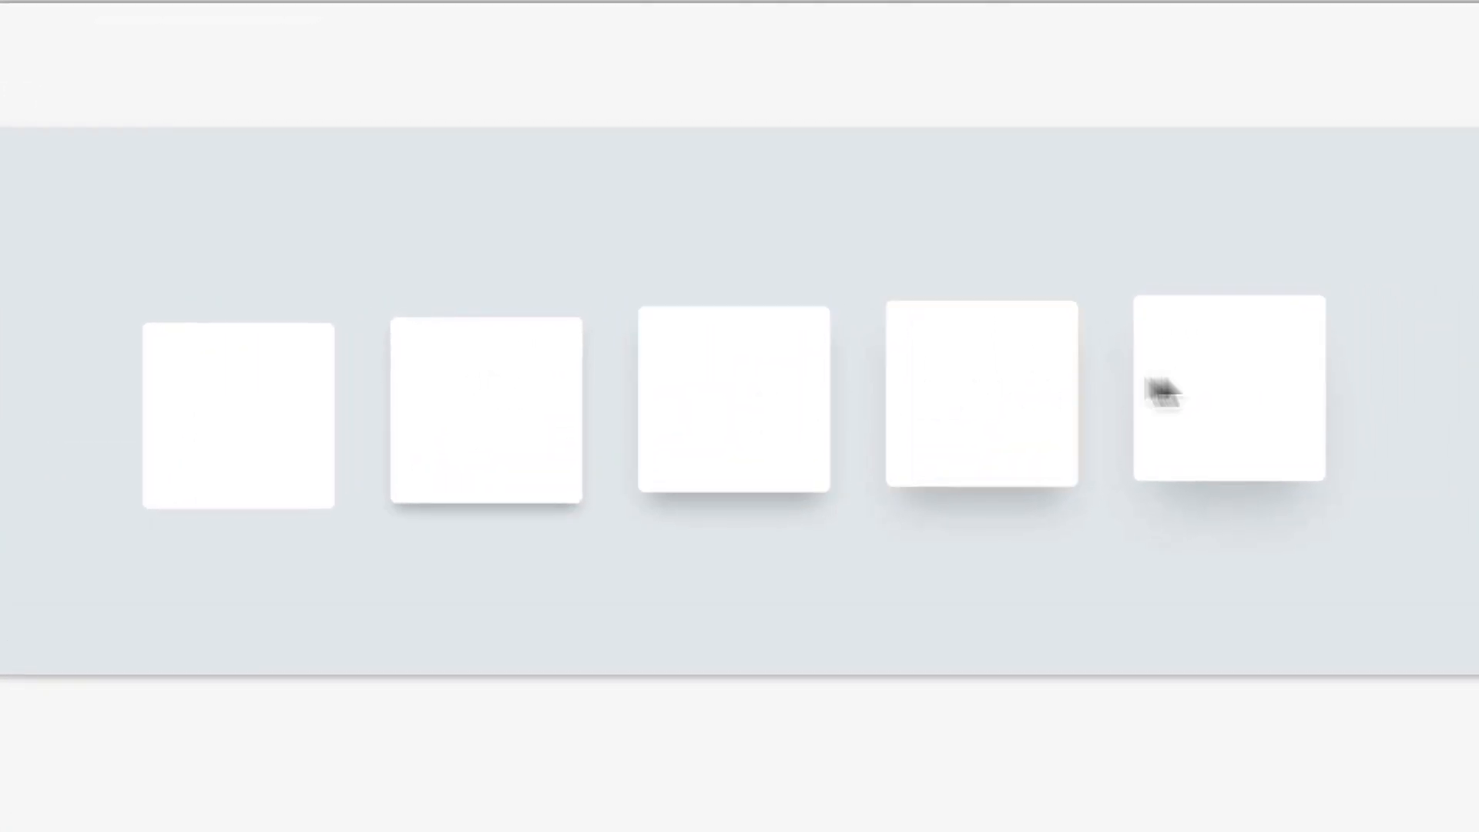
{"action": "left_click", "coordinate": [485, 410]}
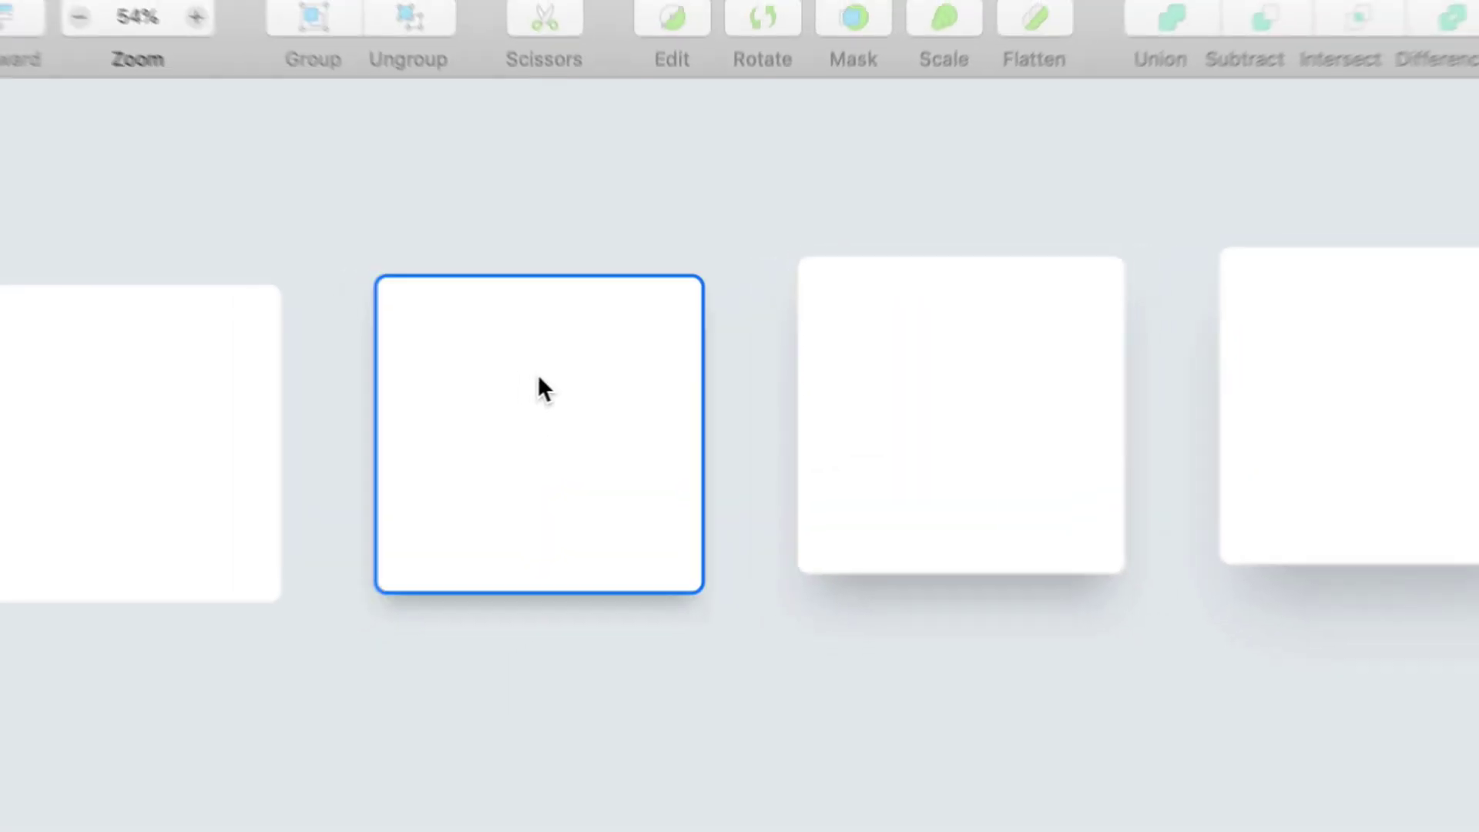
{"action": "left_click", "coordinate": [228, 37]}
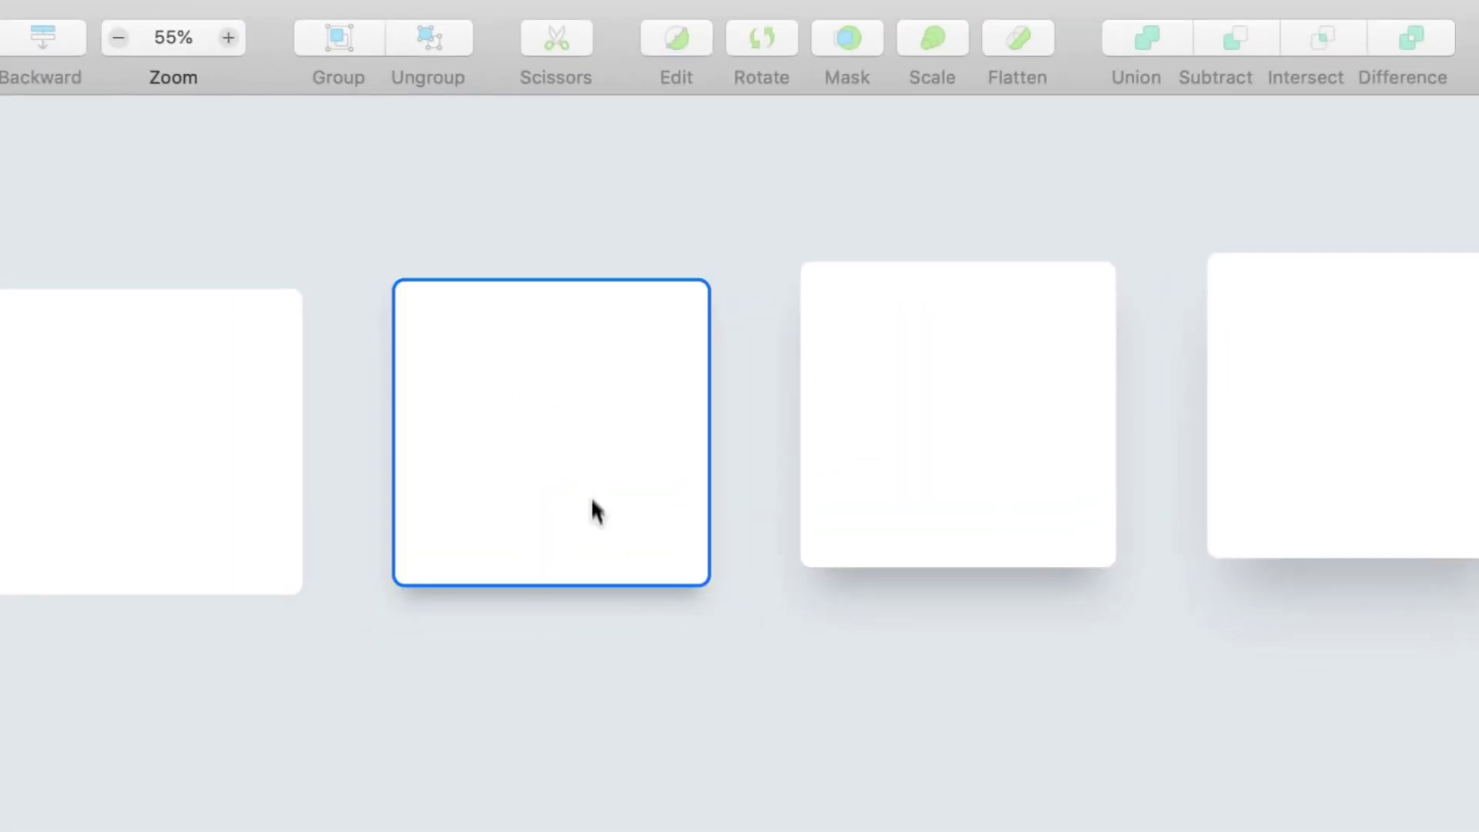
{"action": "left_click", "coordinate": [630, 692]}
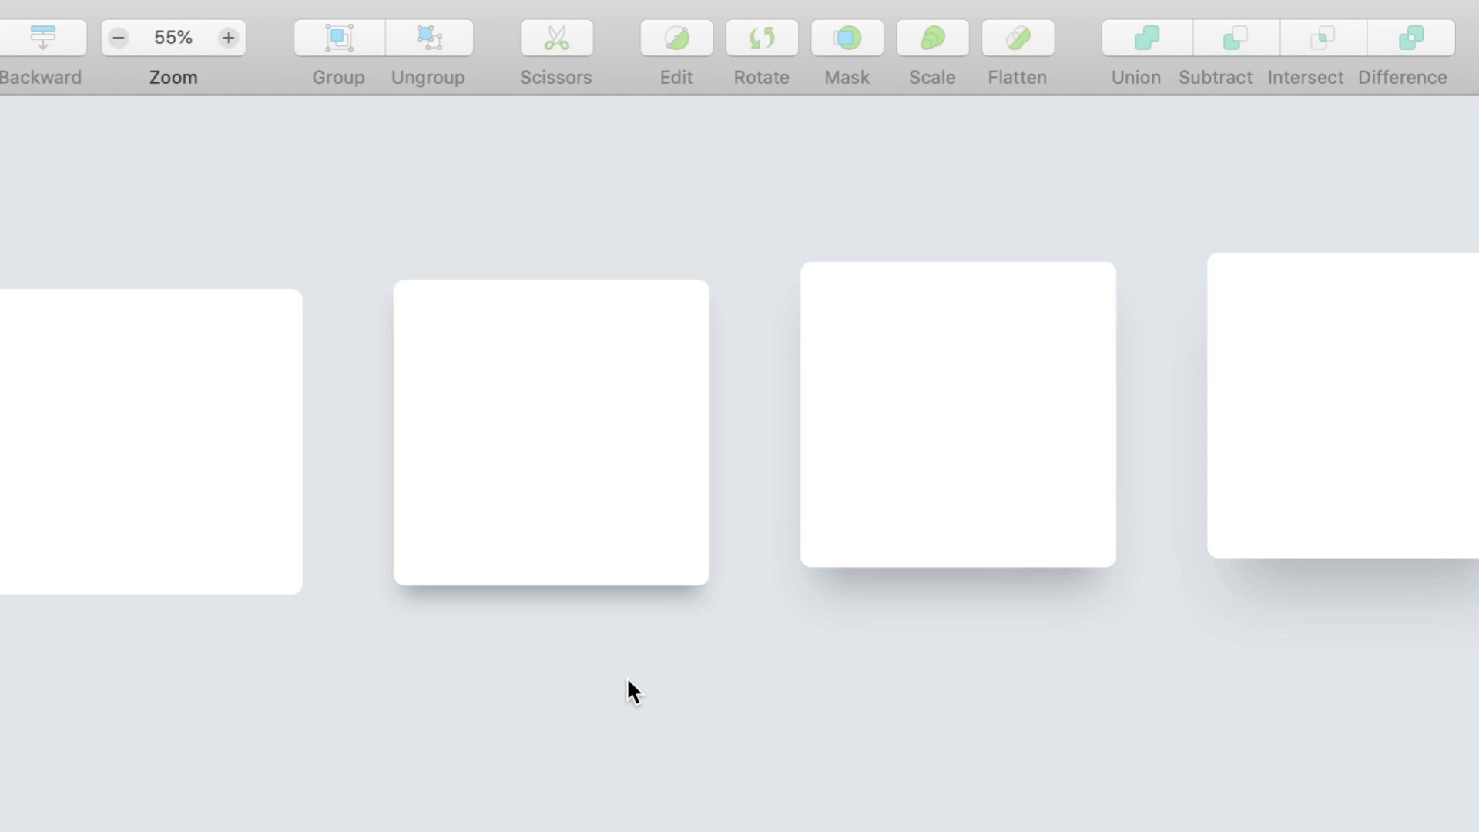
{"action": "left_click", "coordinate": [548, 433]}
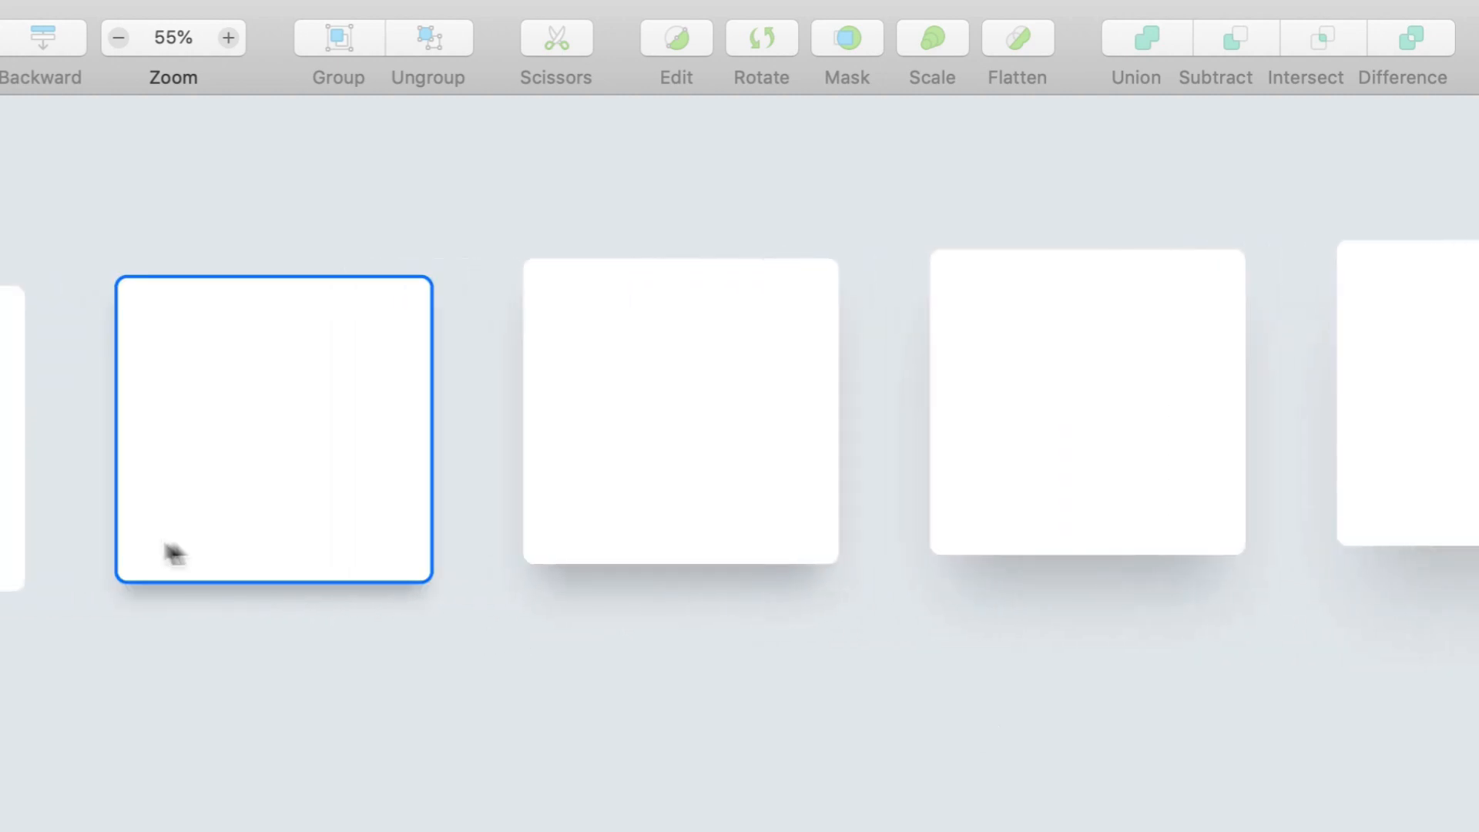
{"action": "left_click", "coordinate": [317, 679]}
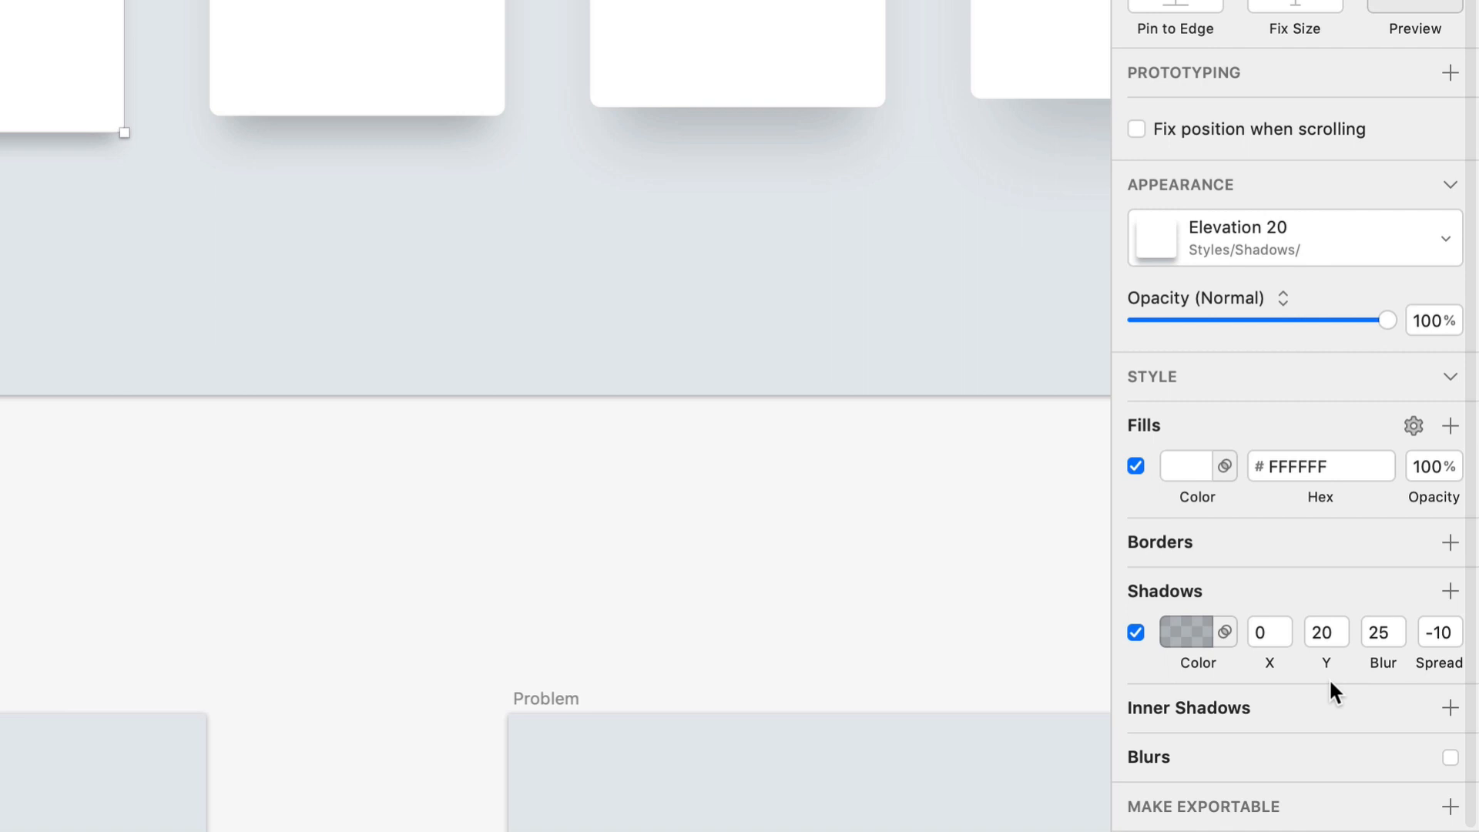
{"action": "mouse_move", "coordinate": [1405, 676]}
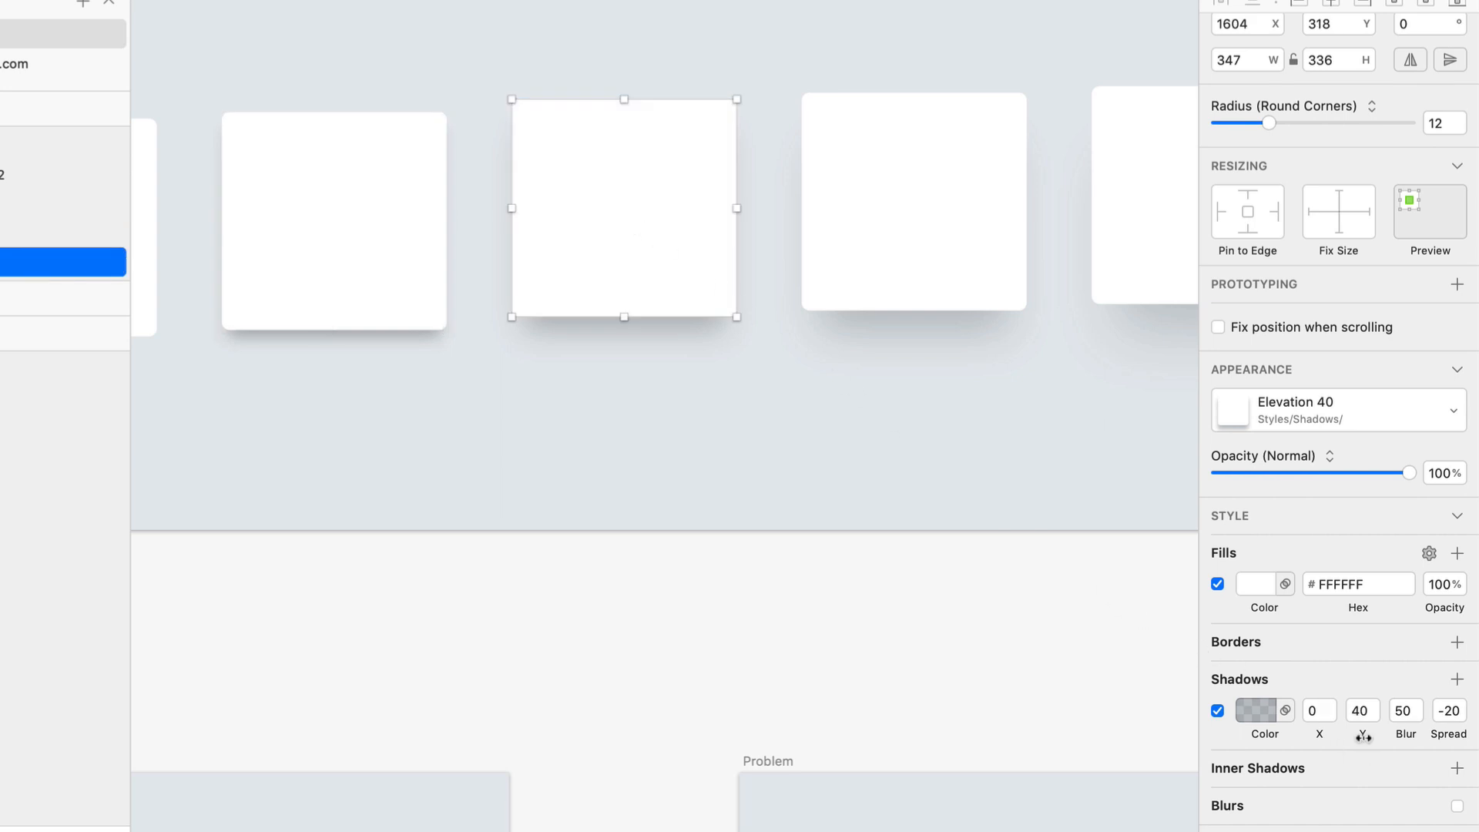
{"action": "left_click", "coordinate": [1145, 194]}
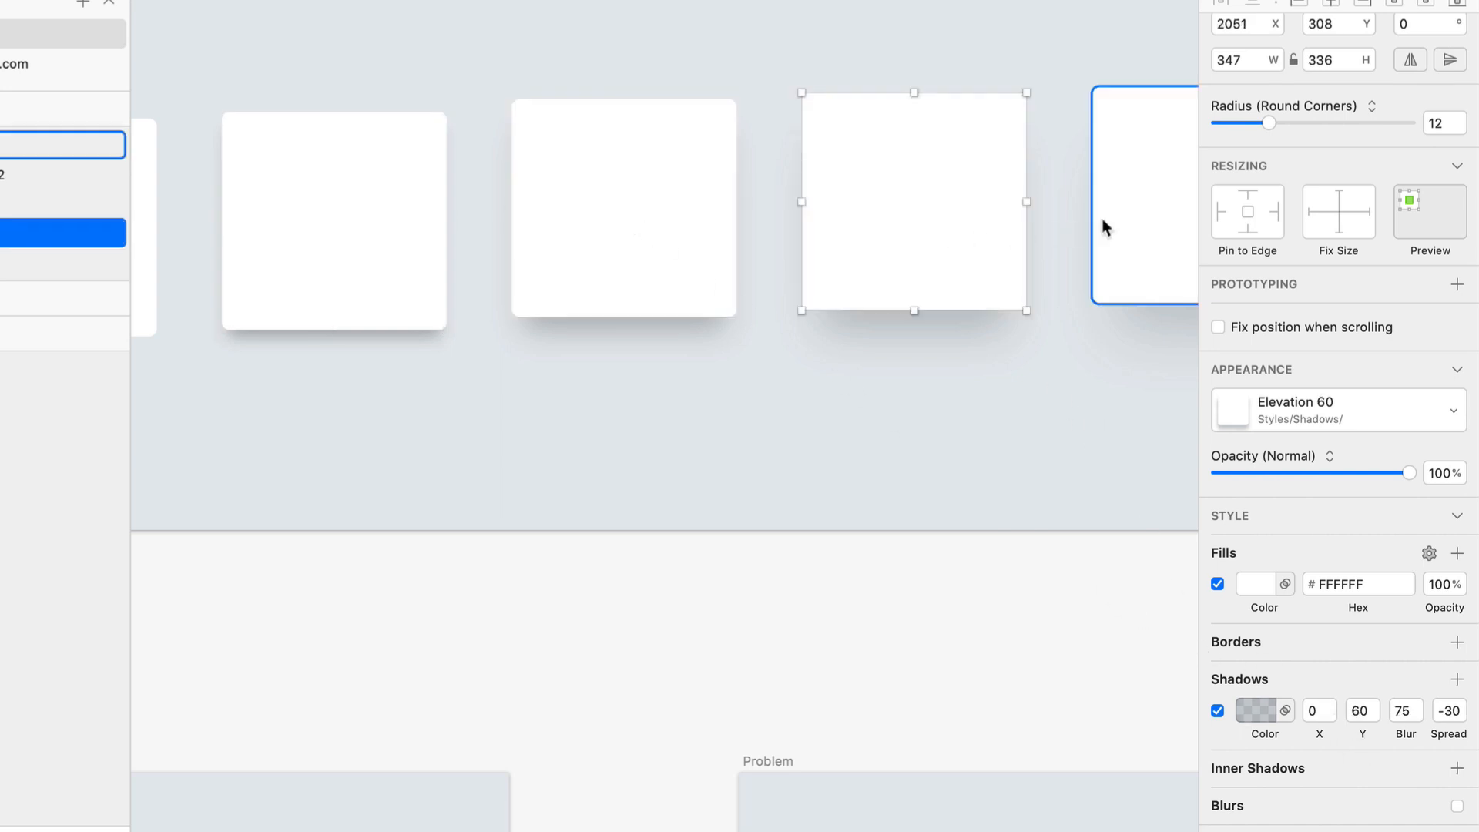
{"action": "left_click", "coordinate": [622, 208]}
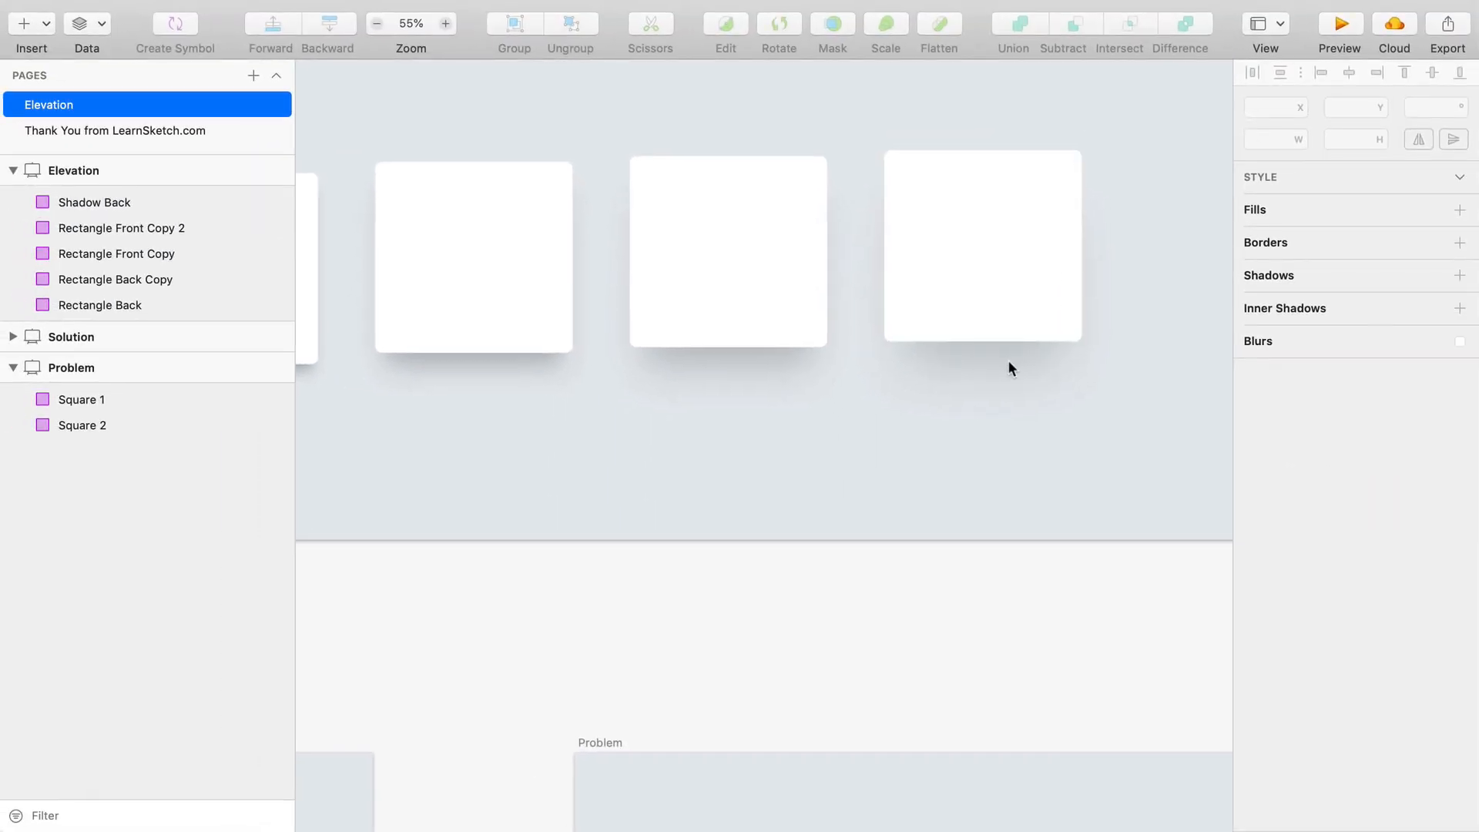
{"action": "mouse_move", "coordinate": [1009, 378]}
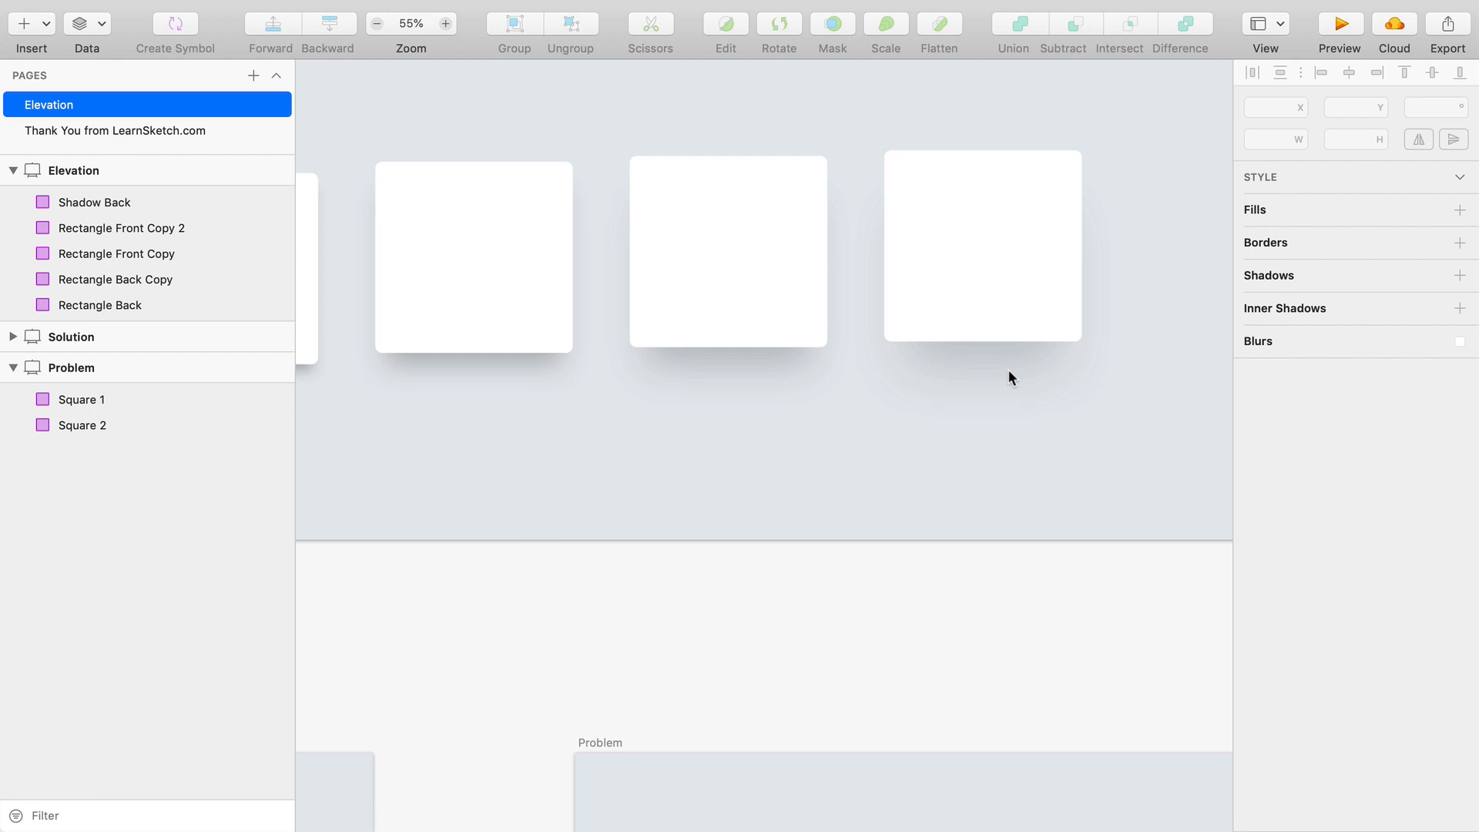
- Check the shadow on each remaining card, deselecting after each inspection
{"action": "left_click", "coordinate": [376, 23]}
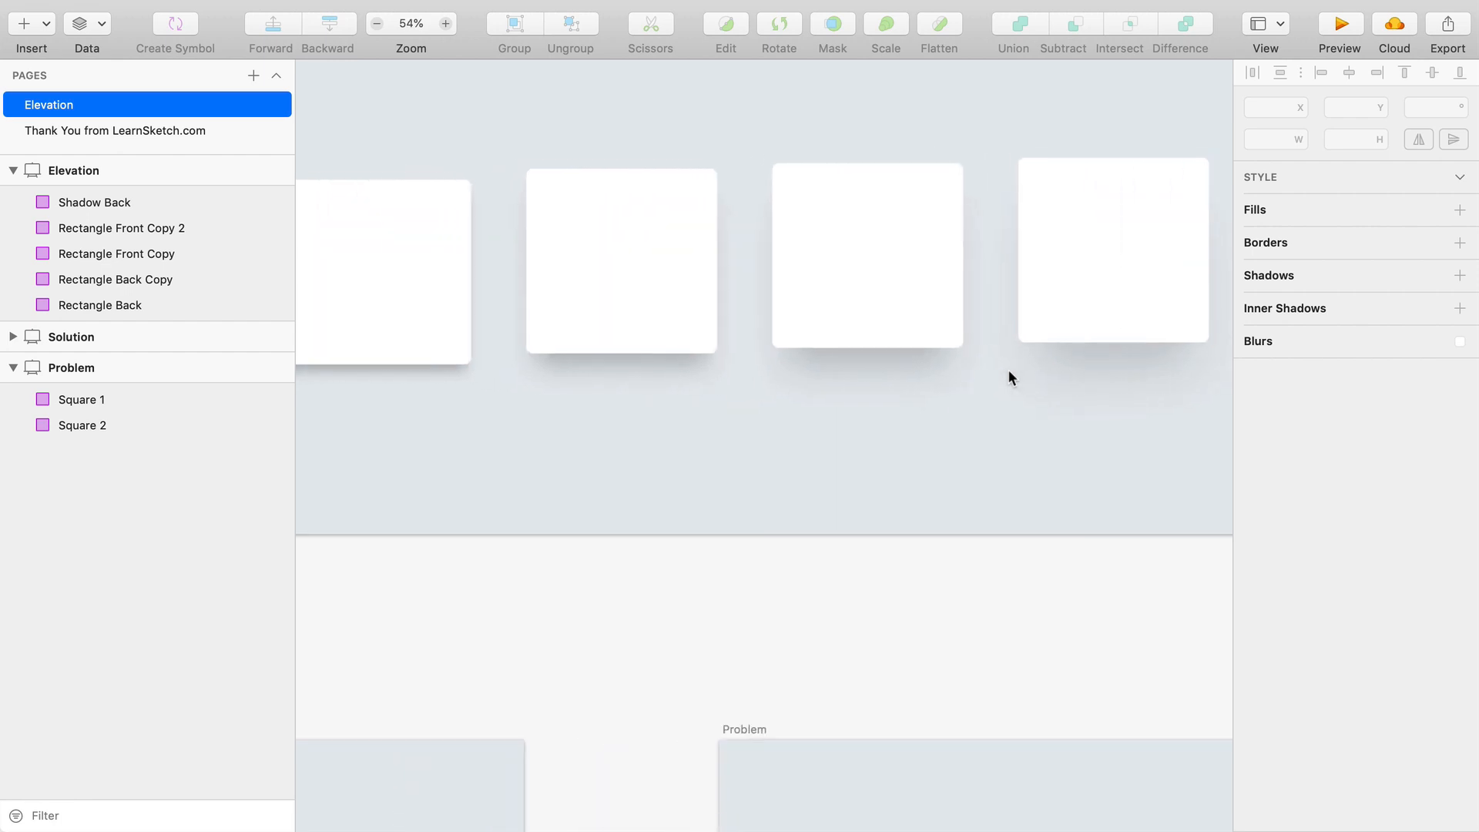
{"action": "left_click", "coordinate": [1112, 250]}
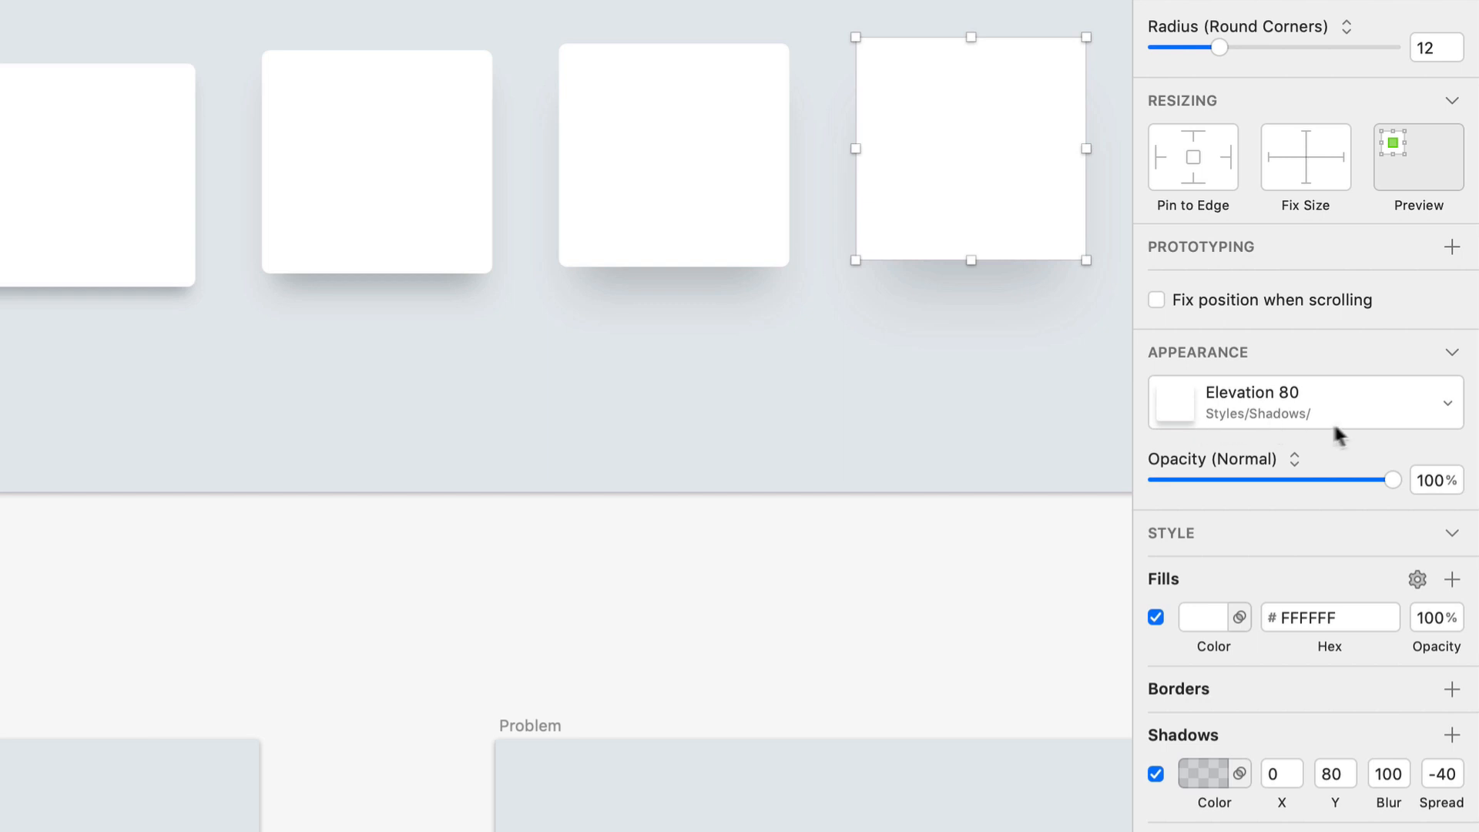
{"action": "left_click", "coordinate": [998, 444]}
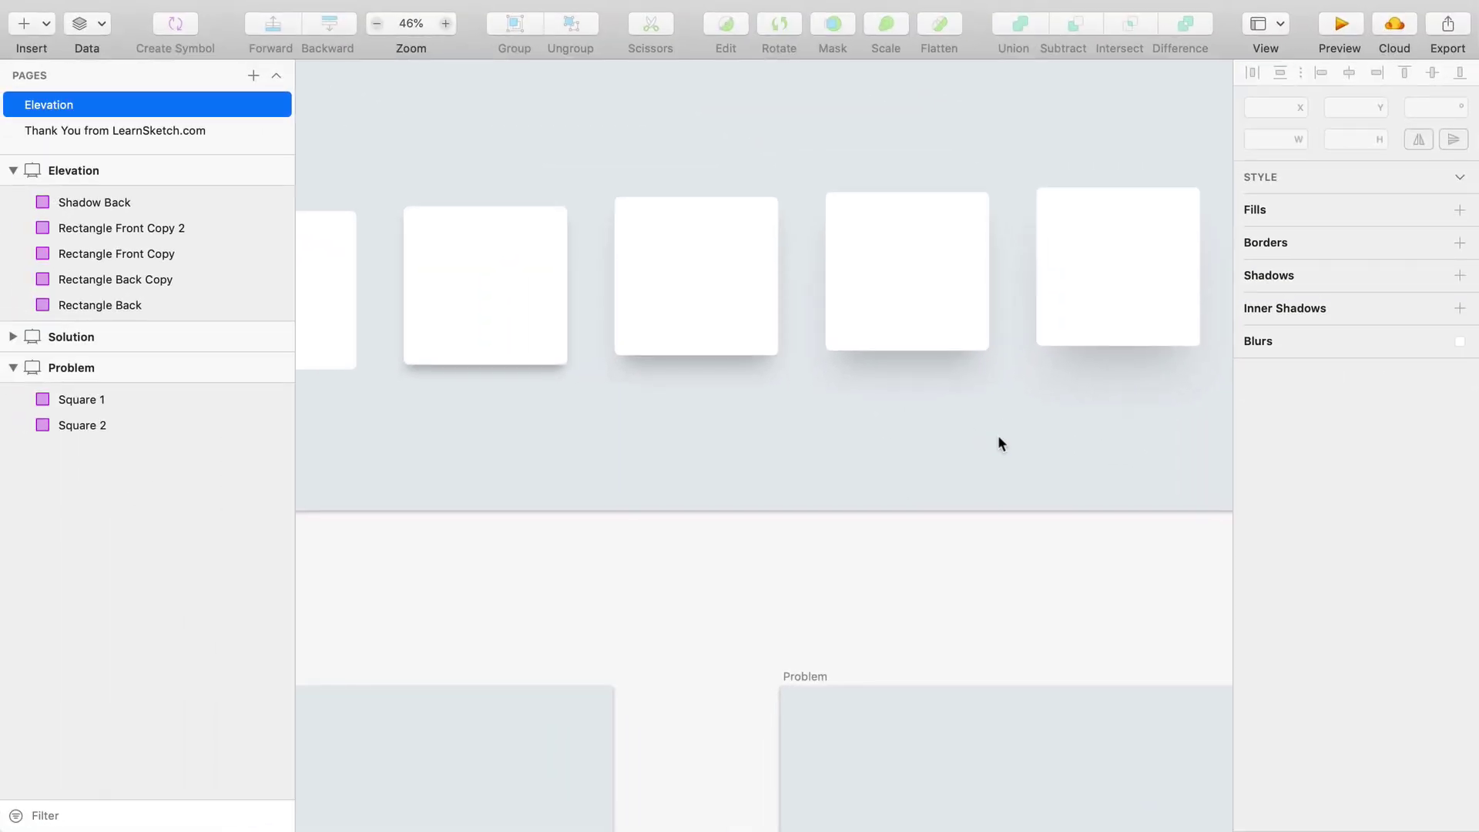
{"action": "left_click", "coordinate": [485, 287]}
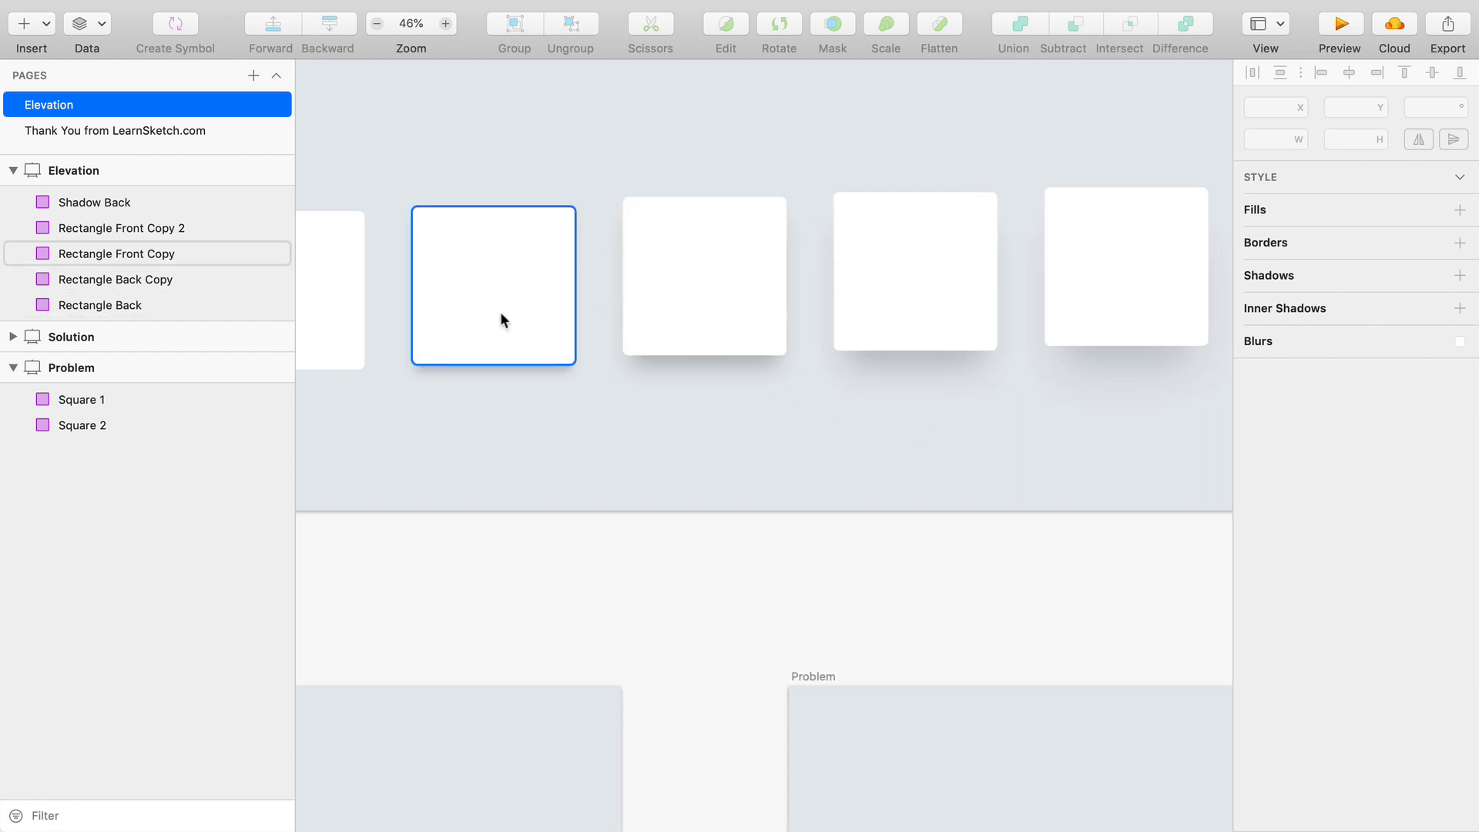
{"action": "left_click", "coordinate": [1125, 267]}
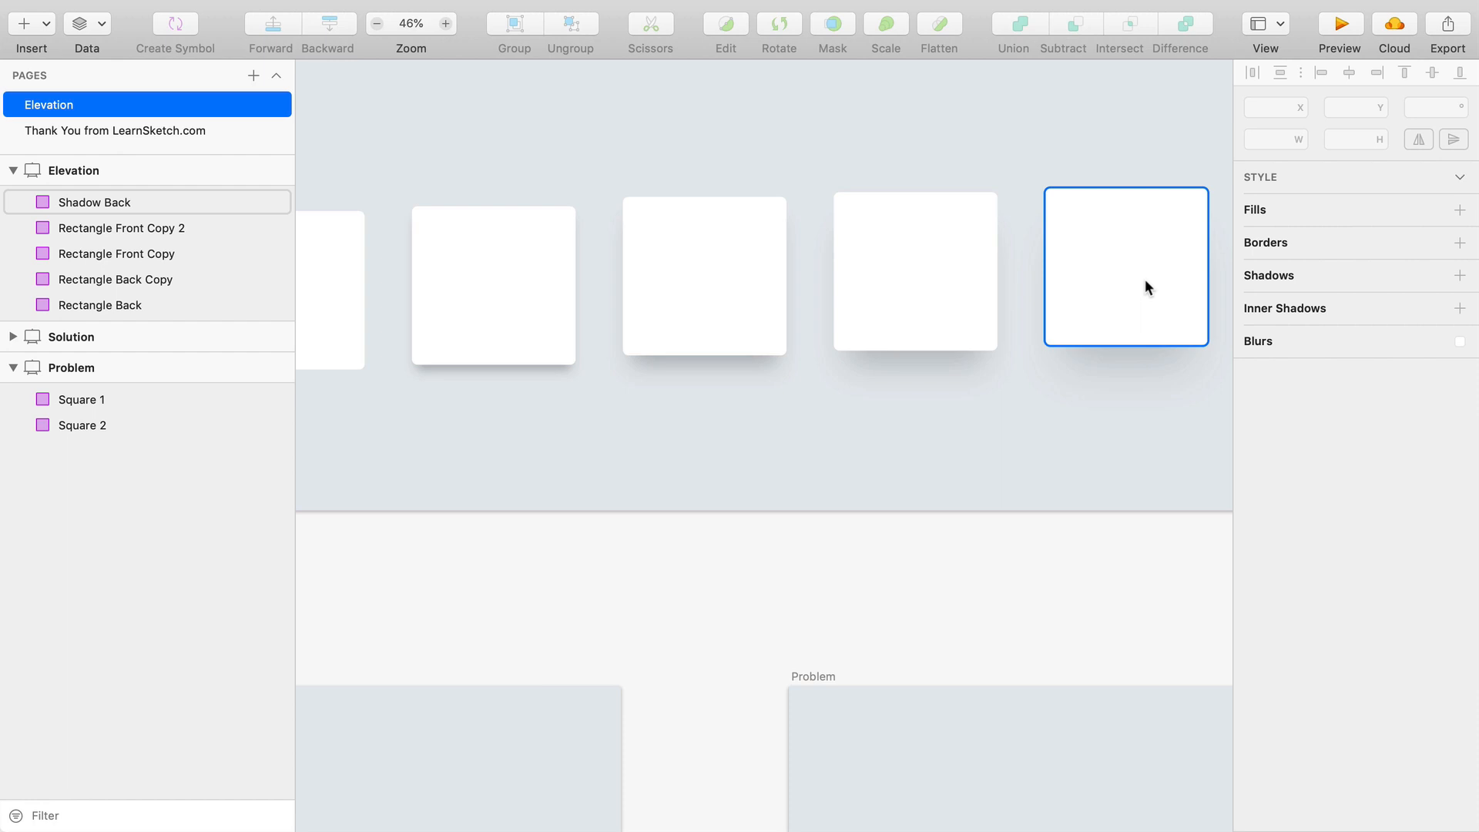
{"action": "left_click", "coordinate": [808, 491]}
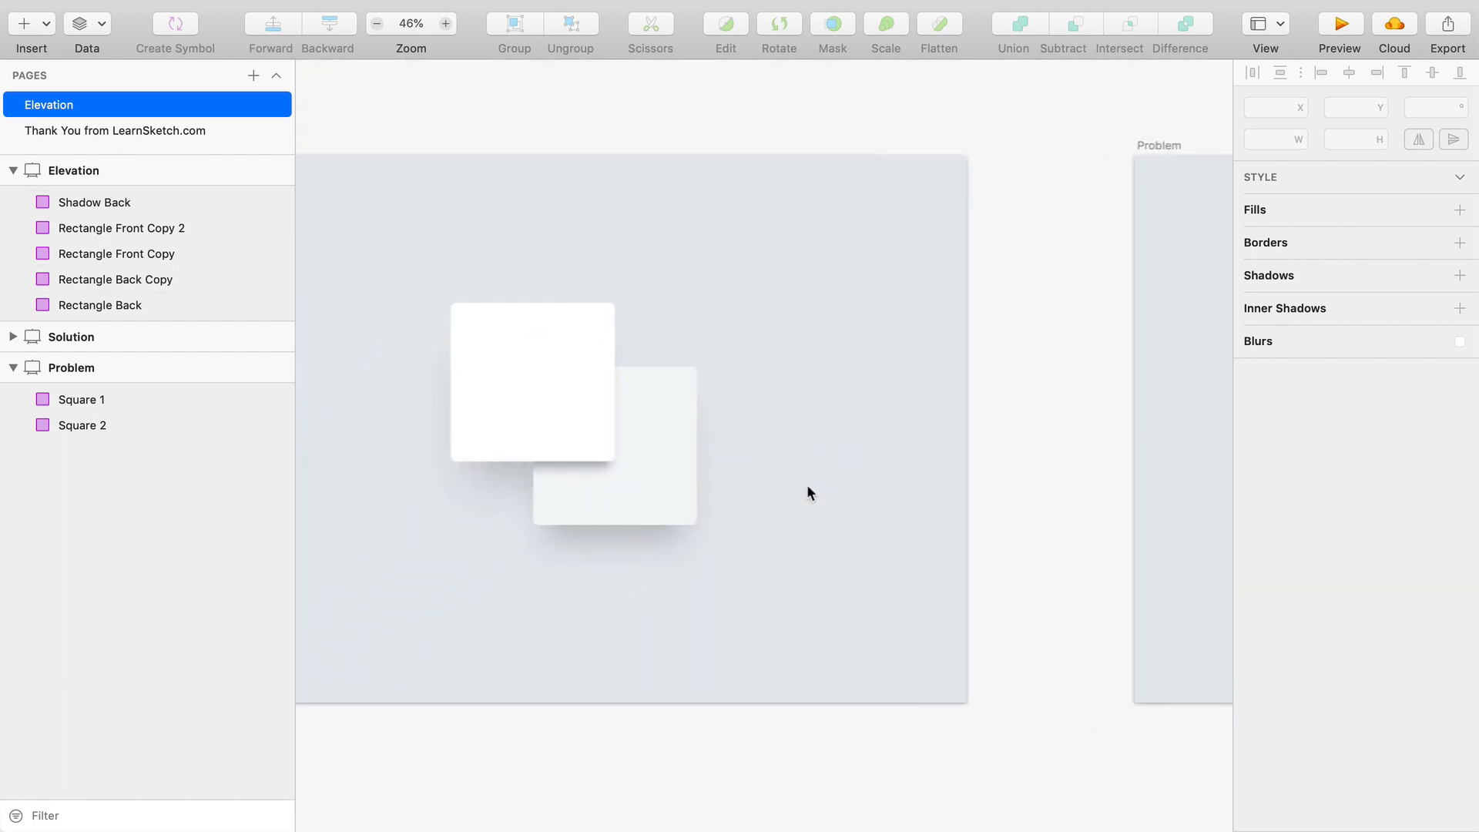
{"action": "left_click", "coordinate": [1339, 23]}
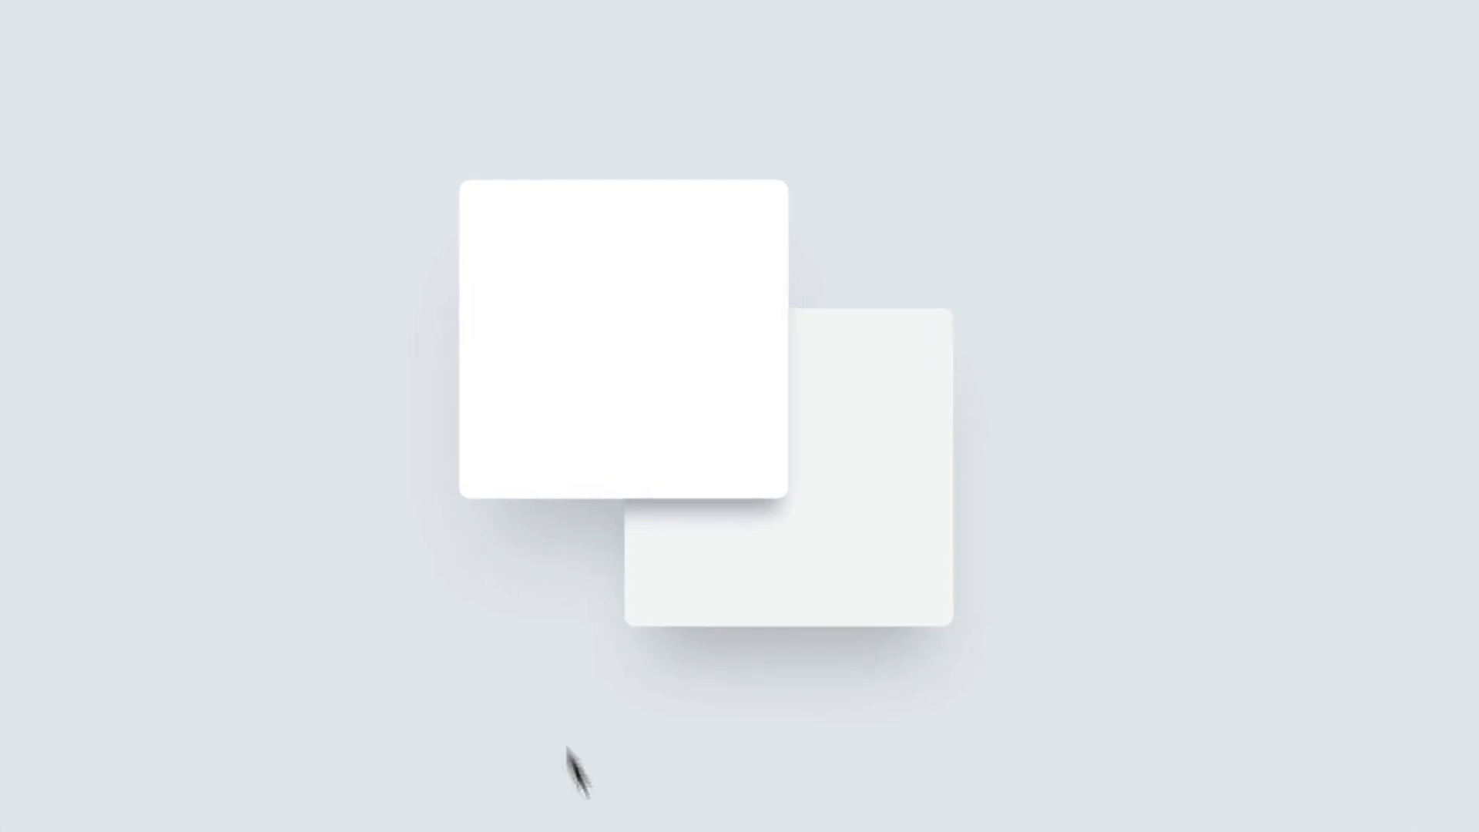
{"action": "mouse_move", "coordinate": [601, 533]}
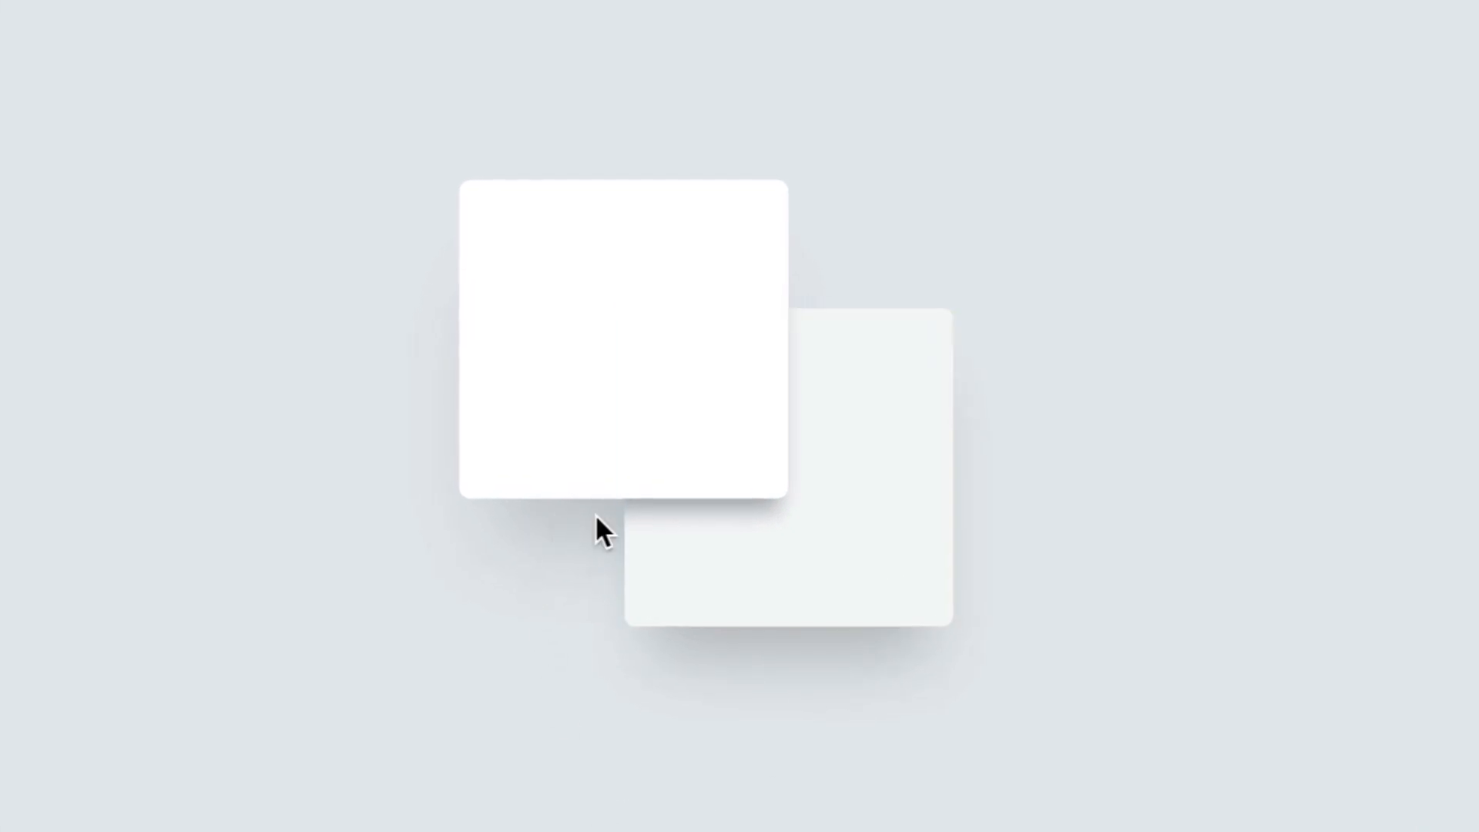
{"action": "mouse_move", "coordinate": [546, 538]}
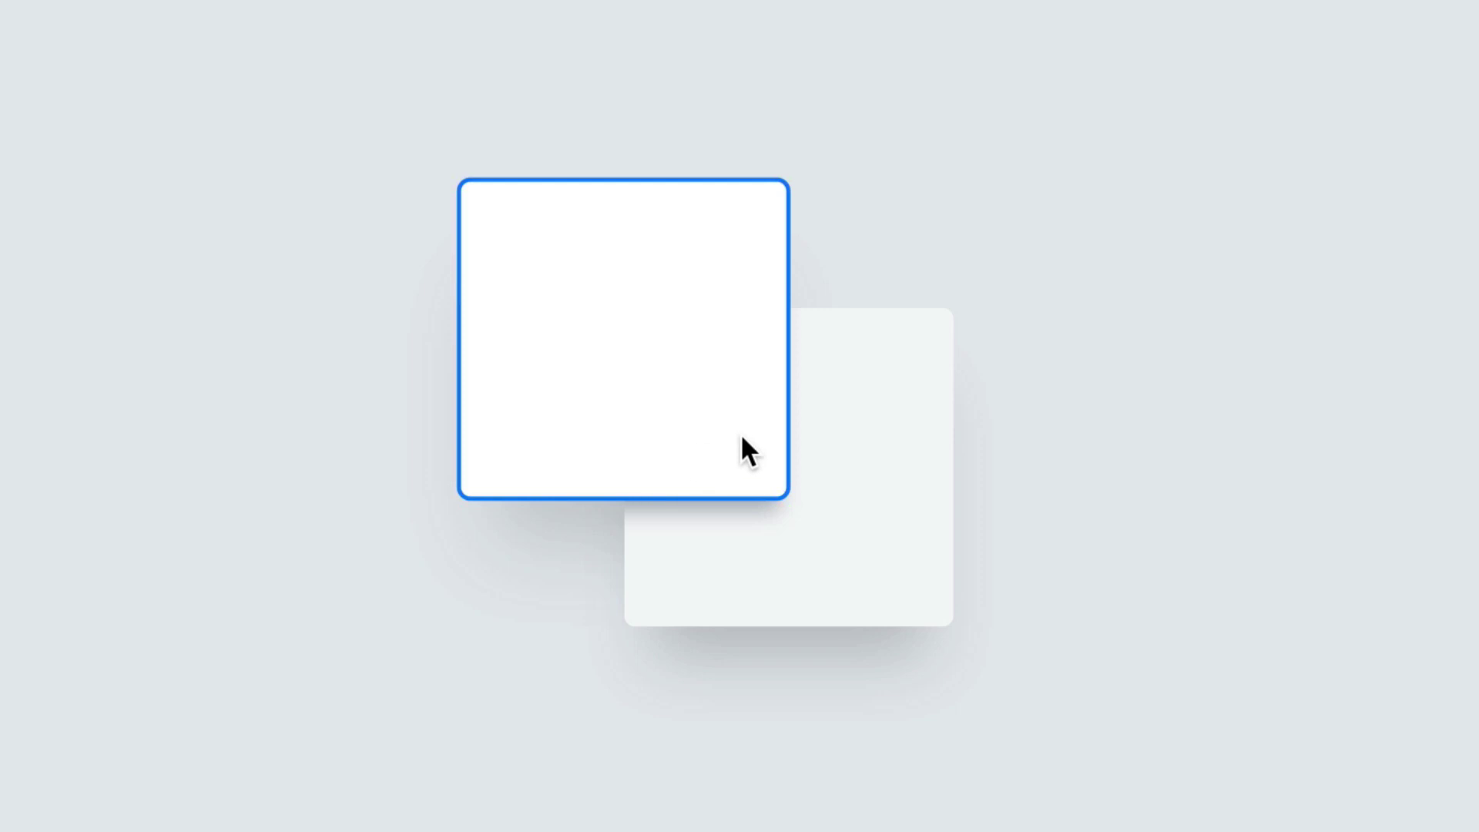
{"action": "mouse_move", "coordinate": [744, 442]}
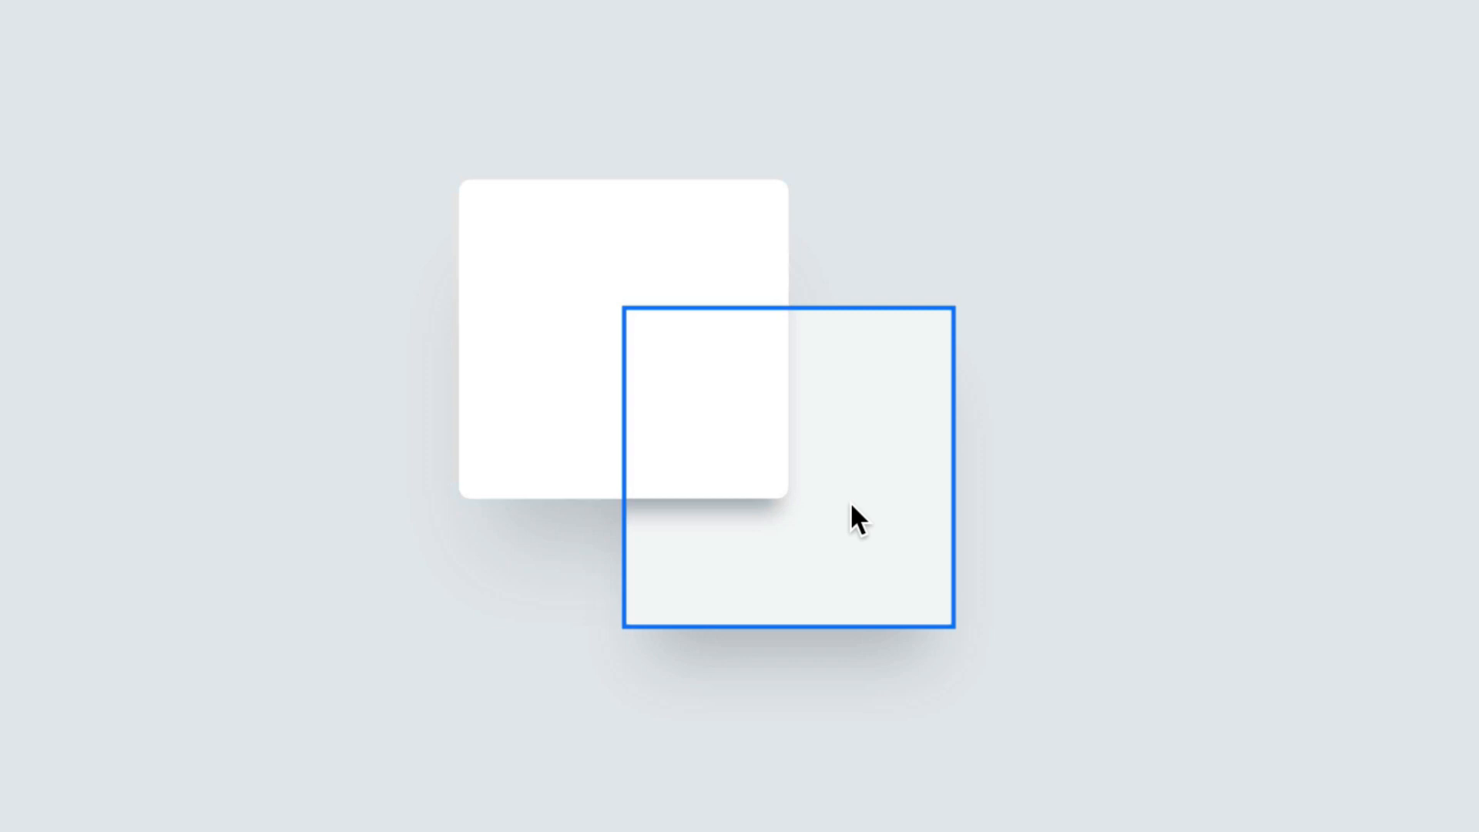
{"action": "mouse_move", "coordinate": [674, 528]}
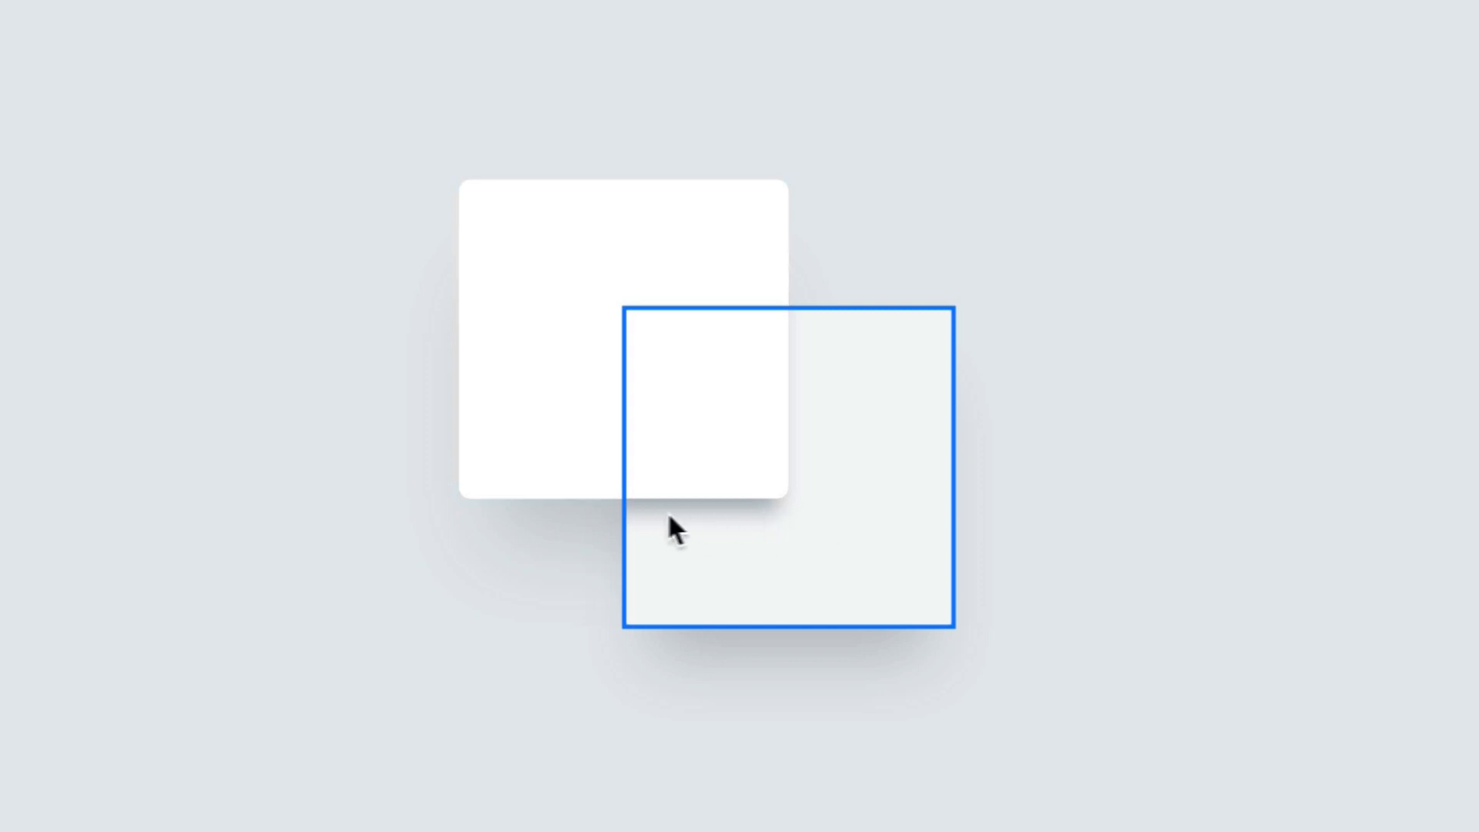
{"action": "mouse_move", "coordinate": [769, 527]}
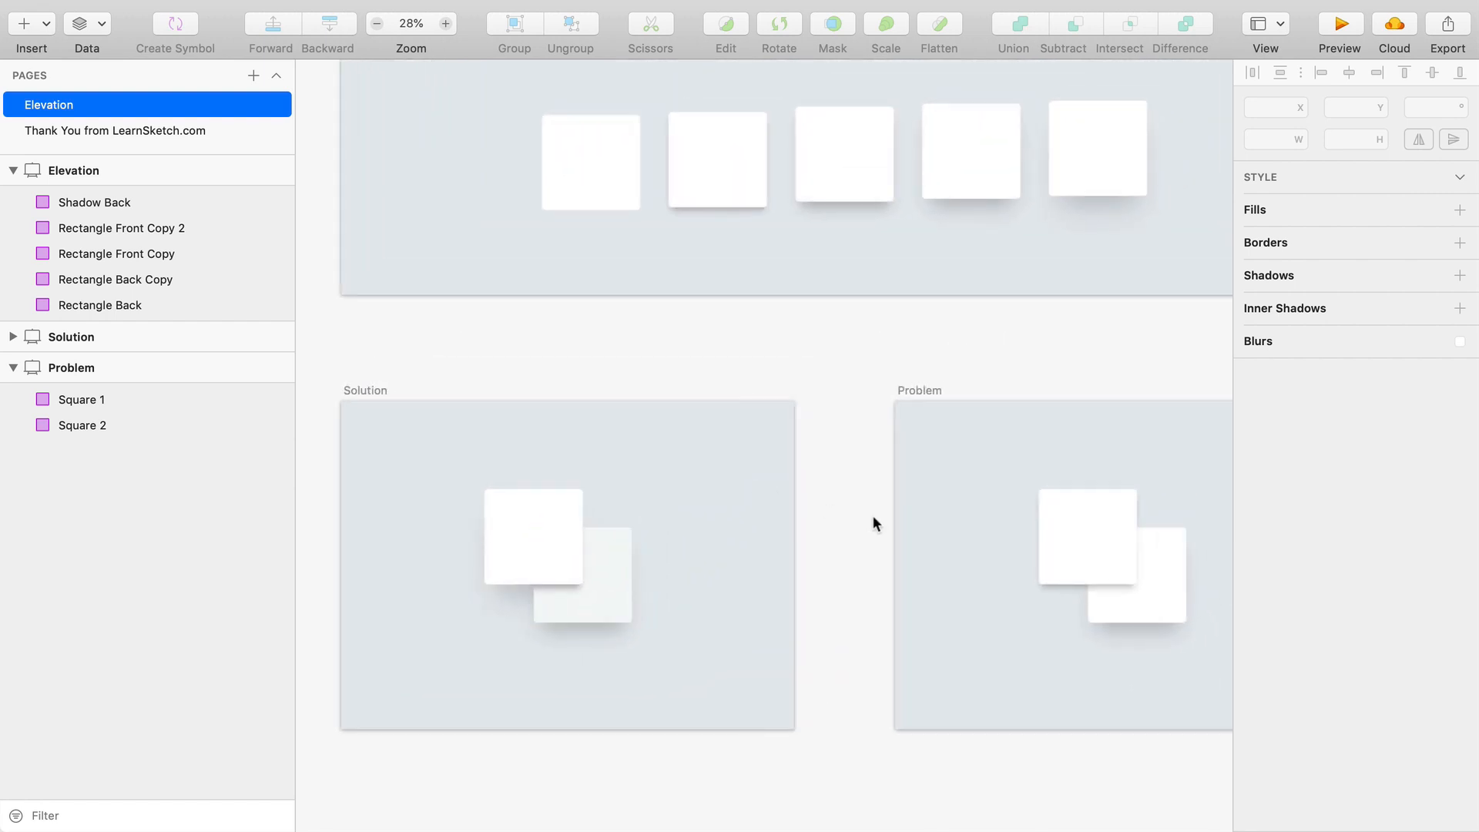
- Compare the back card's Elevation 60 shadow with the front card in the Solution artboard
{"action": "left_click", "coordinate": [582, 575]}
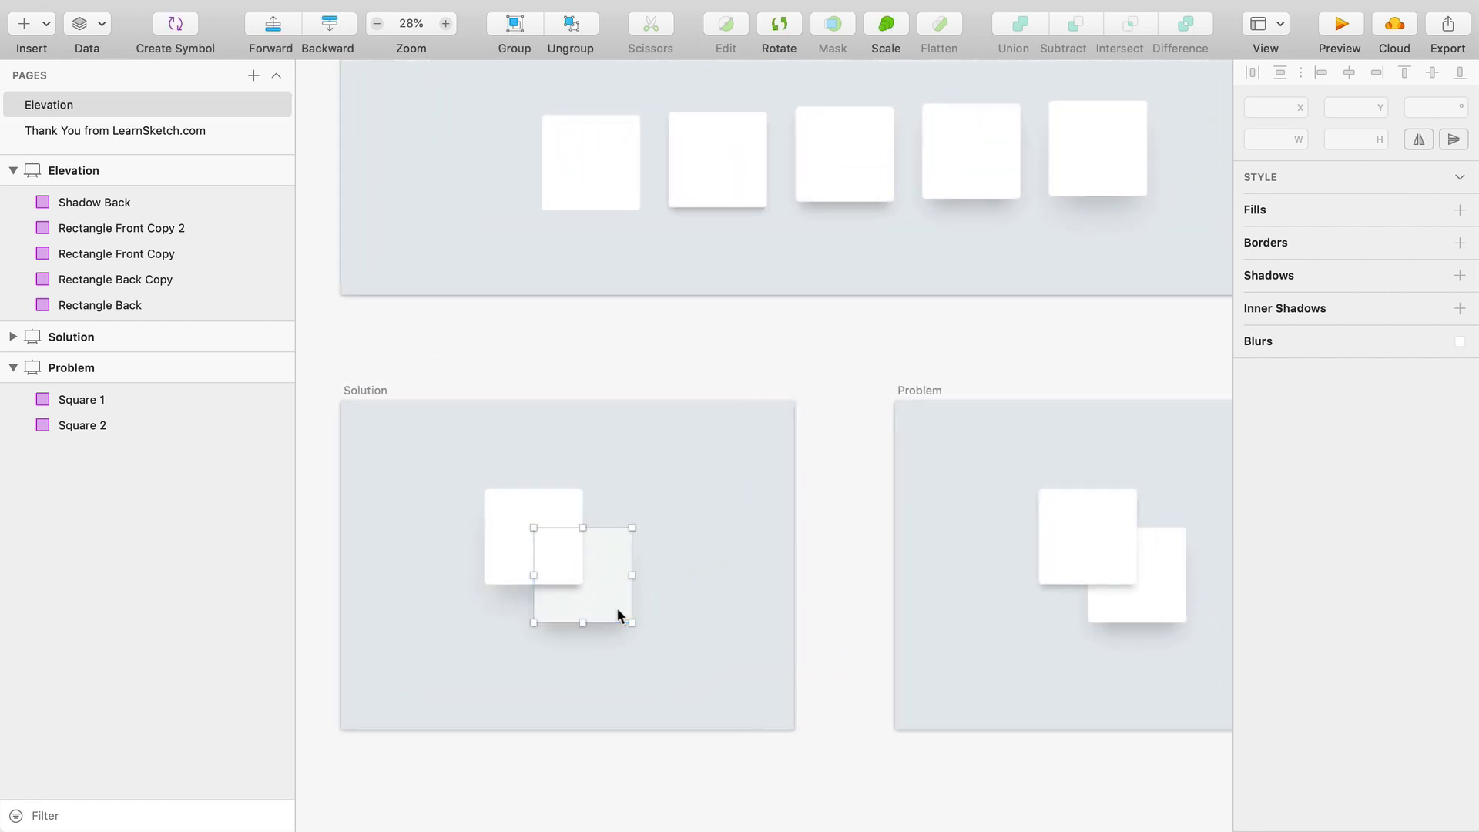
{"action": "left_click", "coordinate": [969, 151]}
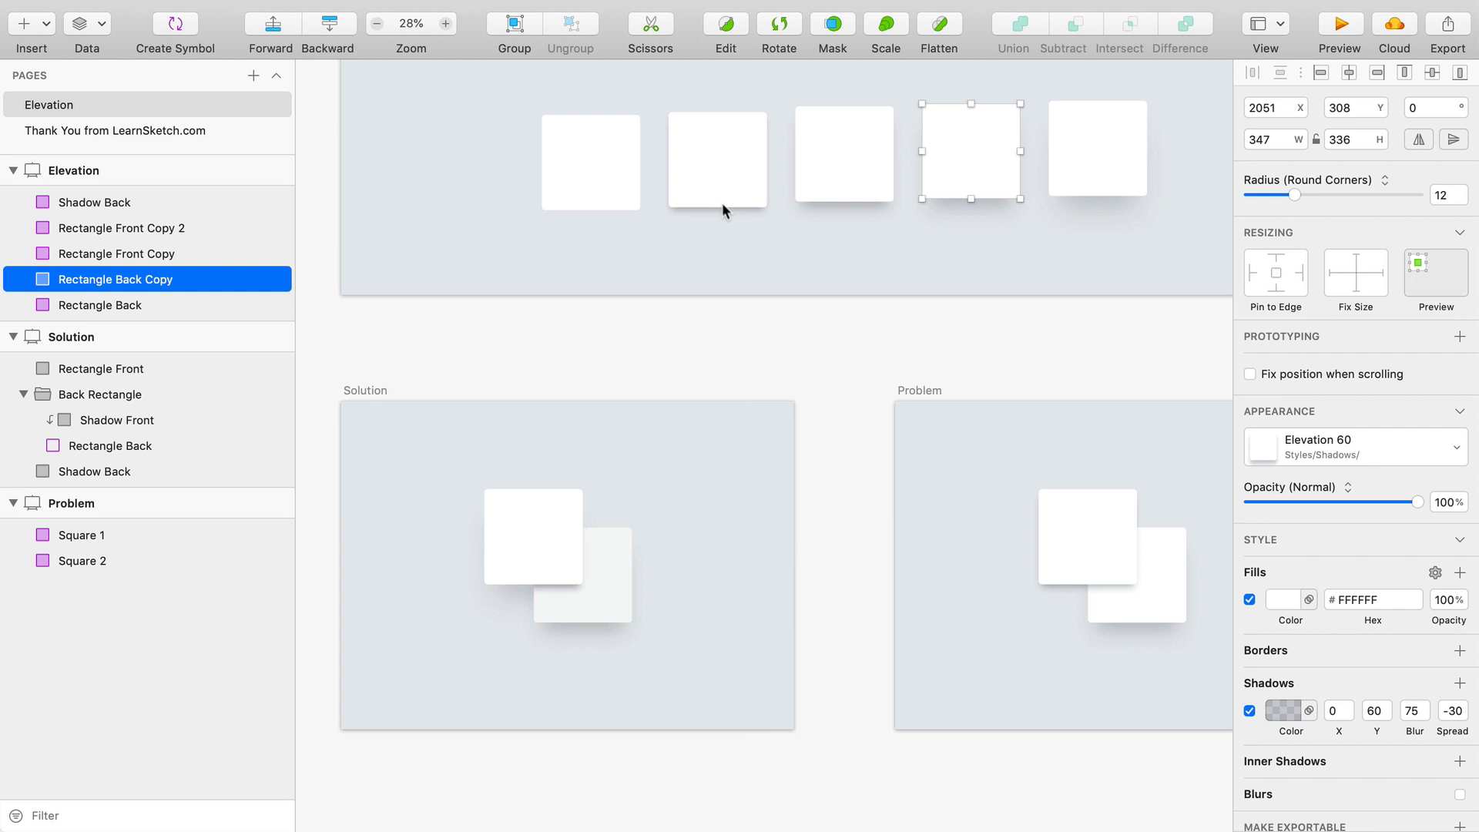
{"action": "left_click", "coordinate": [716, 160]}
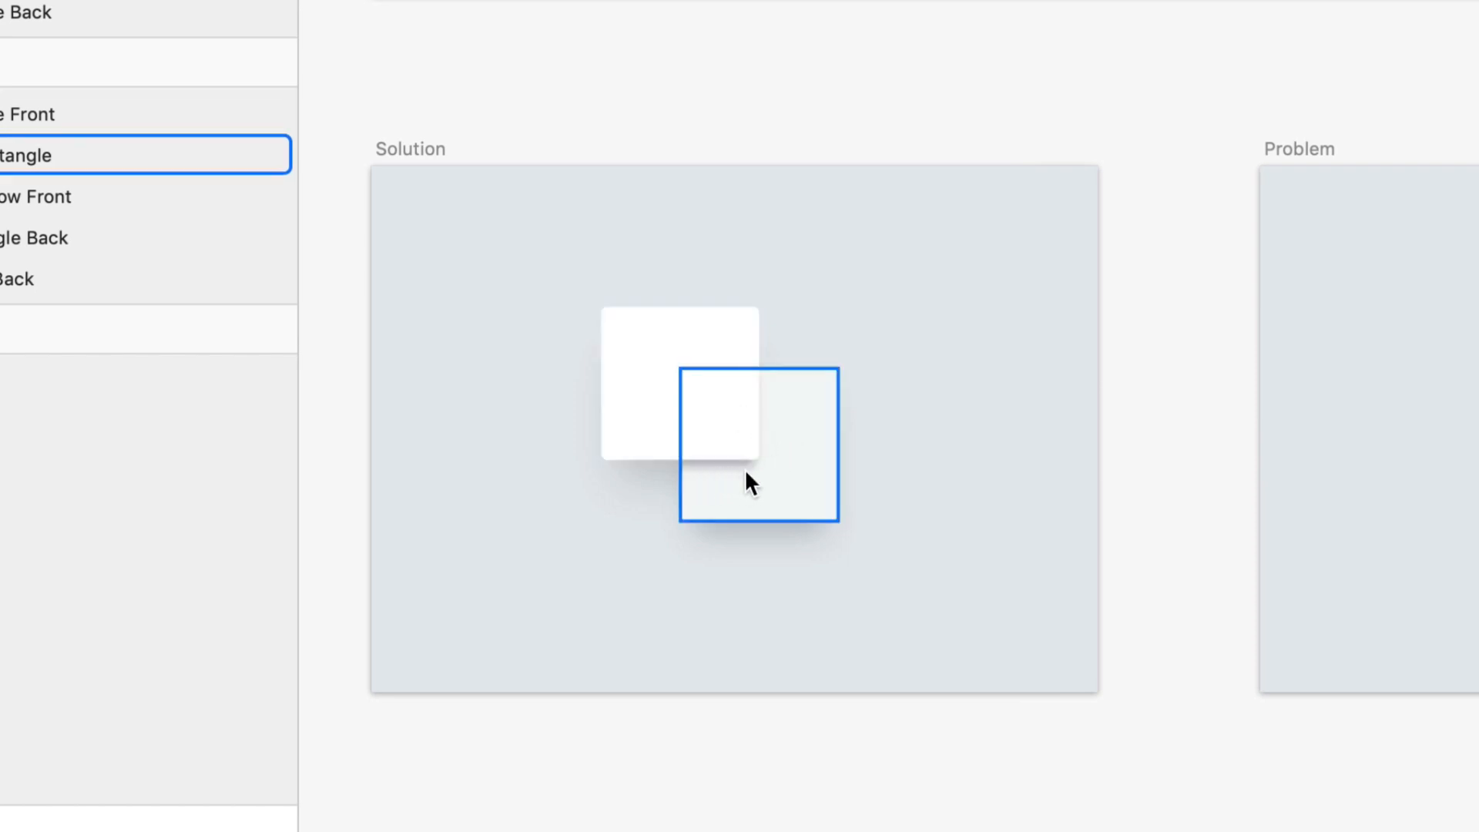
{"action": "left_click", "coordinate": [991, 462]}
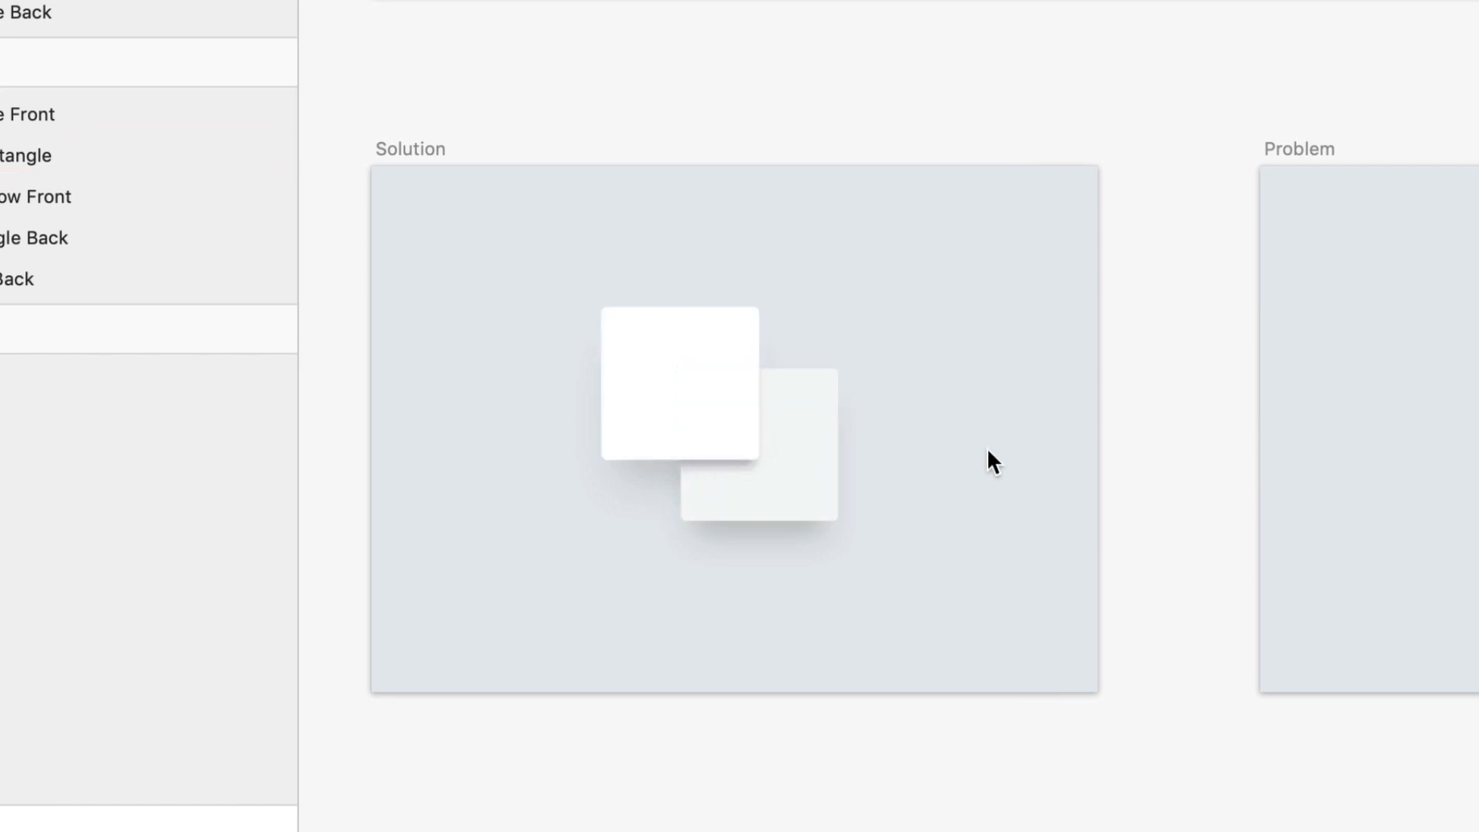
{"action": "left_click", "coordinate": [678, 382]}
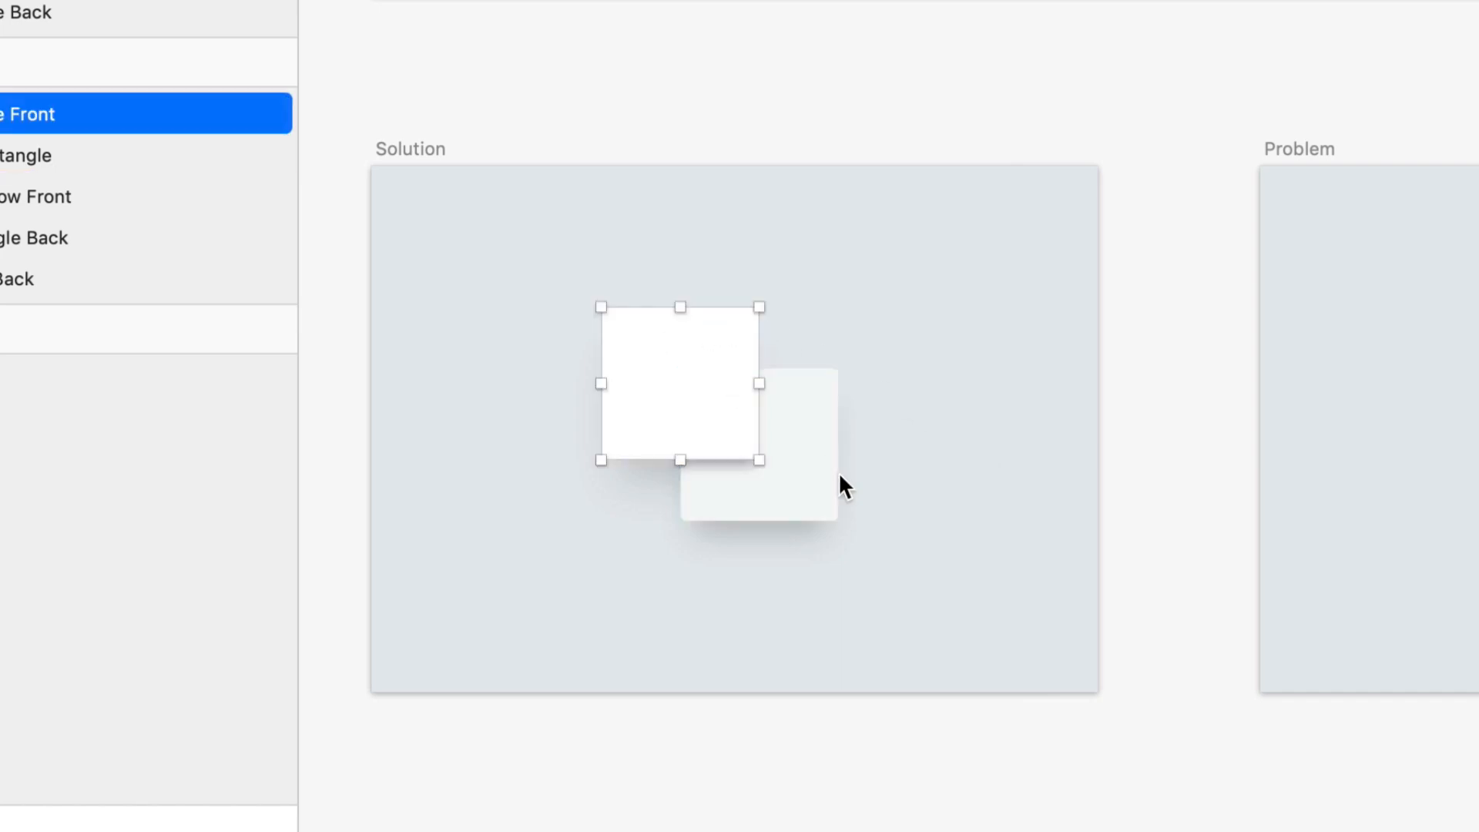
{"action": "left_click", "coordinate": [787, 448]}
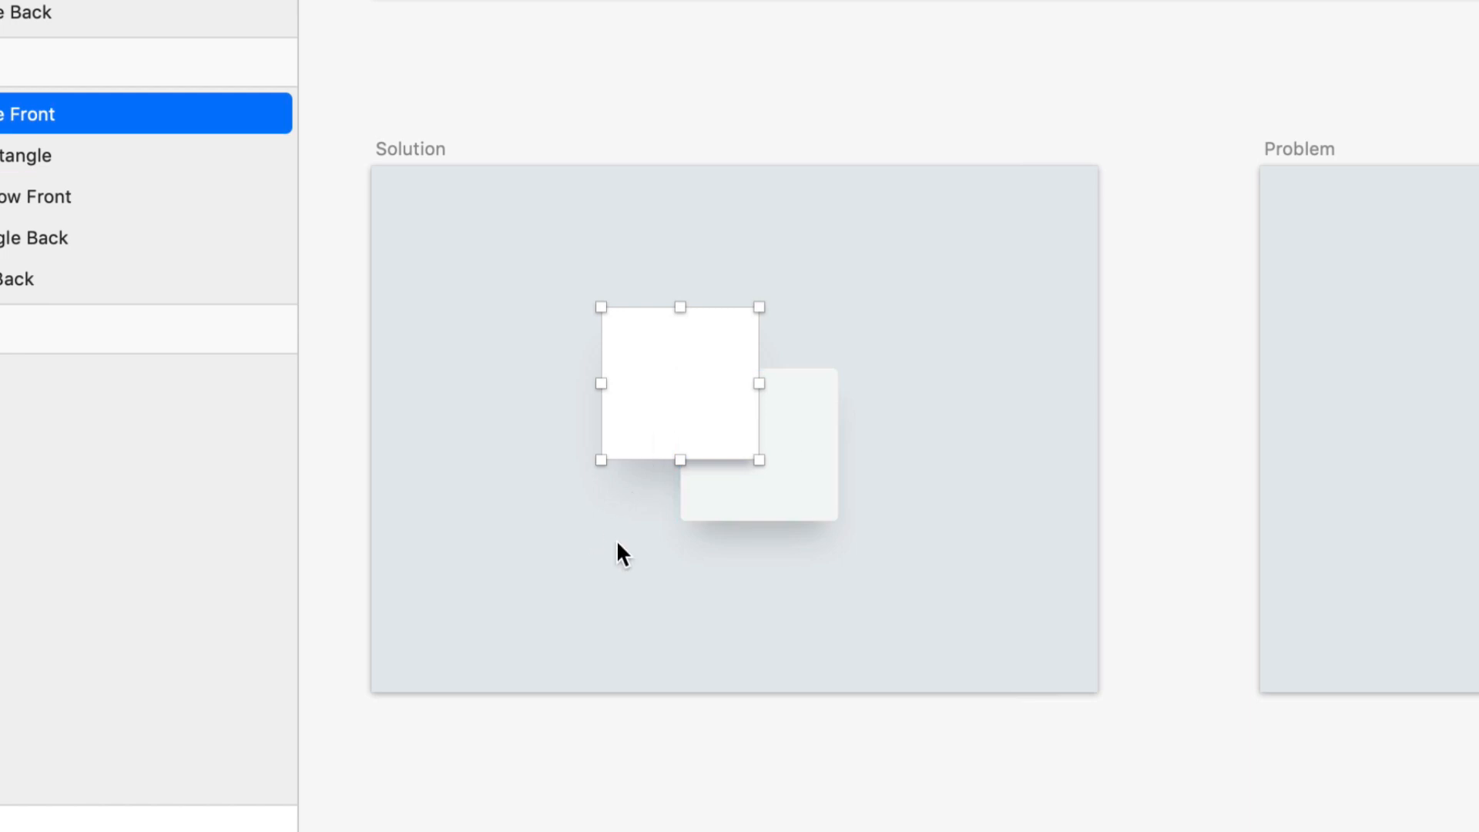
{"action": "scroll", "scroll_direction": "up", "scroll_amount": 3}
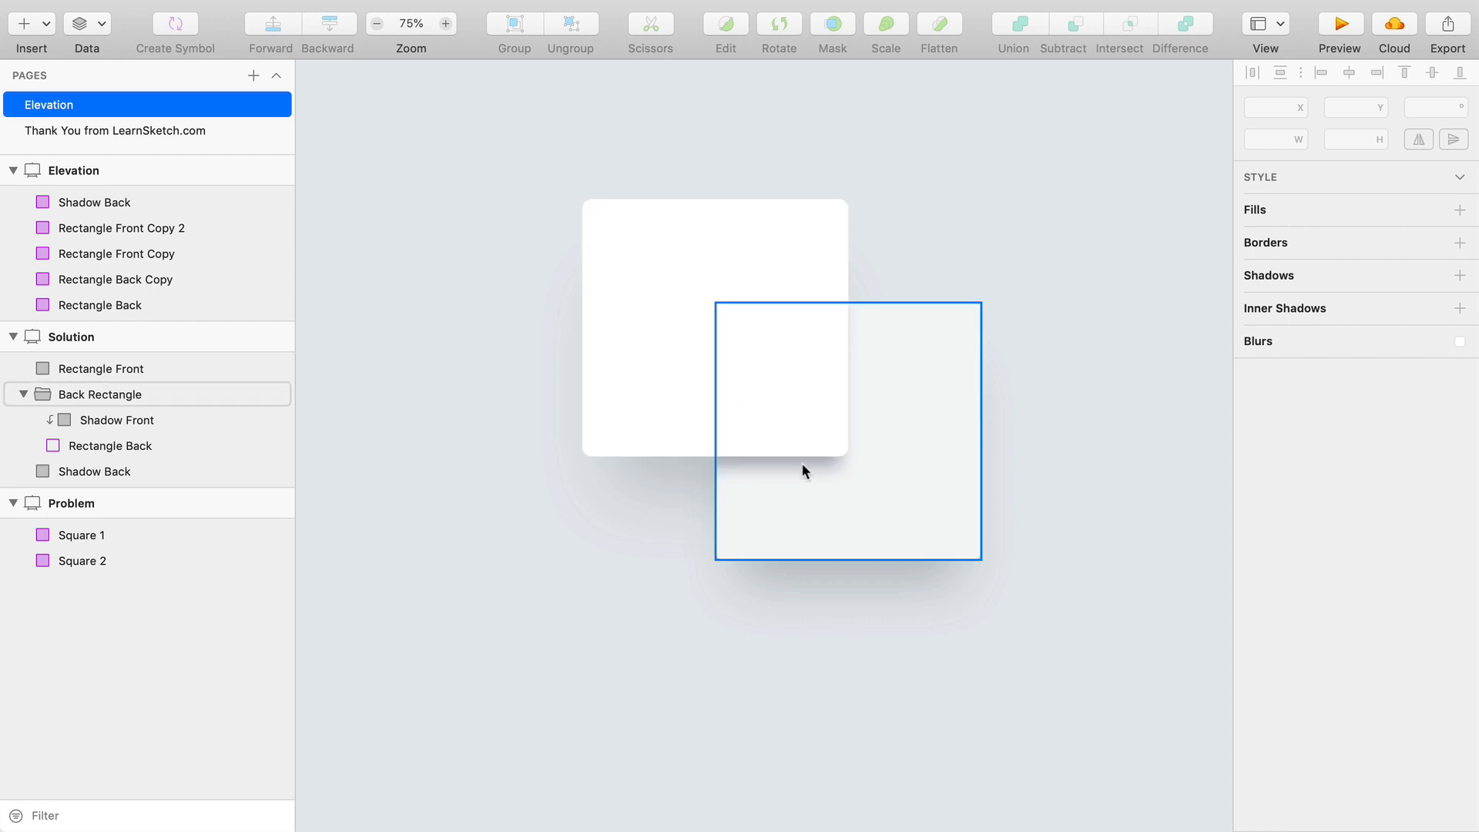
- Review the back card once more, then bring the Problem artboard into view
{"action": "left_click", "coordinate": [658, 515]}
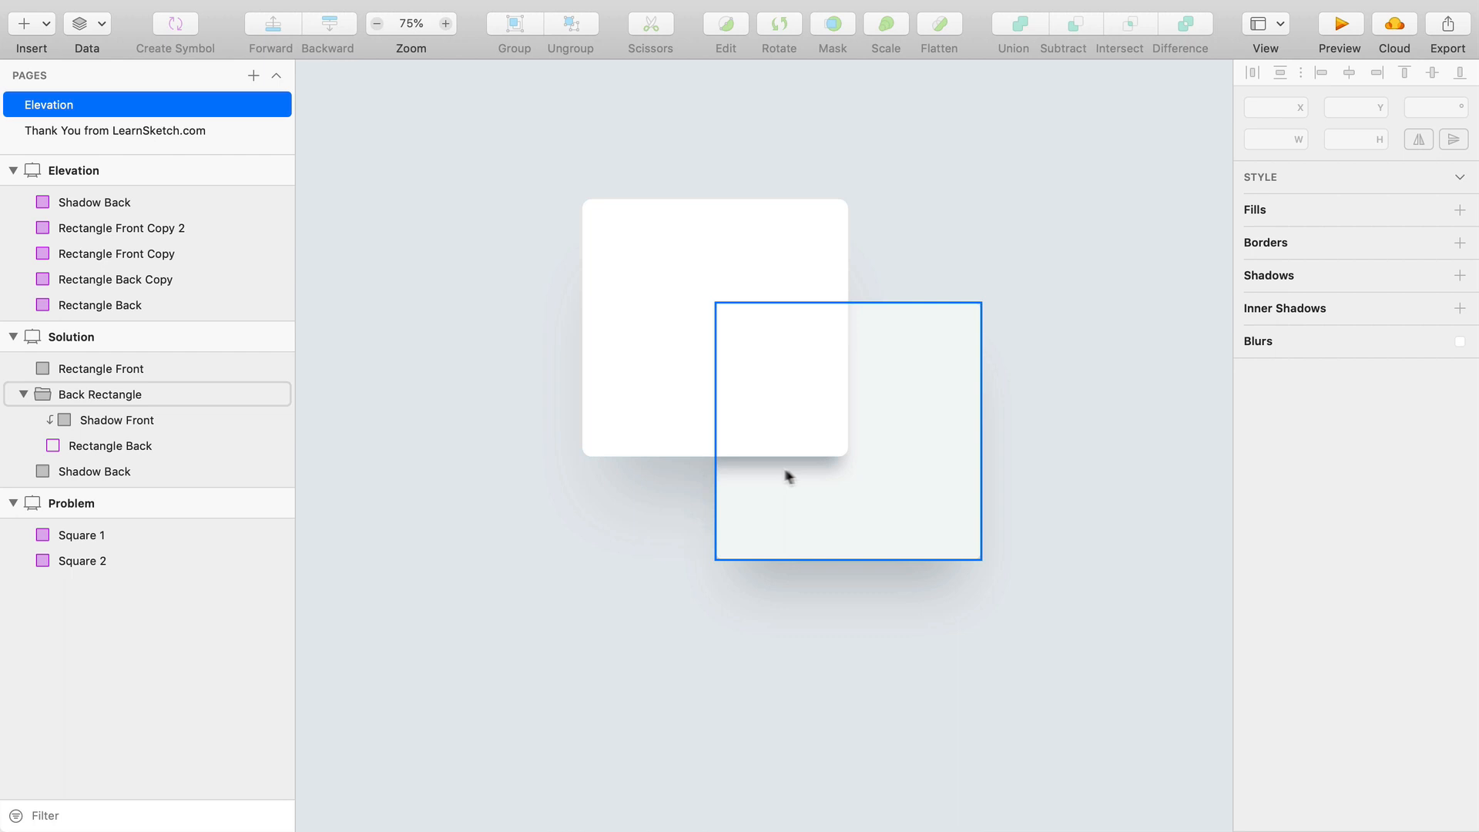
{"action": "left_click", "coordinate": [648, 484]}
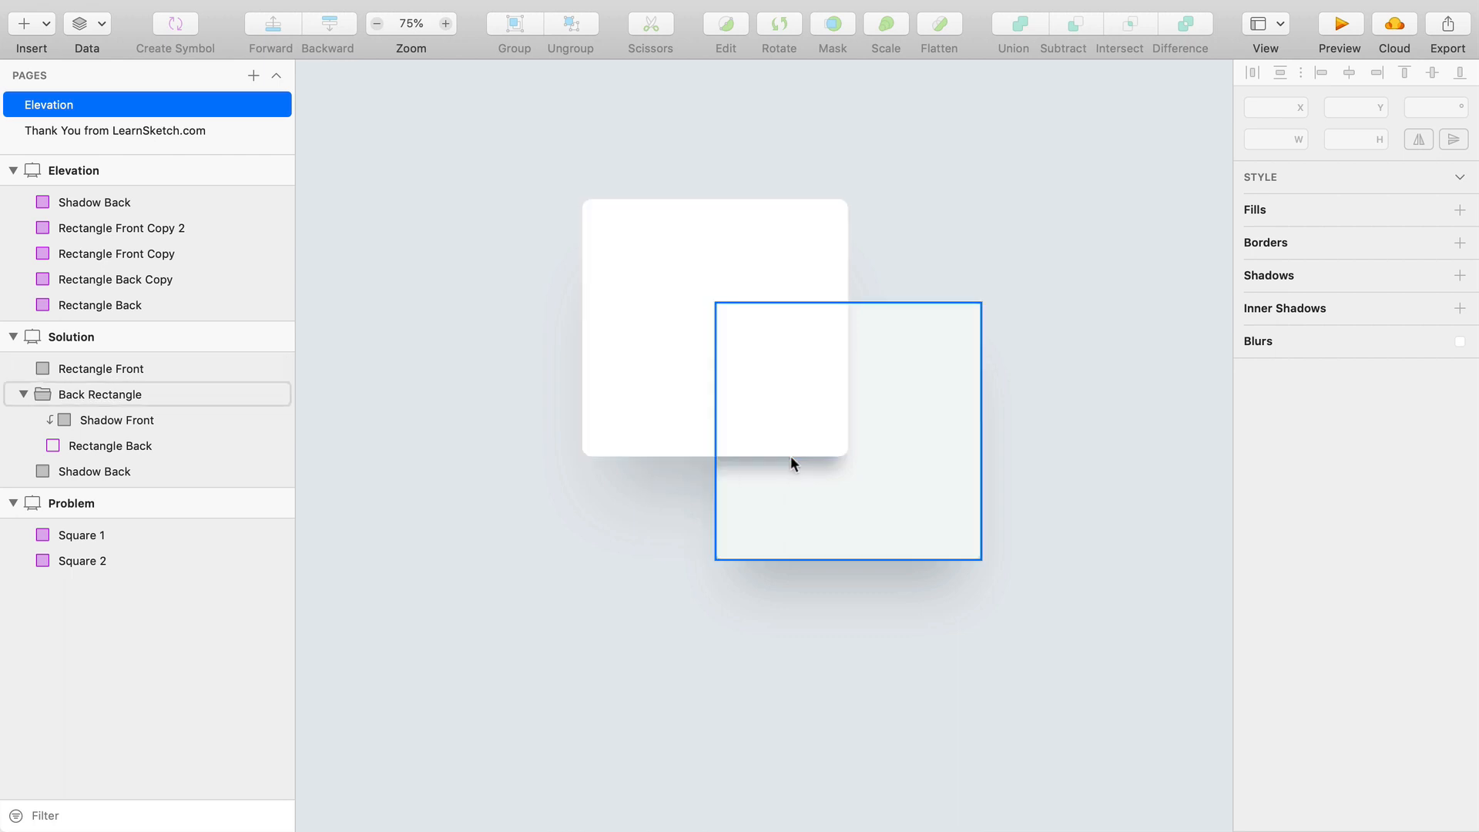
{"action": "left_click", "coordinate": [646, 524]}
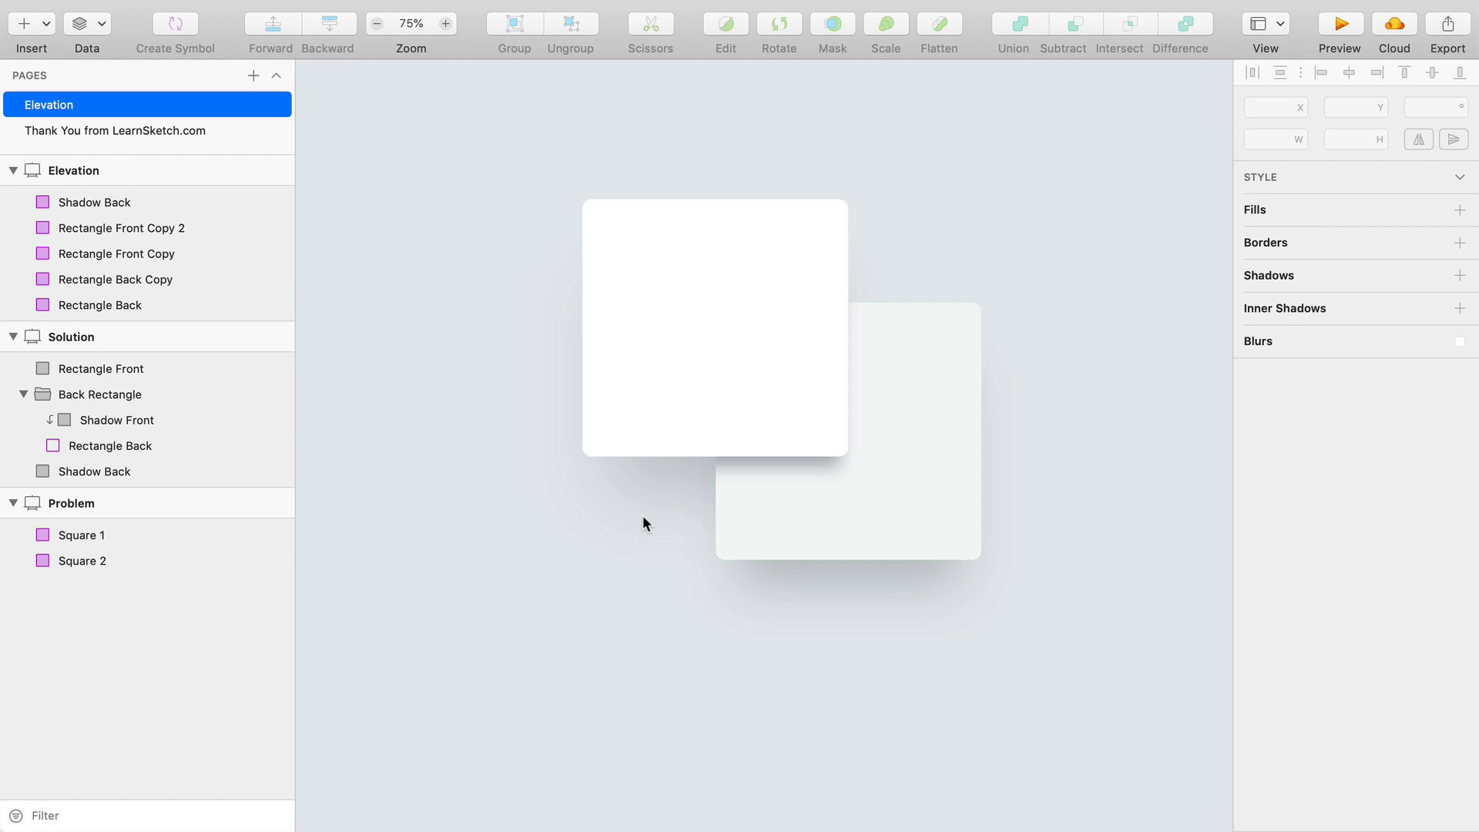
{"action": "mouse_move", "coordinate": [655, 544]}
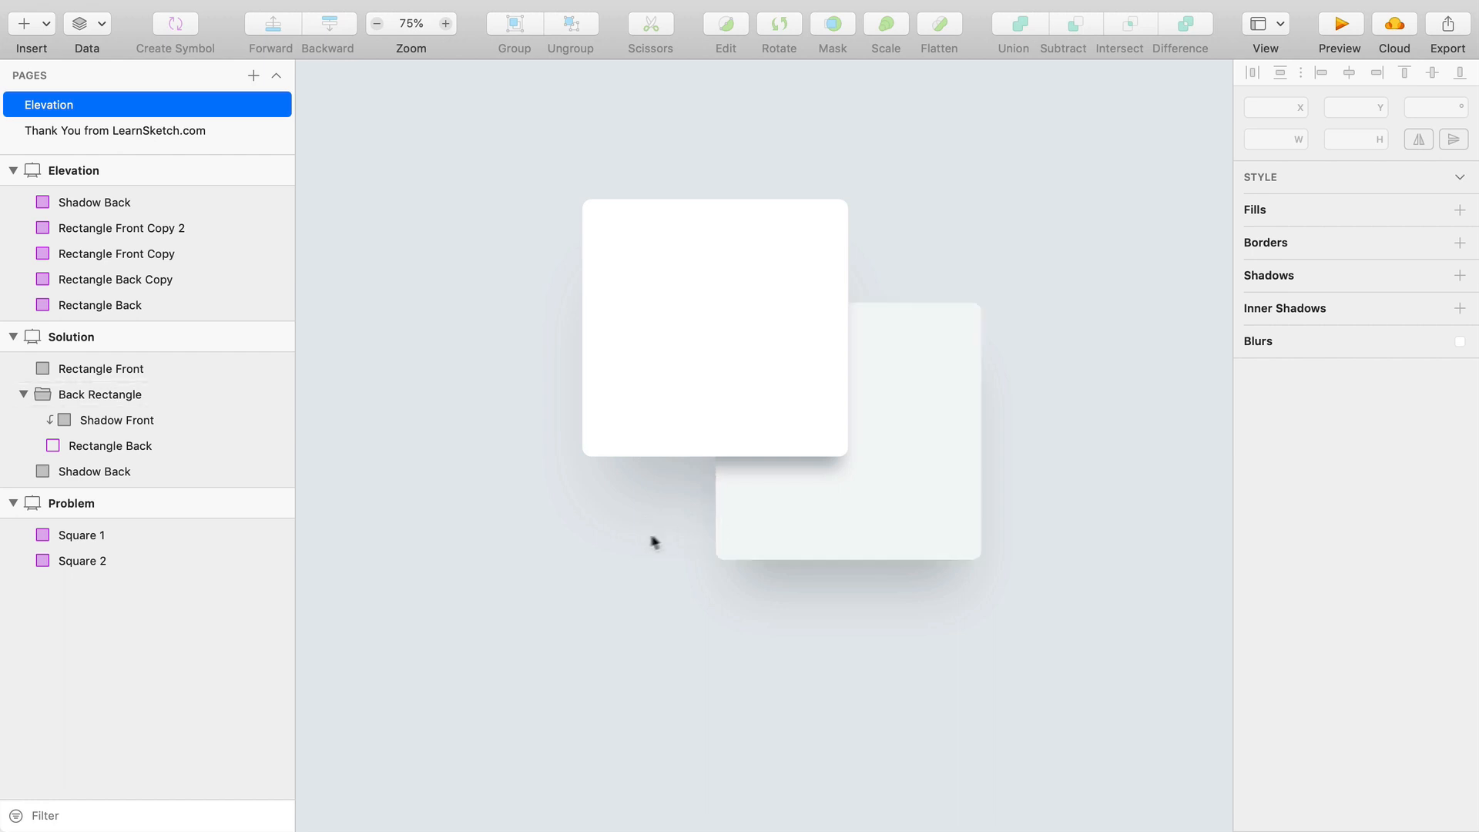
{"action": "left_click", "coordinate": [375, 23]}
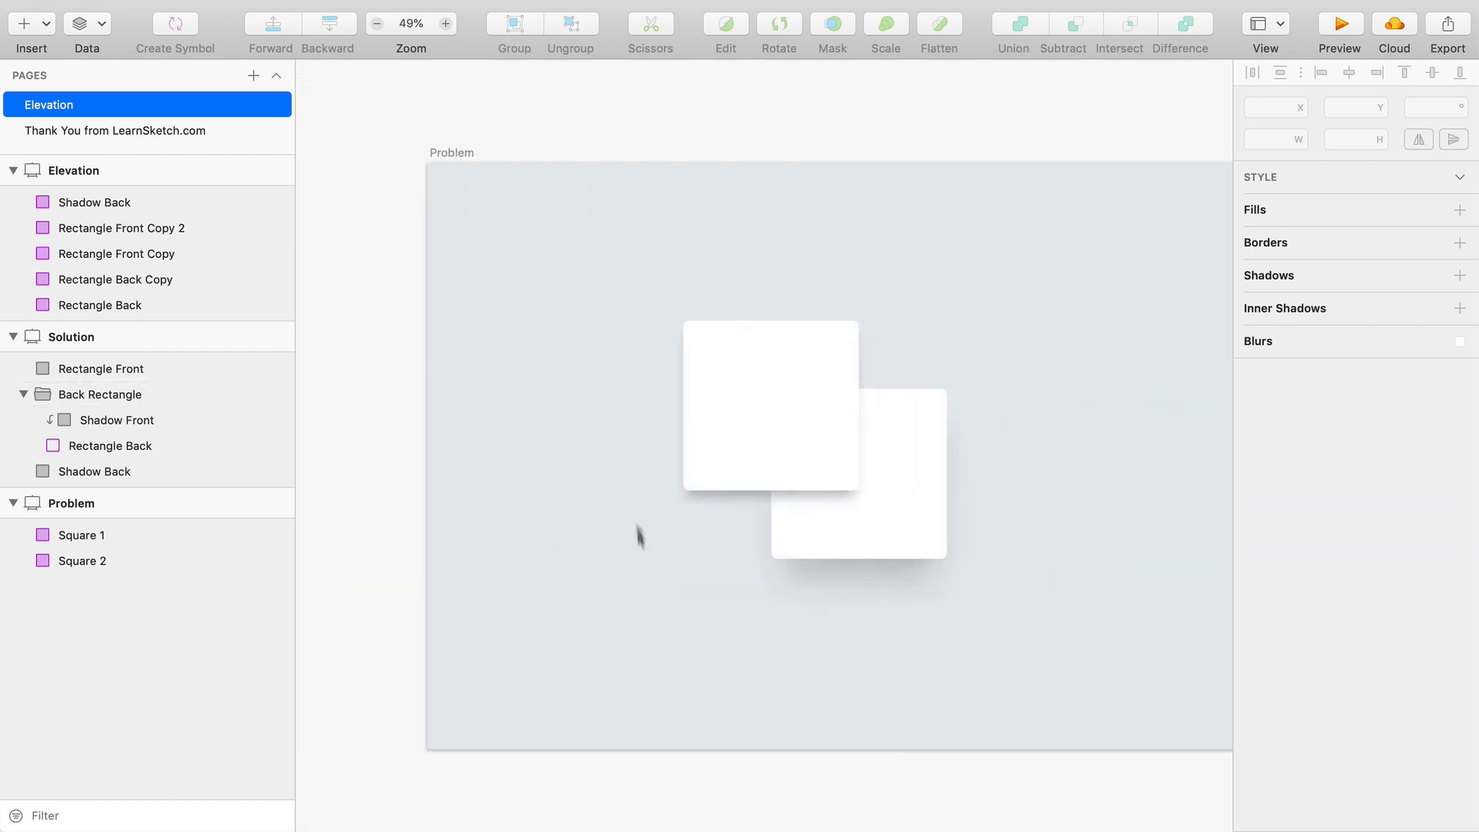
{"action": "left_click", "coordinate": [71, 502]}
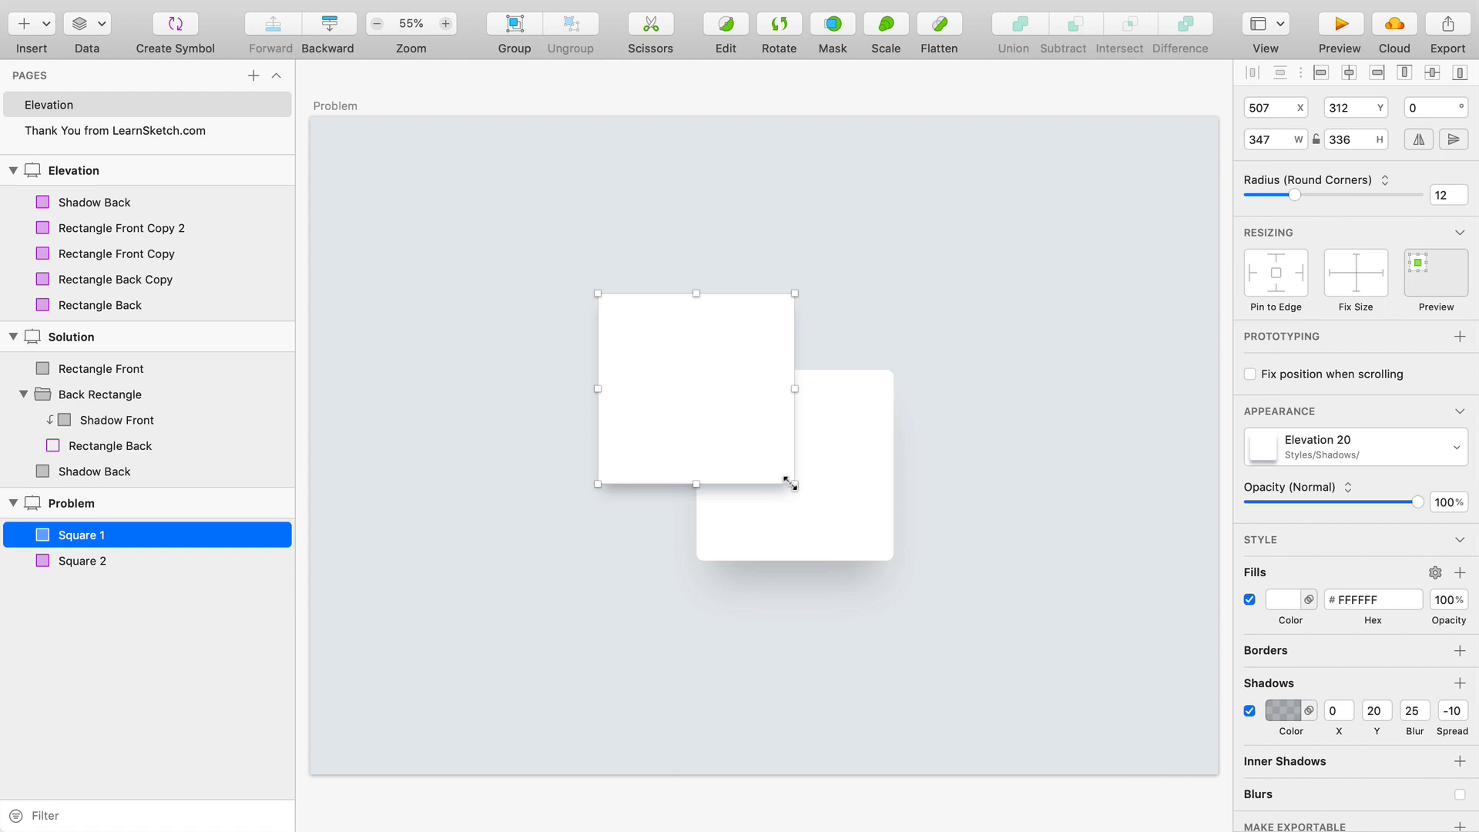
{"action": "left_click", "coordinate": [631, 560]}
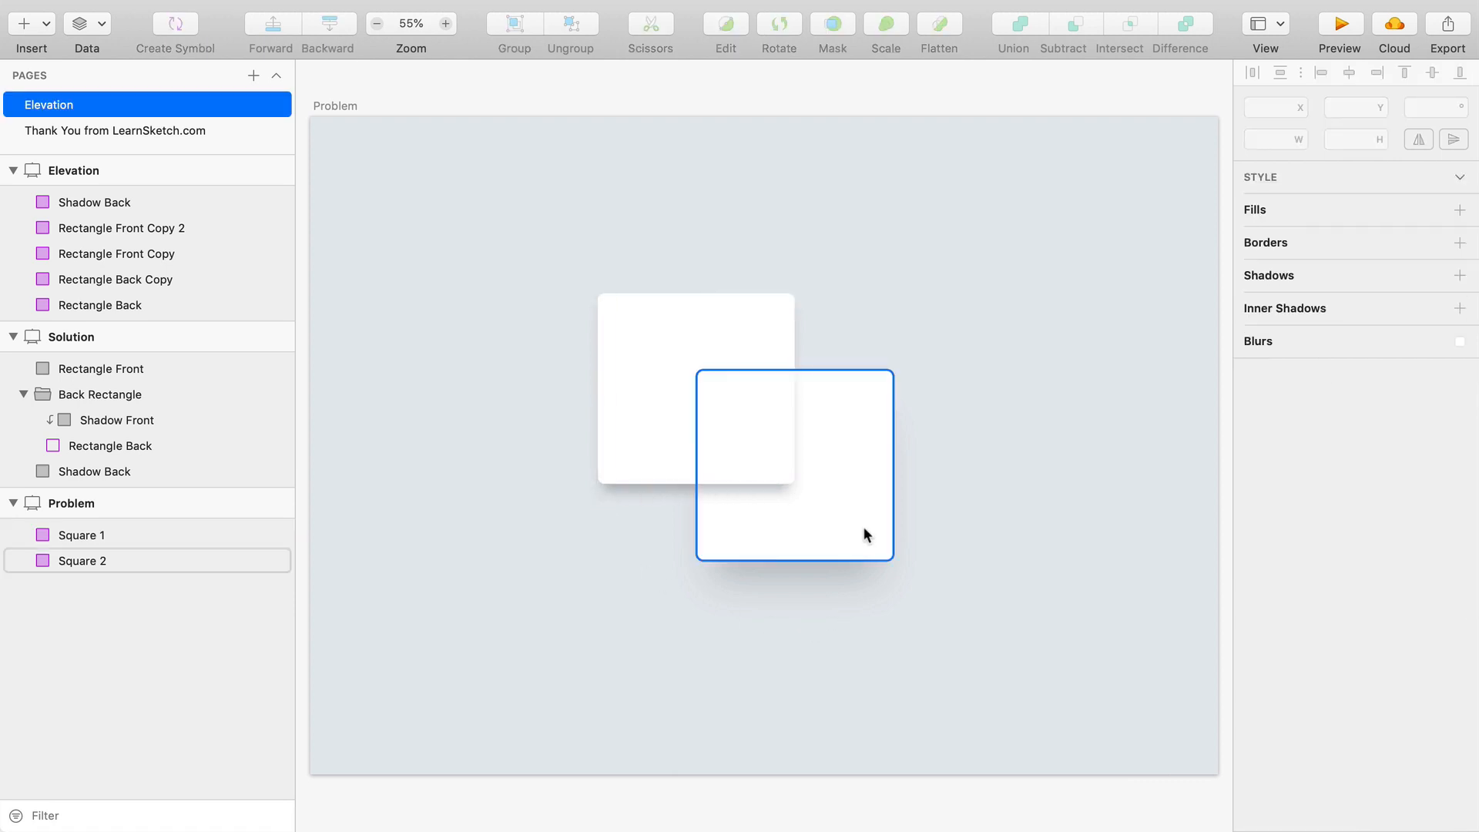
{"action": "left_click", "coordinate": [80, 535]}
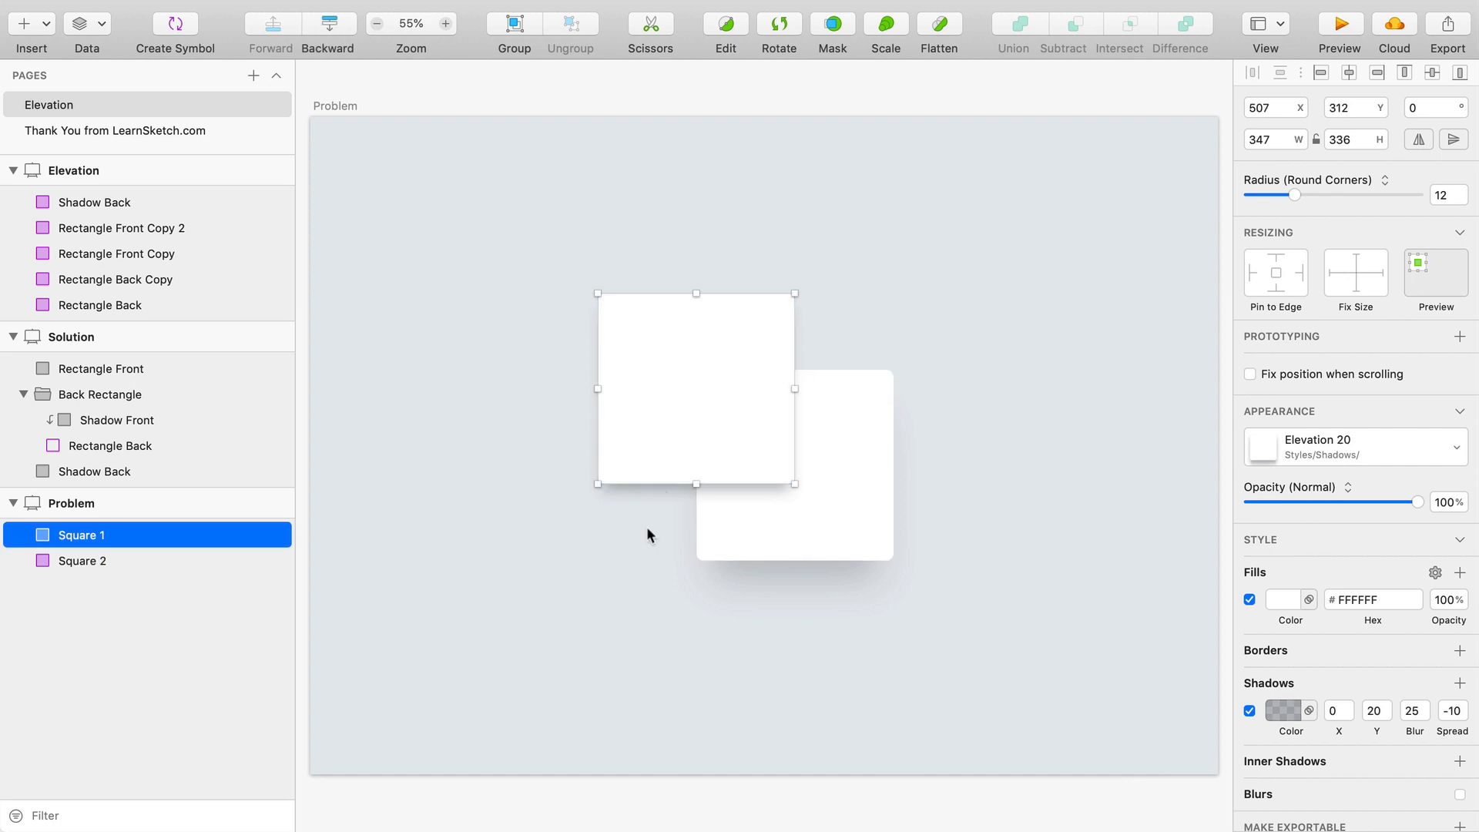
{"action": "mouse_move", "coordinate": [658, 439]}
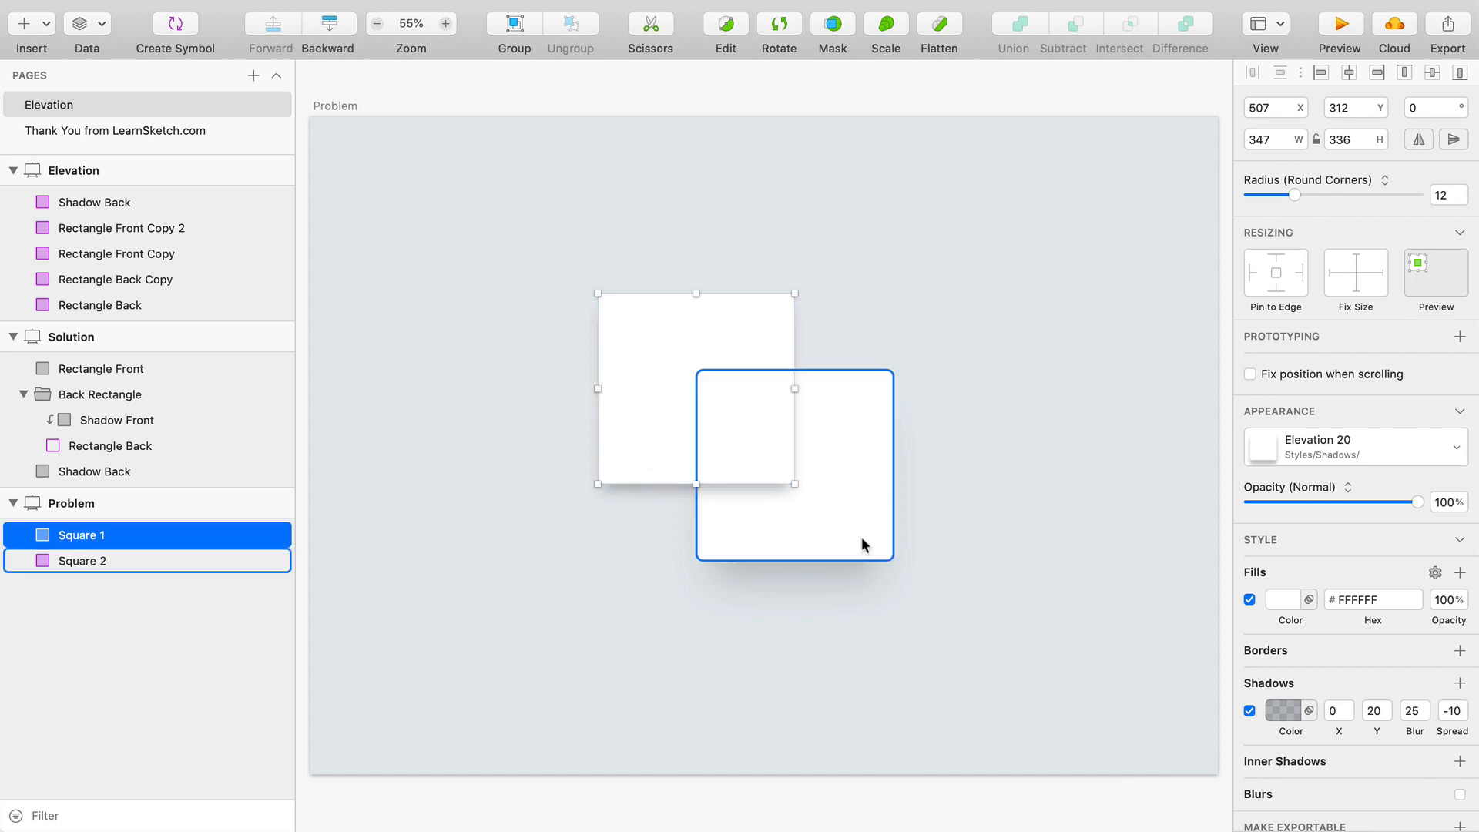
{"action": "left_click", "coordinate": [843, 604]}
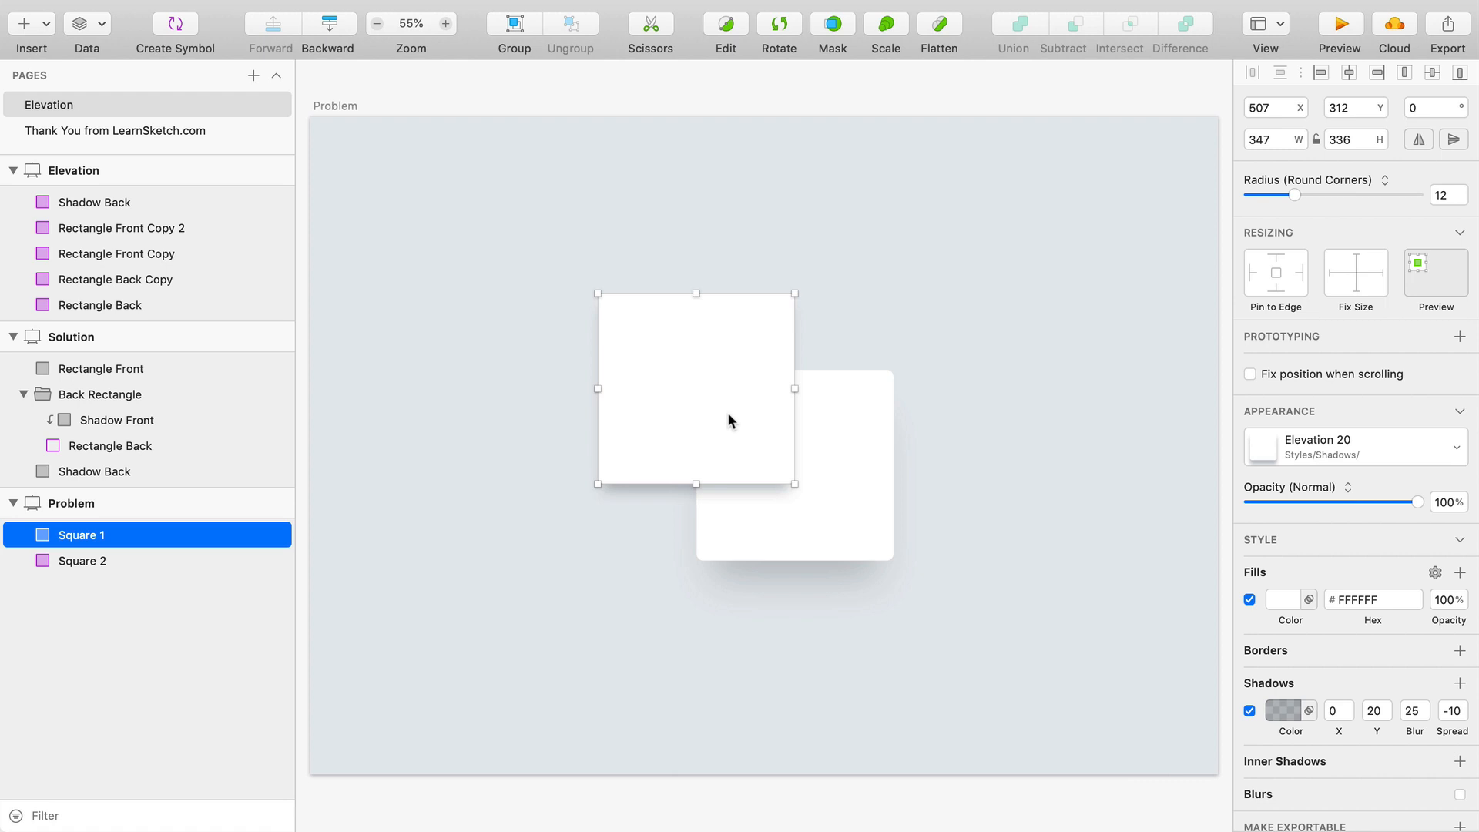
{"action": "mouse_move", "coordinate": [687, 406]}
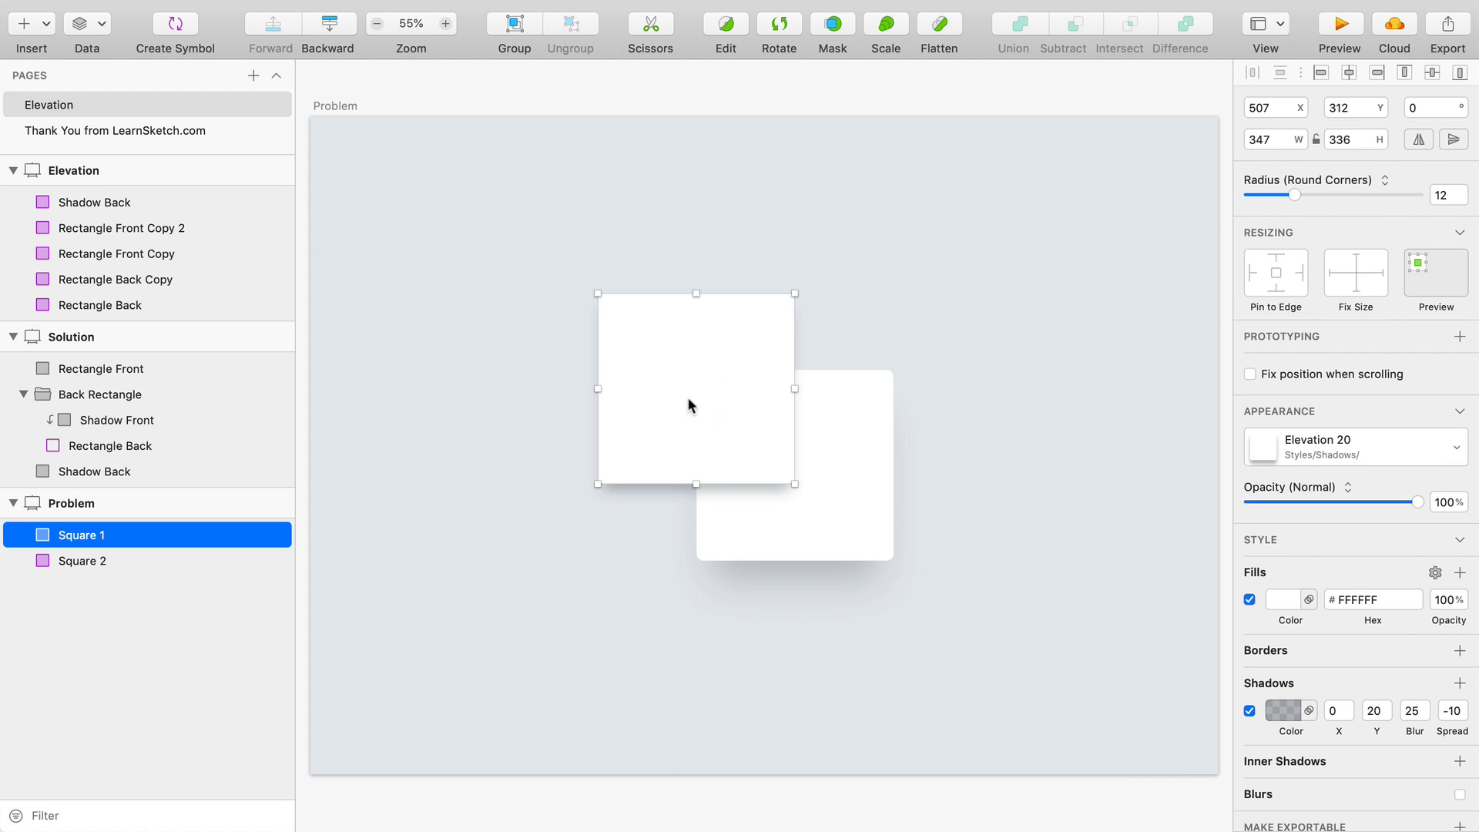
- Duplicate Square 1 twice, naming the copies Front Shadow and Back Shadow, and select both
{"action": "key", "text": "cmd+d"}
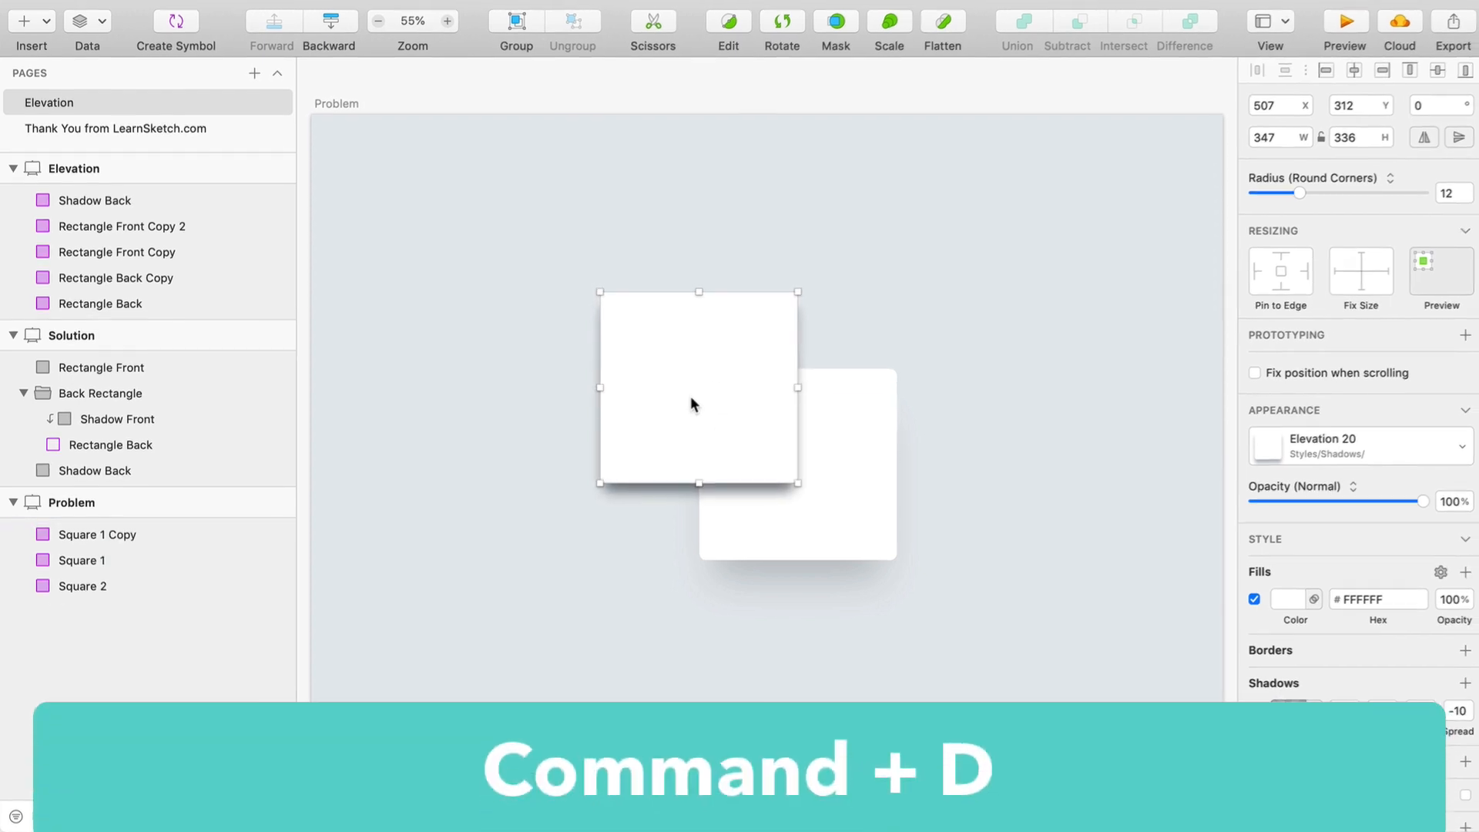
{"action": "key", "text": "cmd+d"}
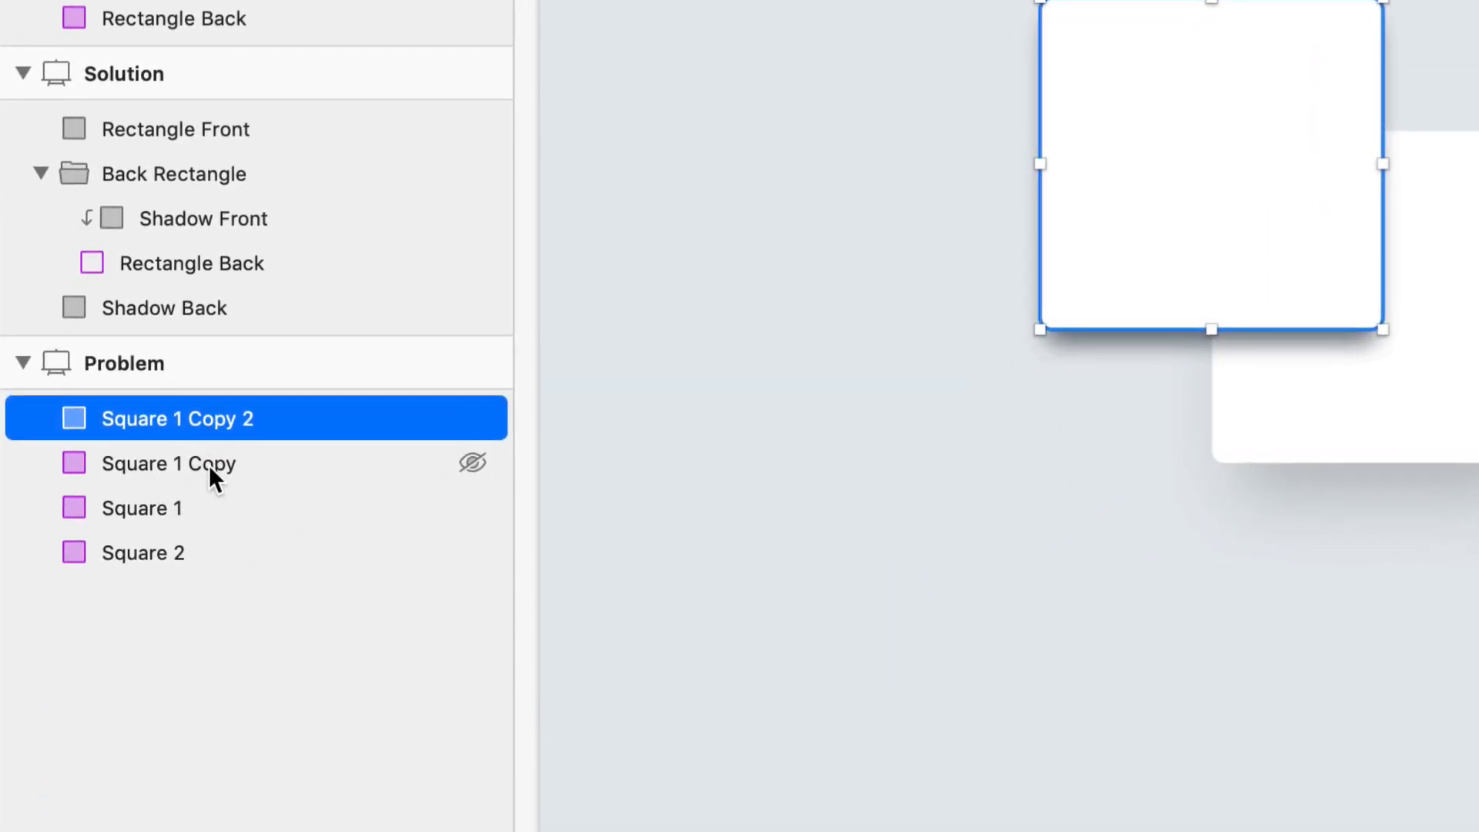
{"action": "left_click", "coordinate": [168, 464]}
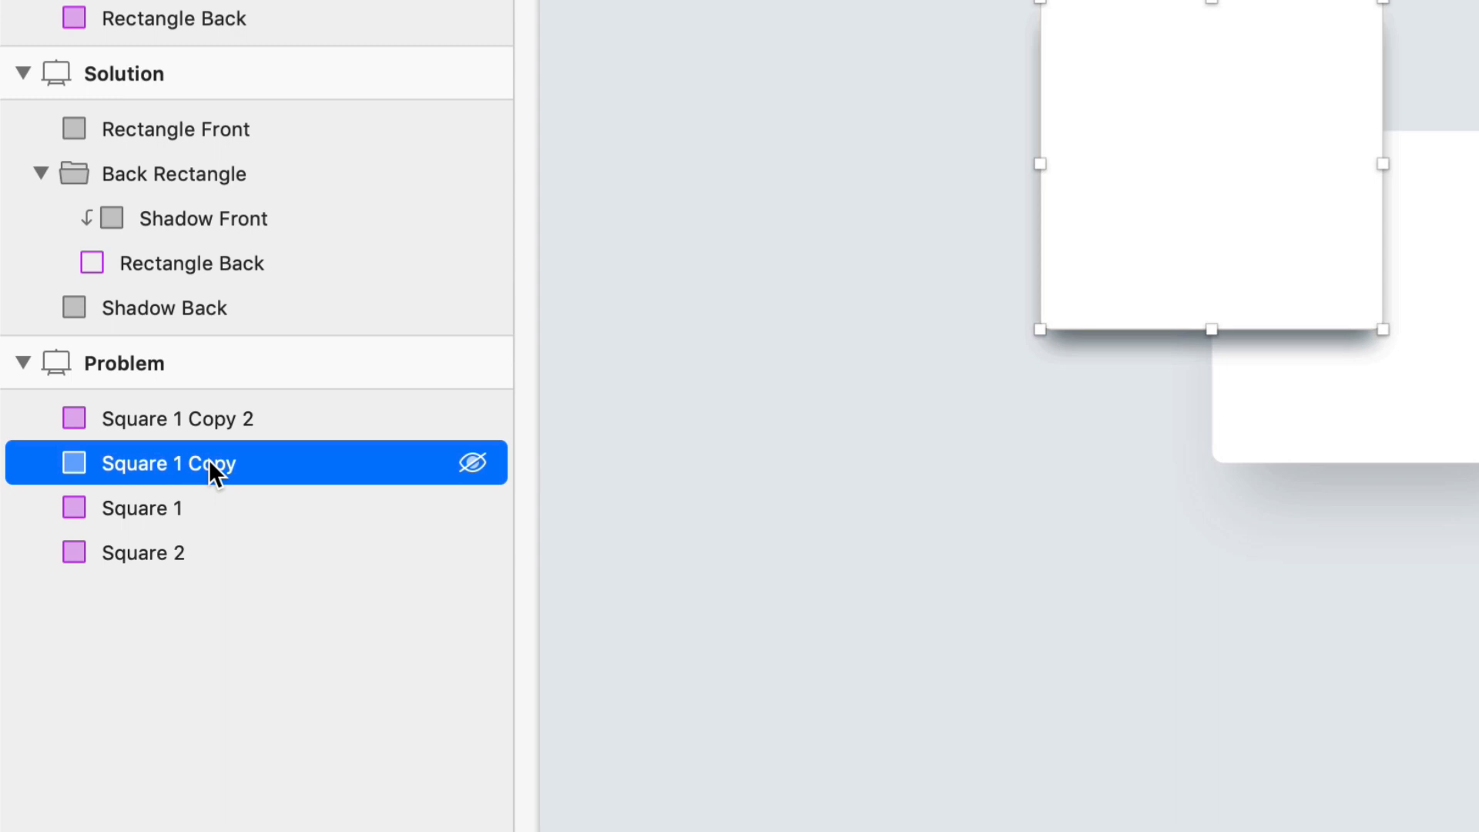
{"action": "double_click", "coordinate": [168, 464]}
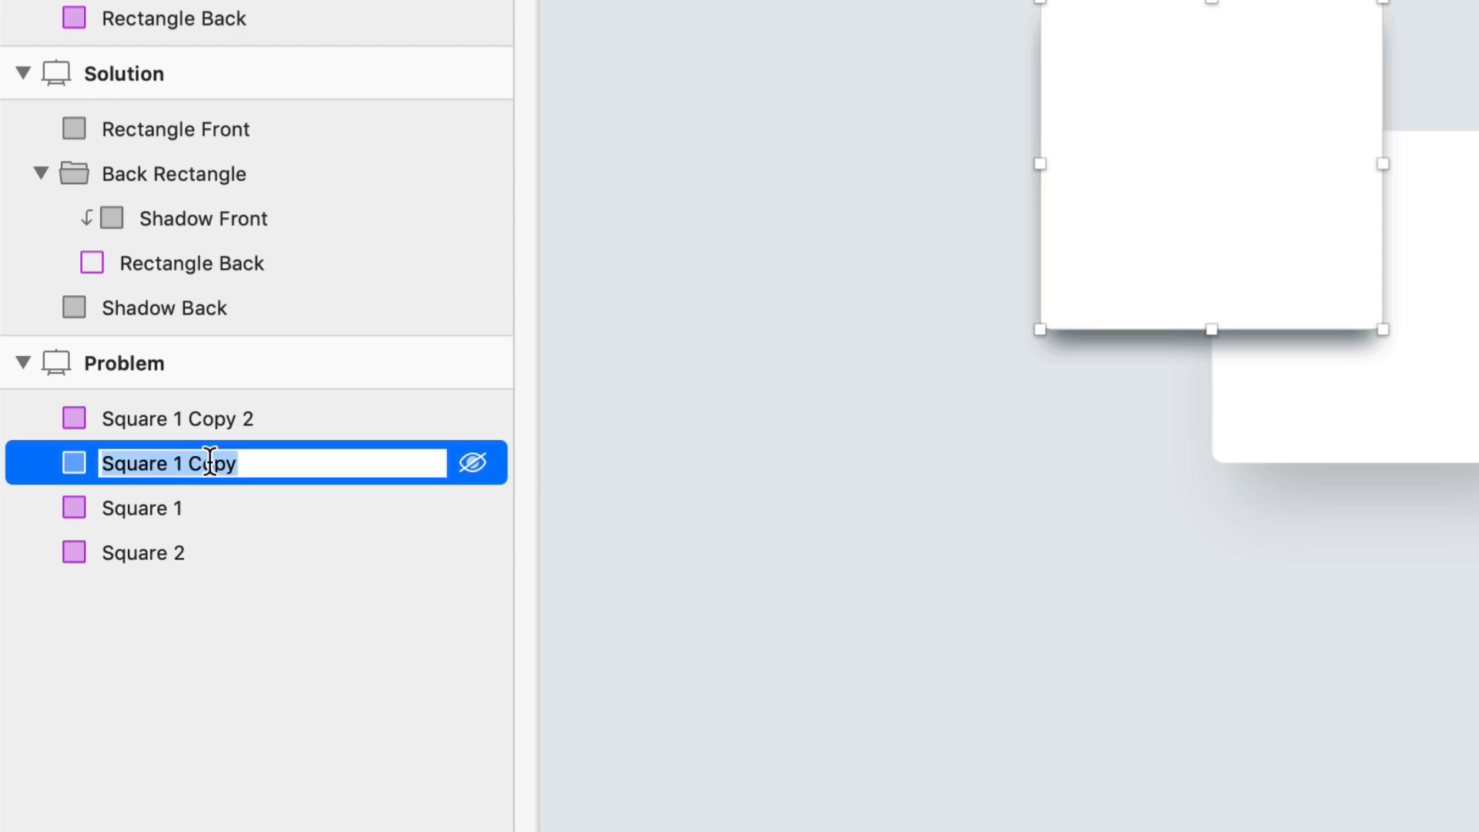
{"action": "type", "text": "Front Shadow"}
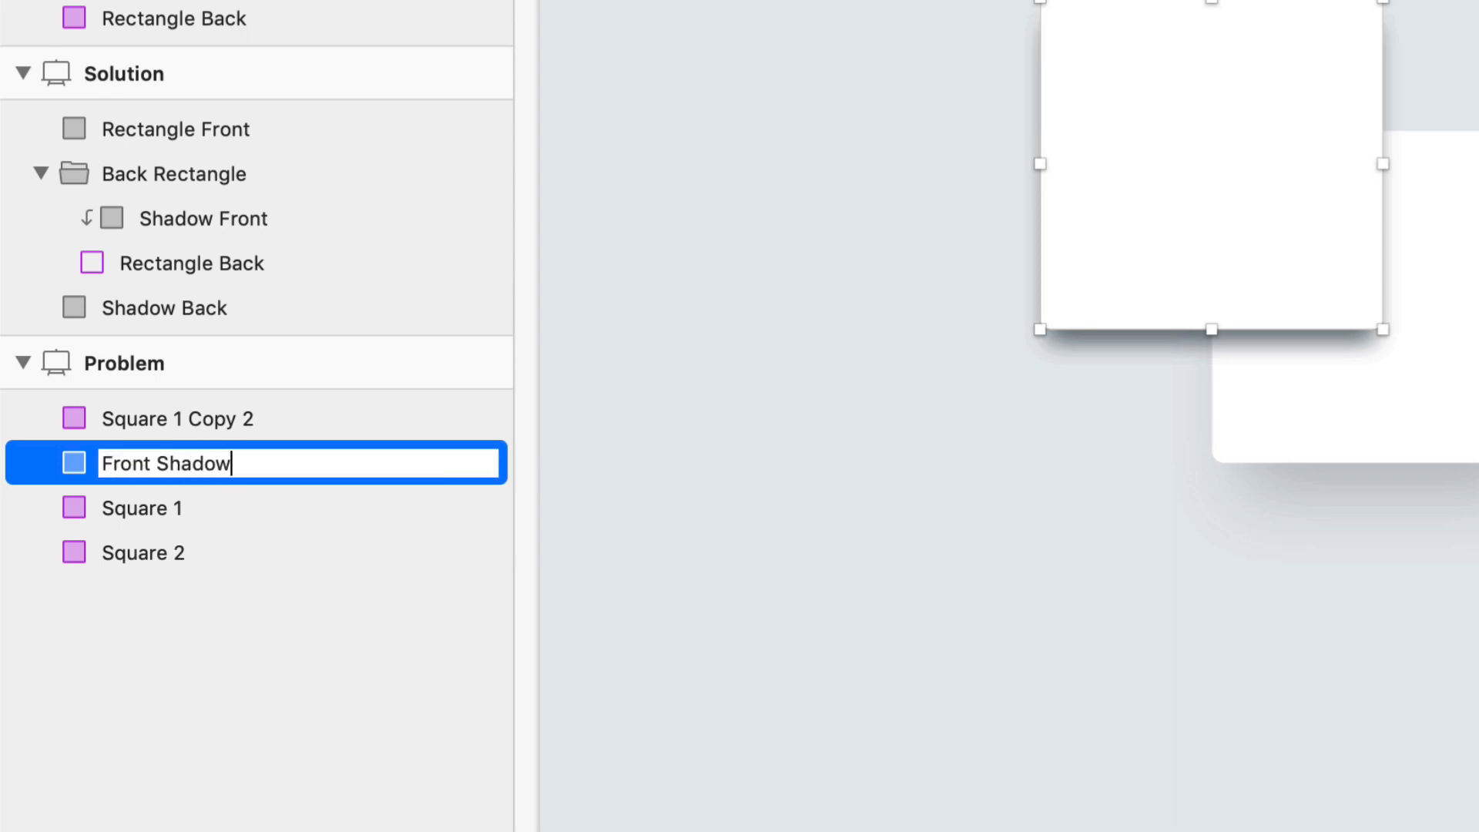
{"action": "left_click", "coordinate": [177, 418]}
{"action": "type", "text": "Back Shadow"}
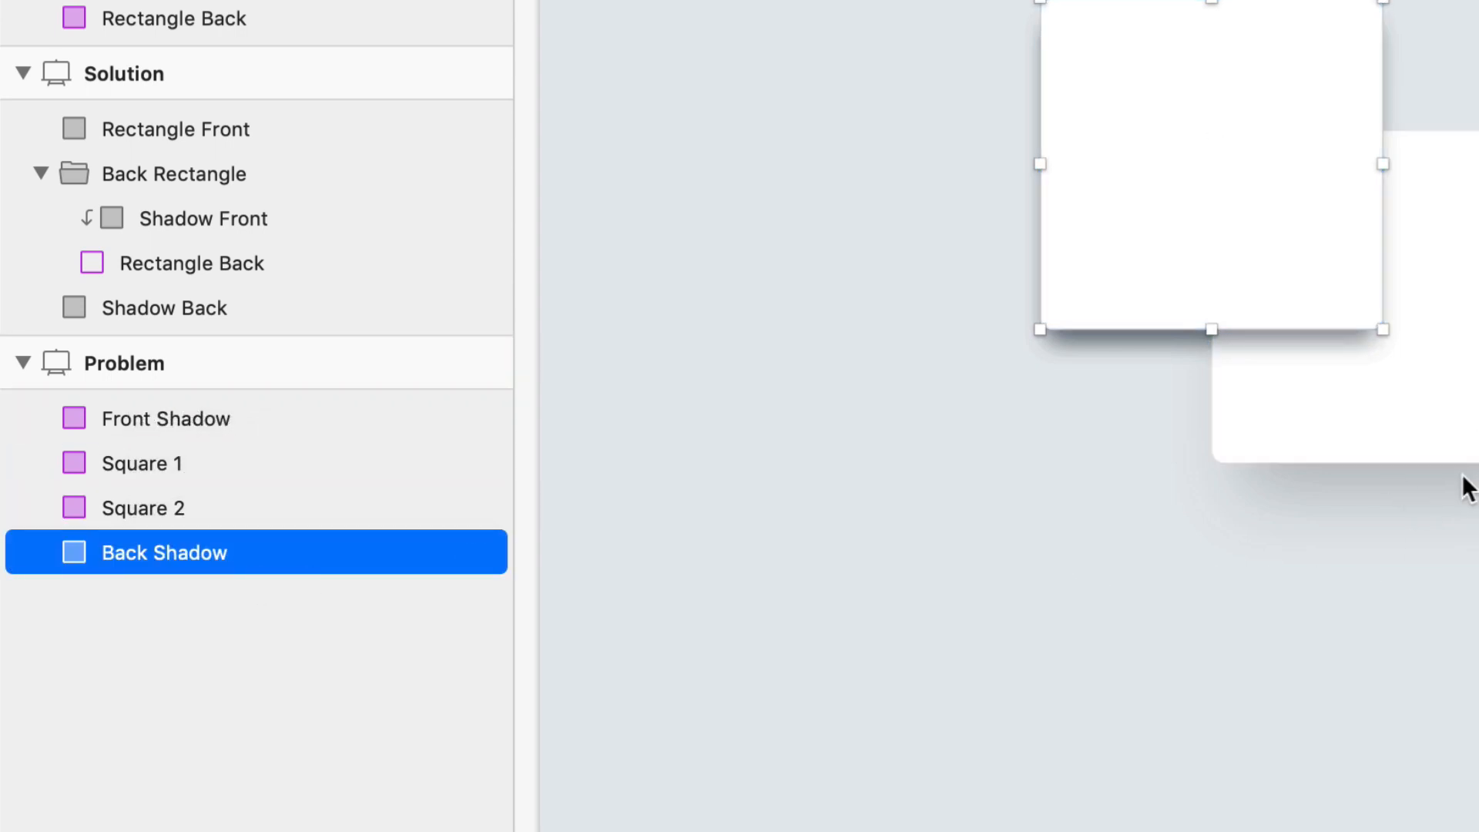
{"action": "left_click", "coordinate": [165, 417]}
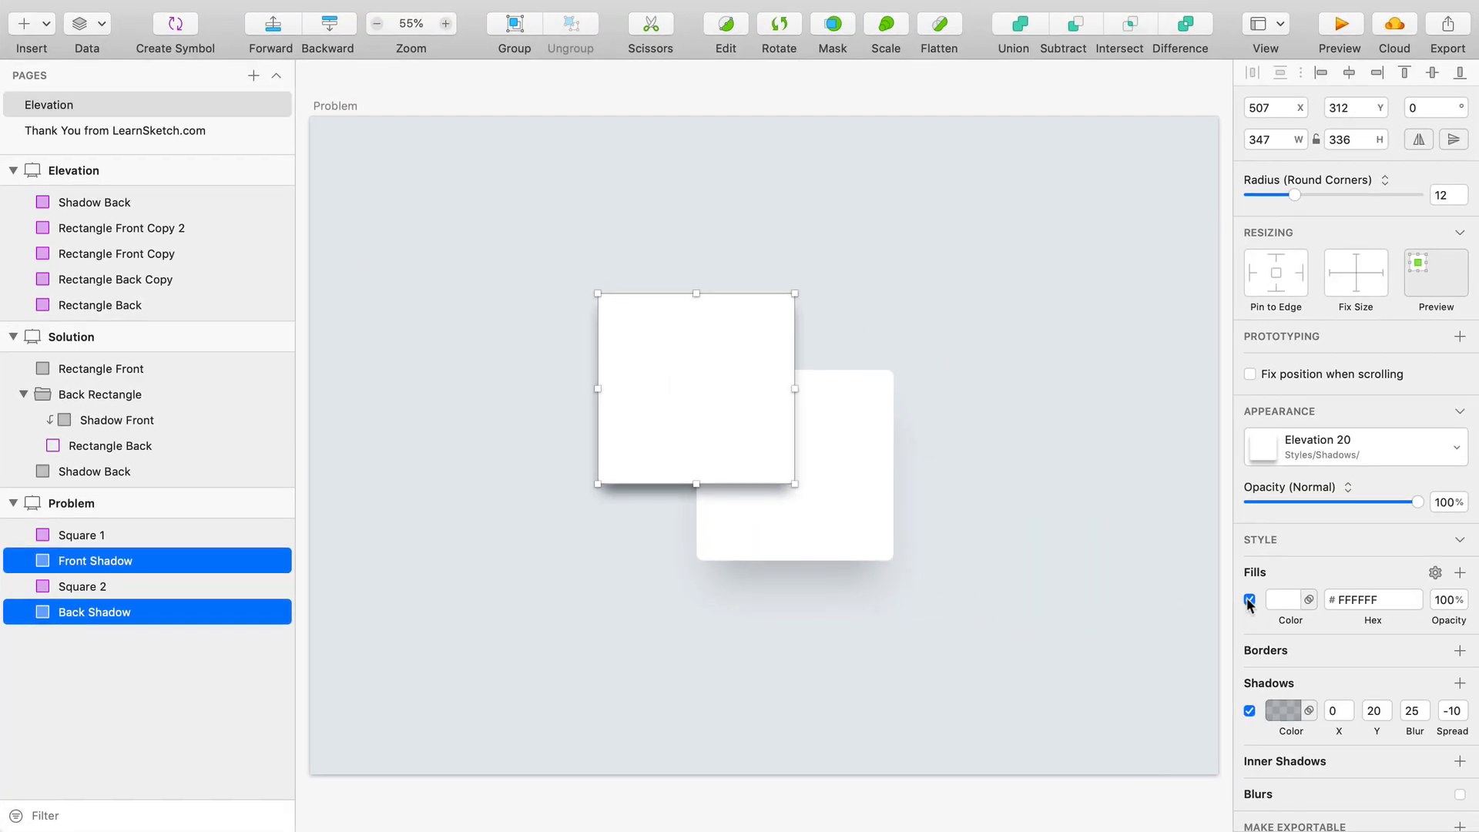
- Turn off the white fill on both shadow layers, verify by hiding Square 1, then select Square 2
{"action": "left_click", "coordinate": [1249, 600]}
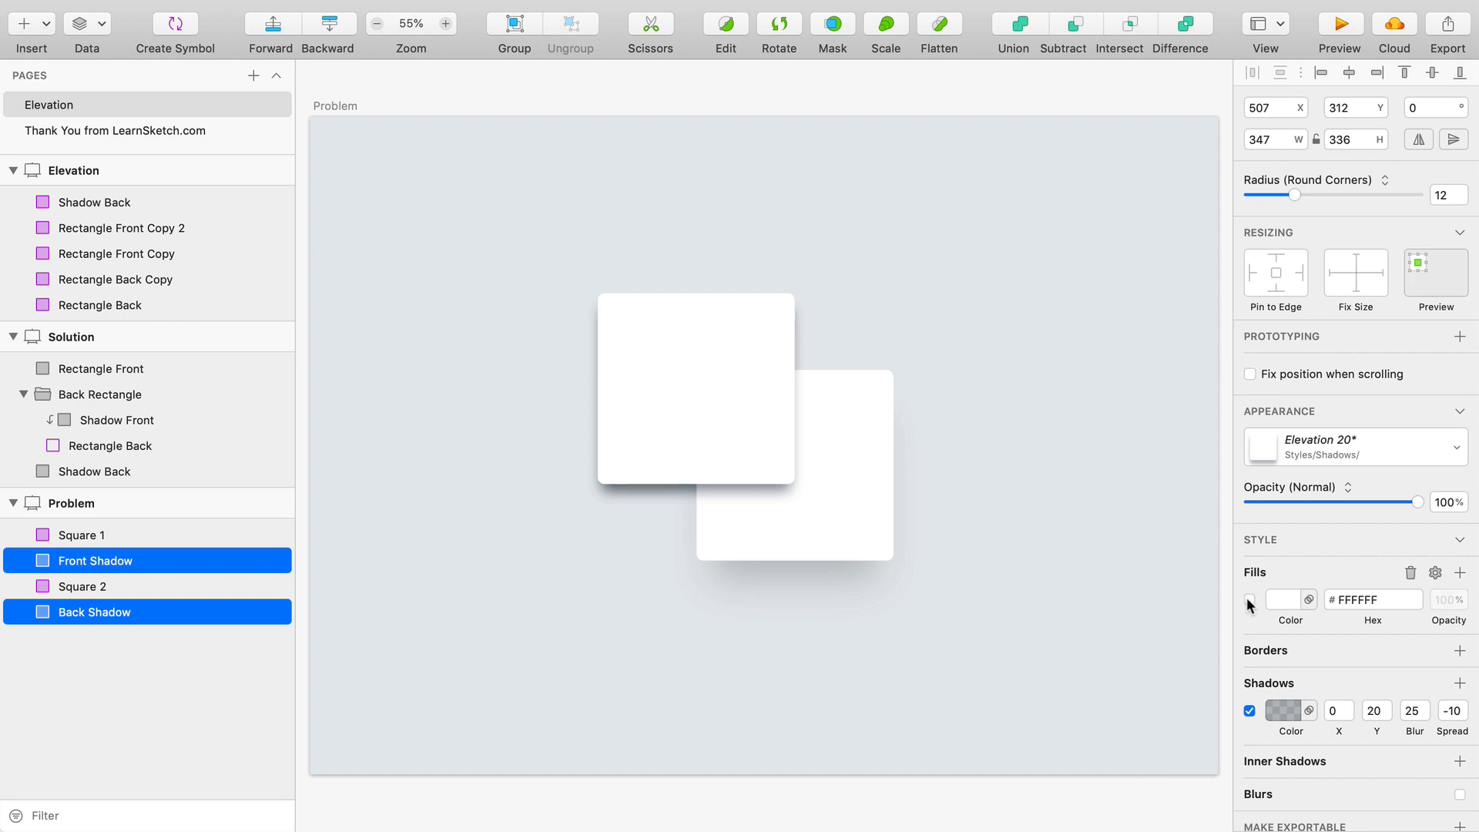
{"action": "left_click", "coordinate": [78, 535]}
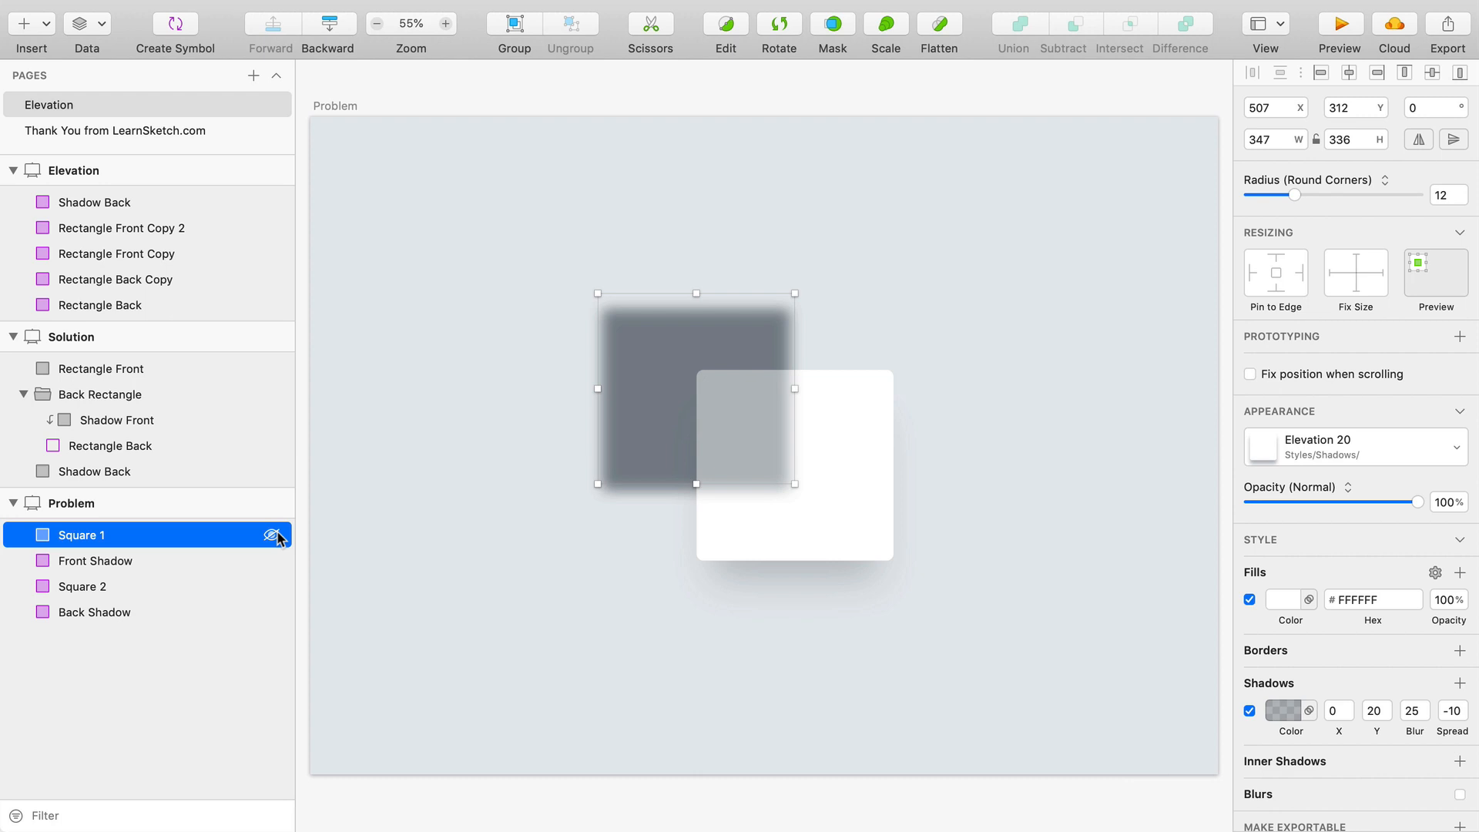
{"action": "left_click", "coordinate": [274, 534]}
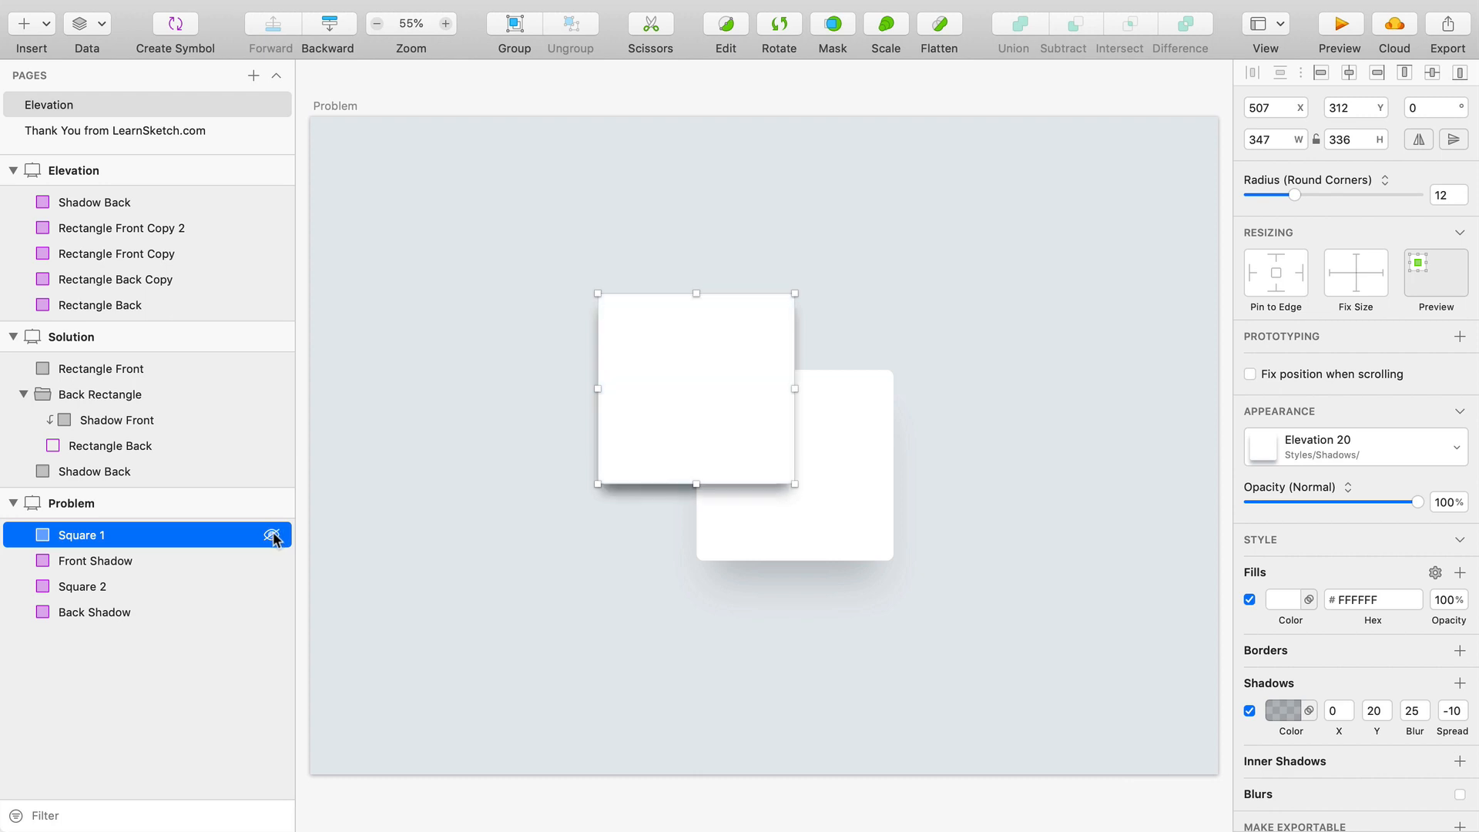
{"action": "mouse_move", "coordinate": [188, 543]}
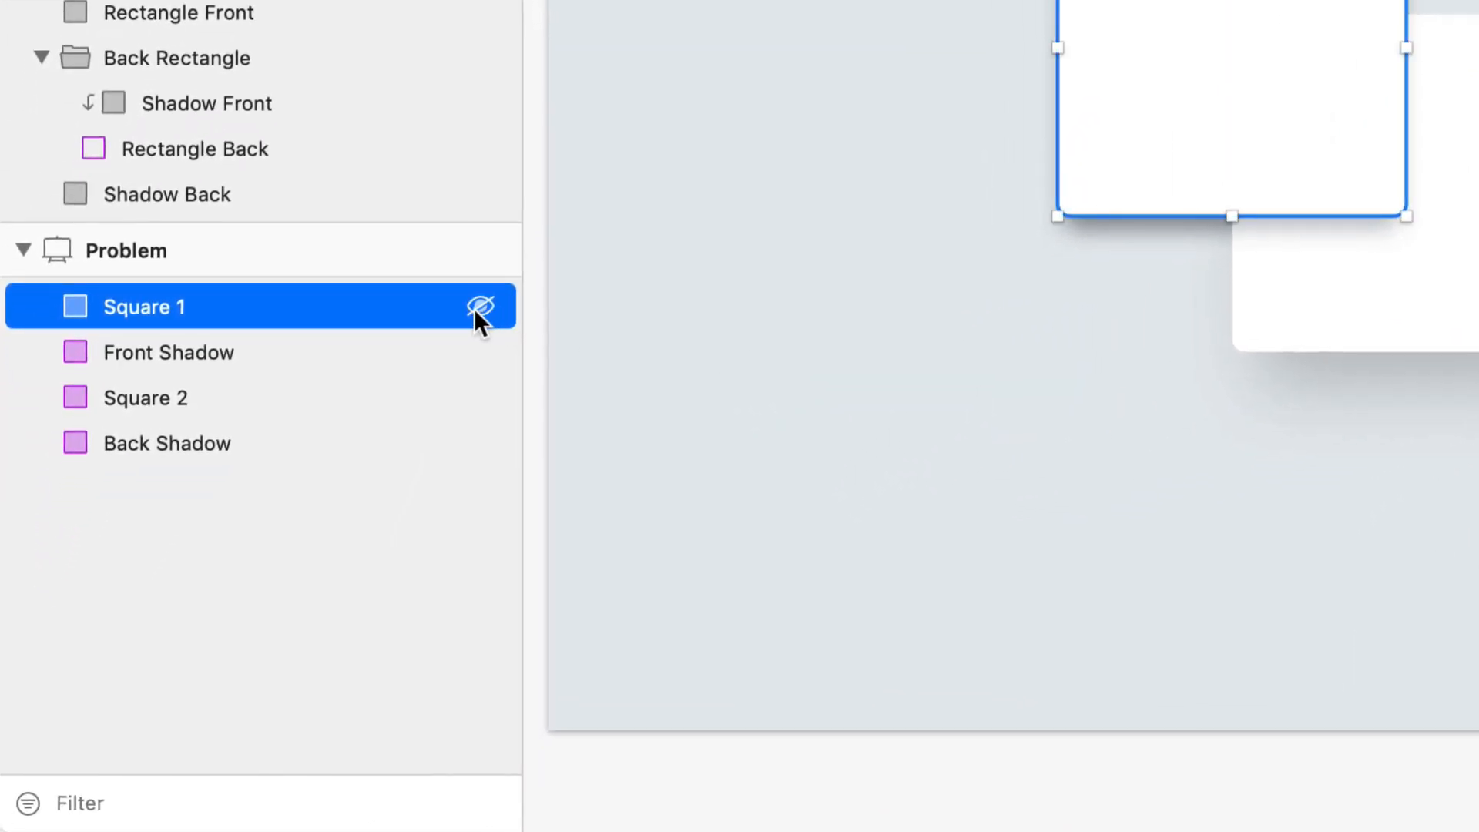
{"action": "mouse_move", "coordinate": [205, 317]}
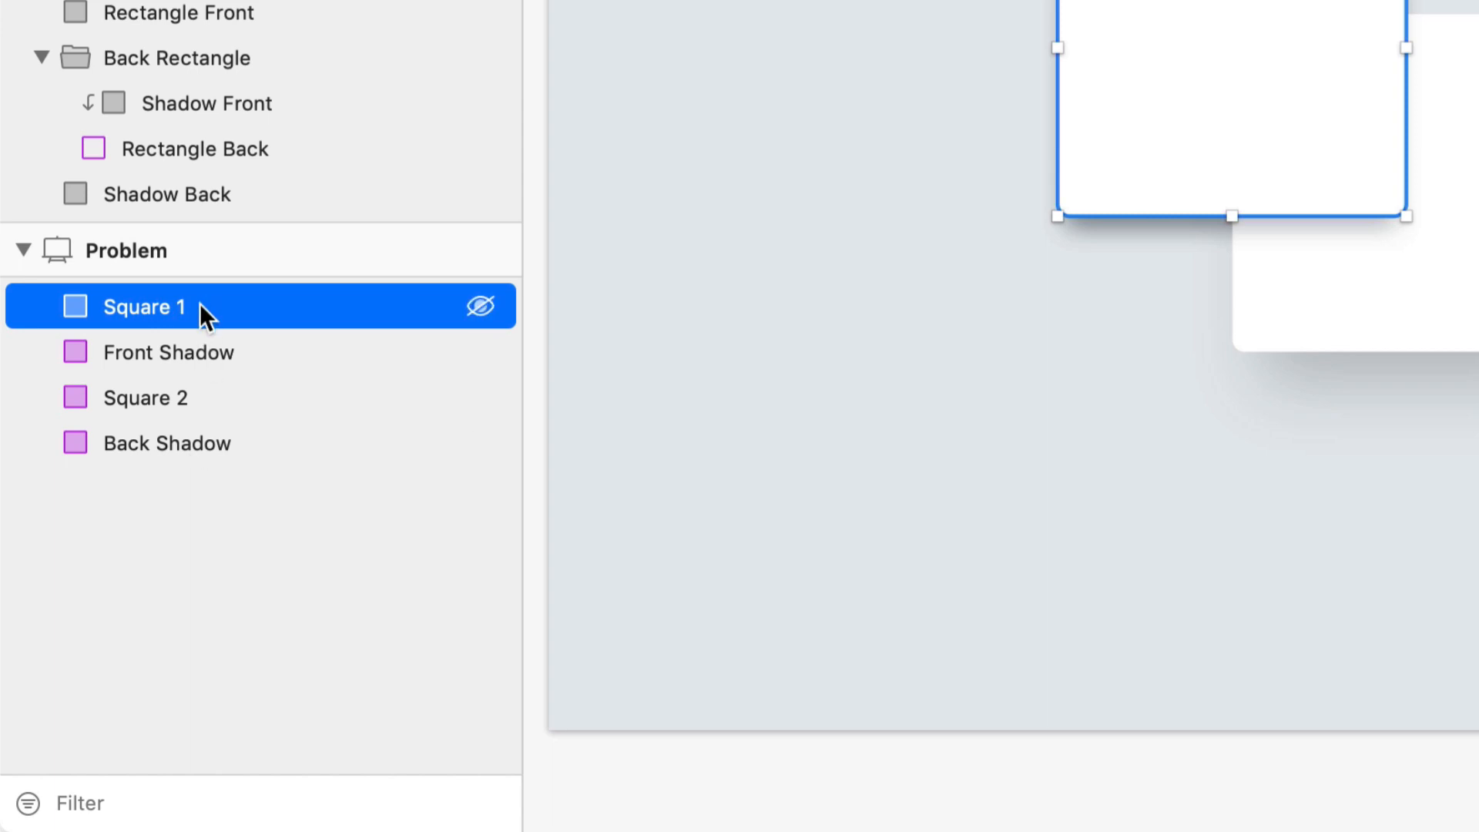
{"action": "mouse_move", "coordinate": [406, 319]}
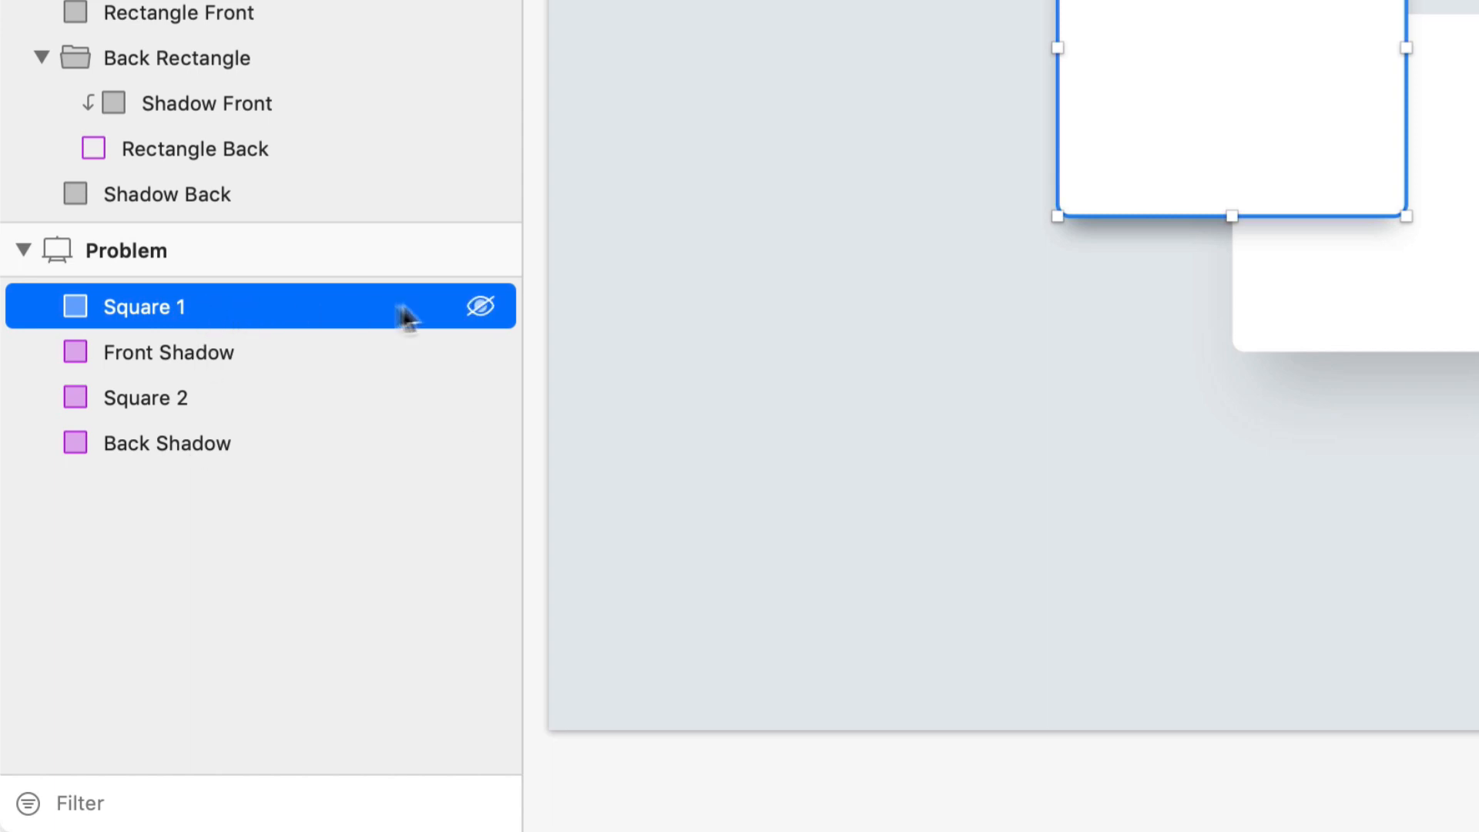
{"action": "mouse_move", "coordinate": [480, 306]}
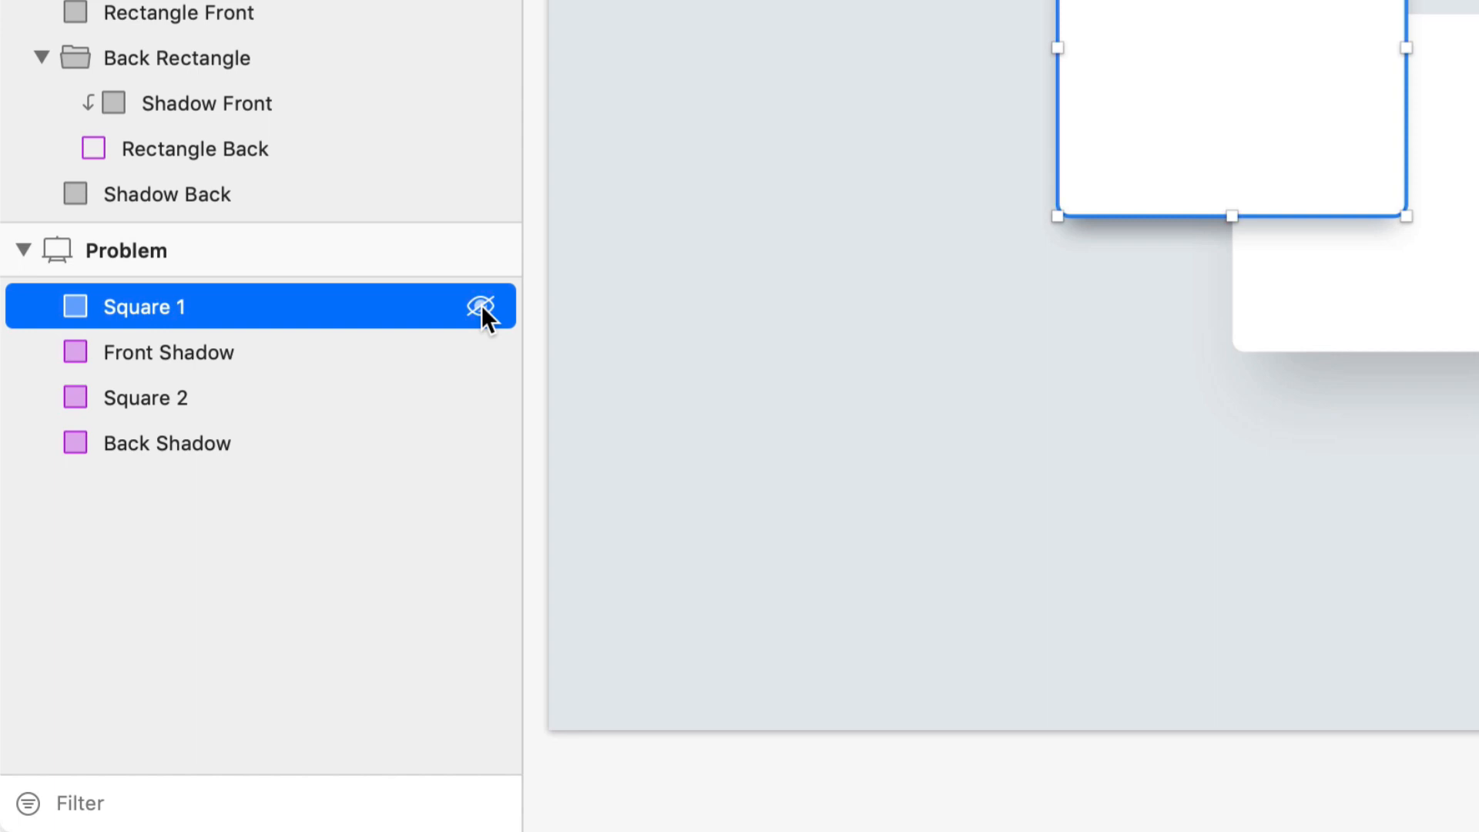
{"action": "left_click", "coordinate": [146, 398]}
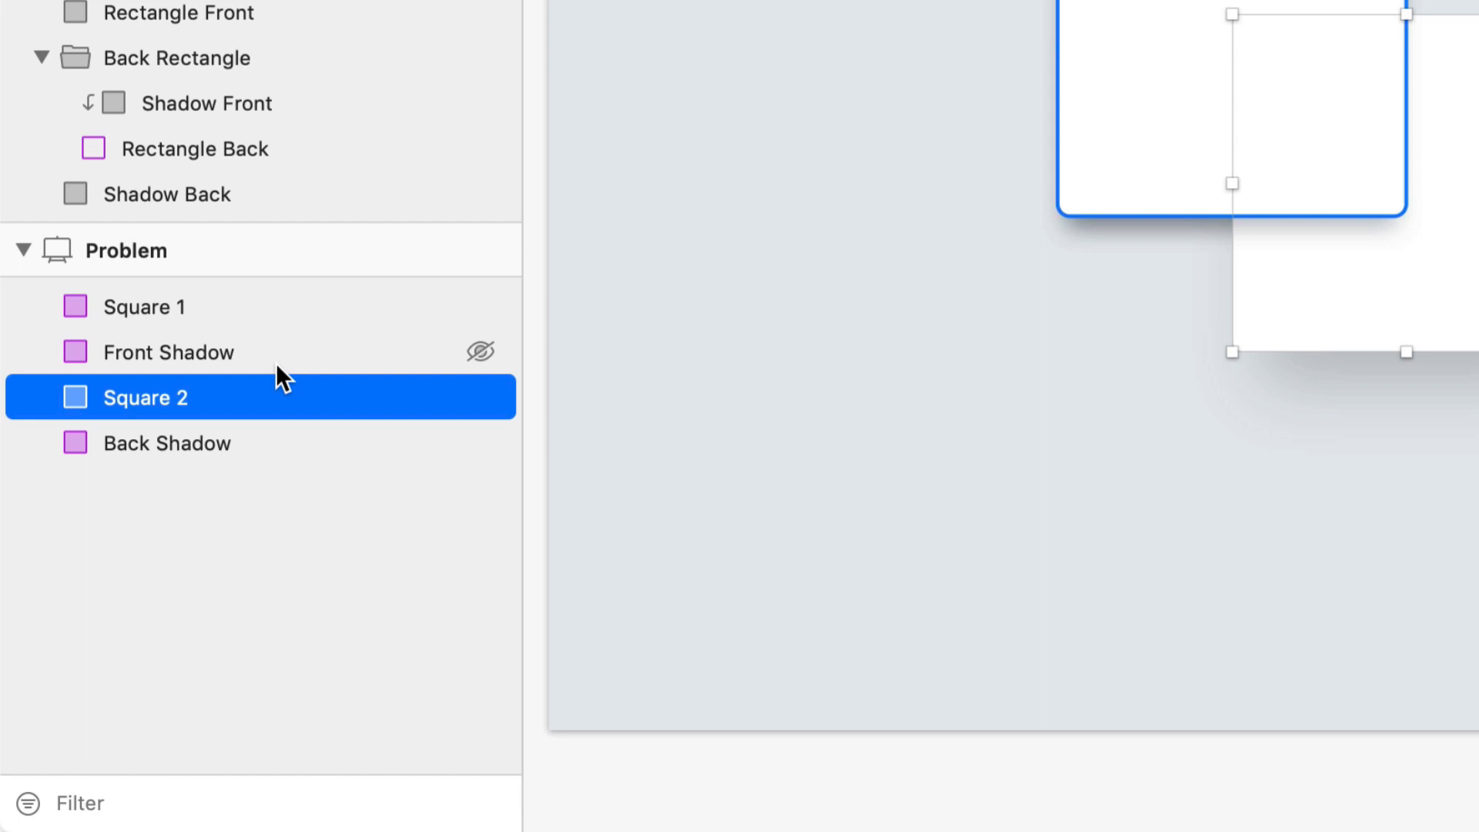
{"action": "mouse_move", "coordinate": [288, 368]}
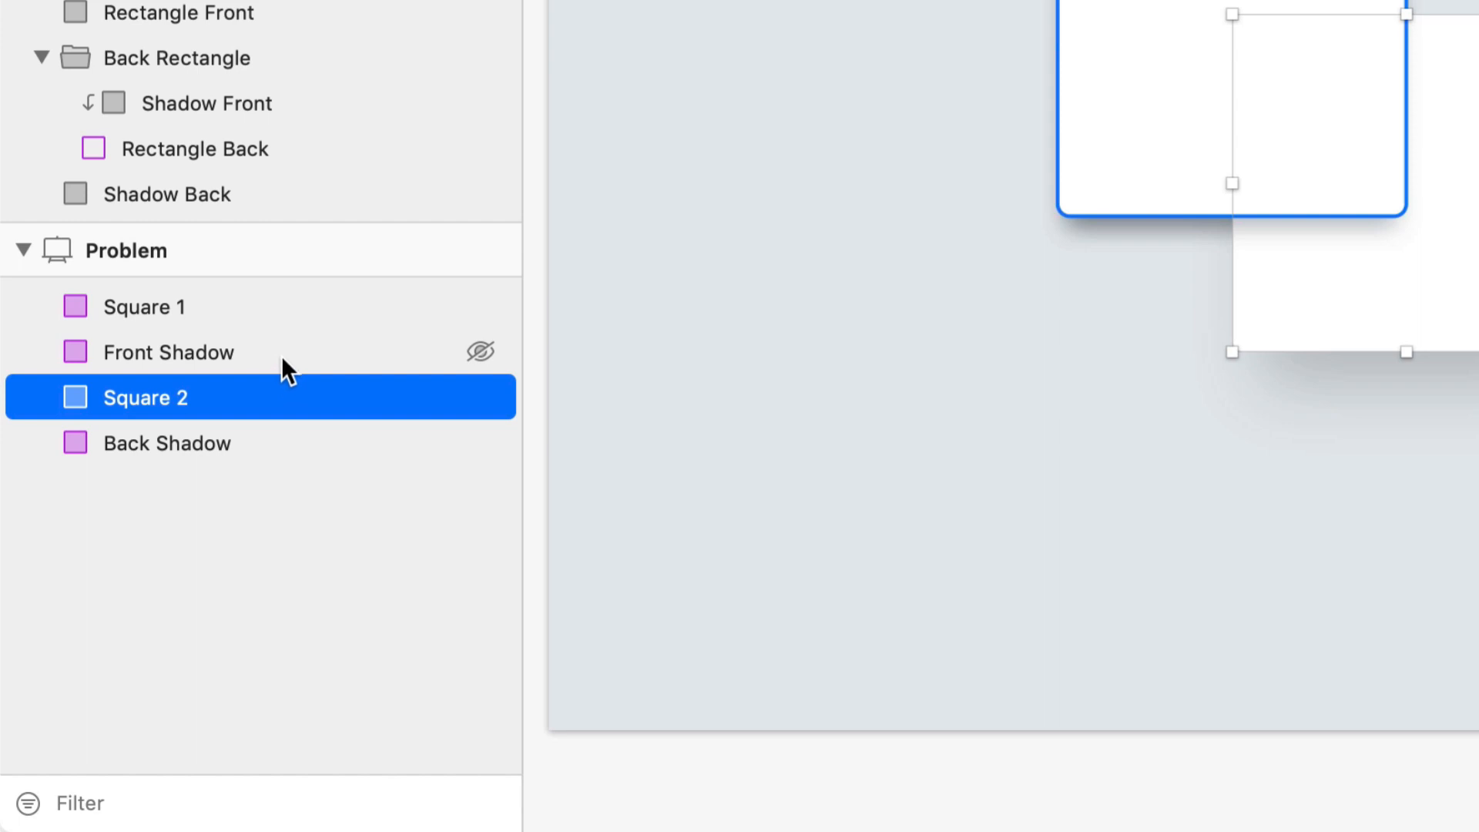
- Mask Front Shadow with Square 2 so its shadow shows only over the back card
{"action": "left_click", "coordinate": [169, 352]}
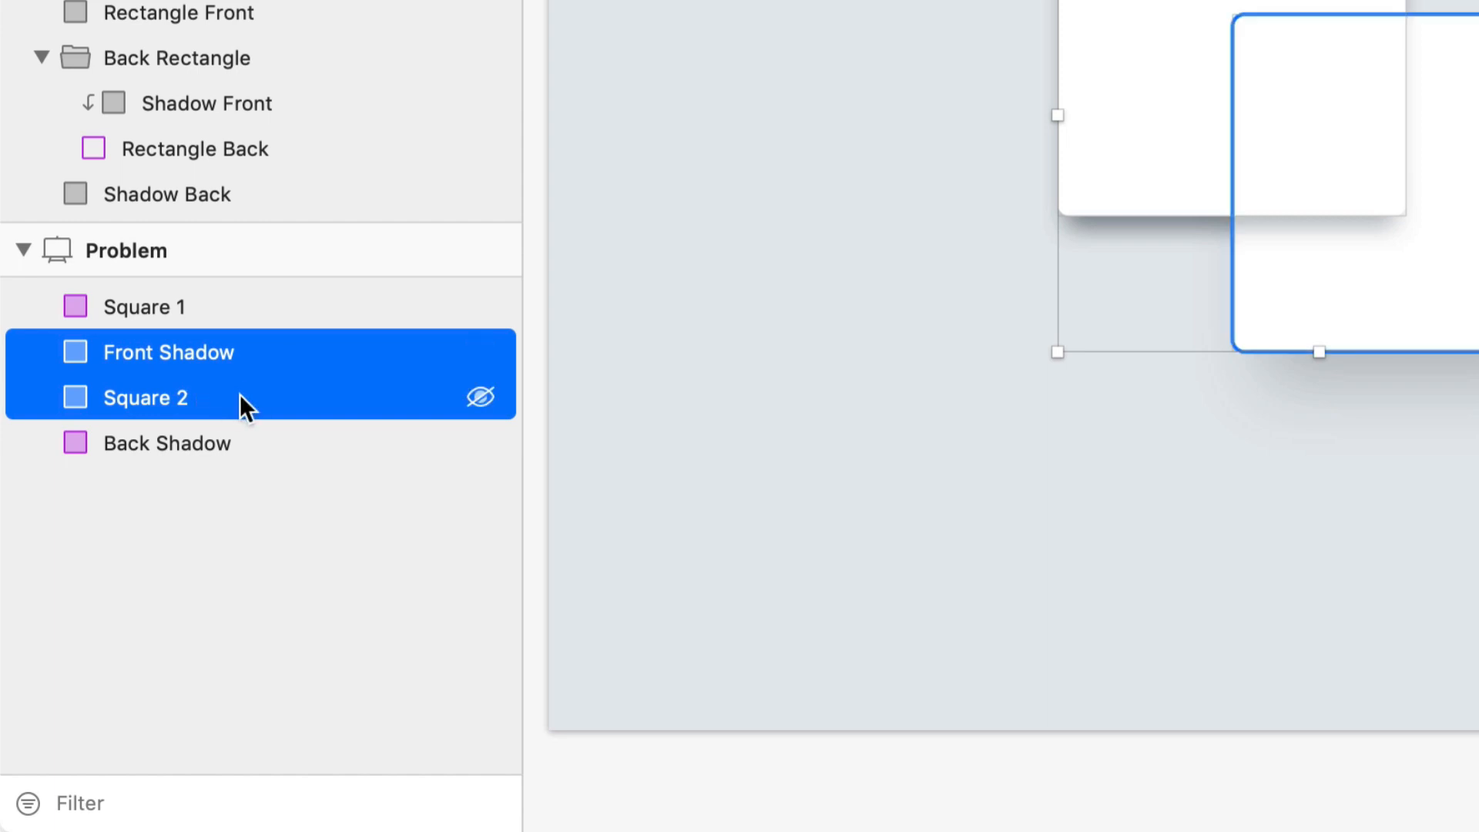
{"action": "mouse_move", "coordinate": [275, 373]}
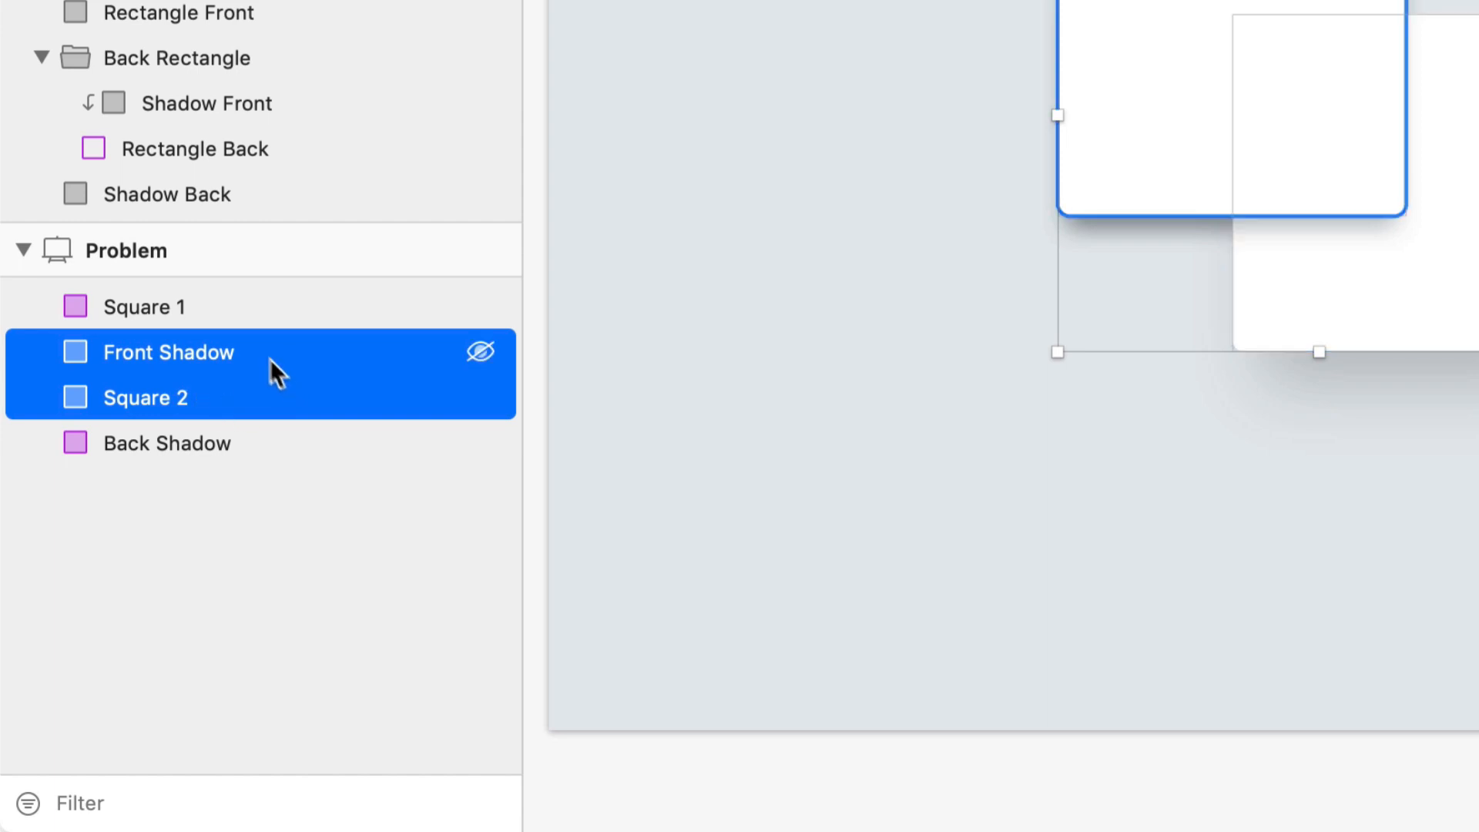
{"action": "mouse_move", "coordinate": [290, 368]}
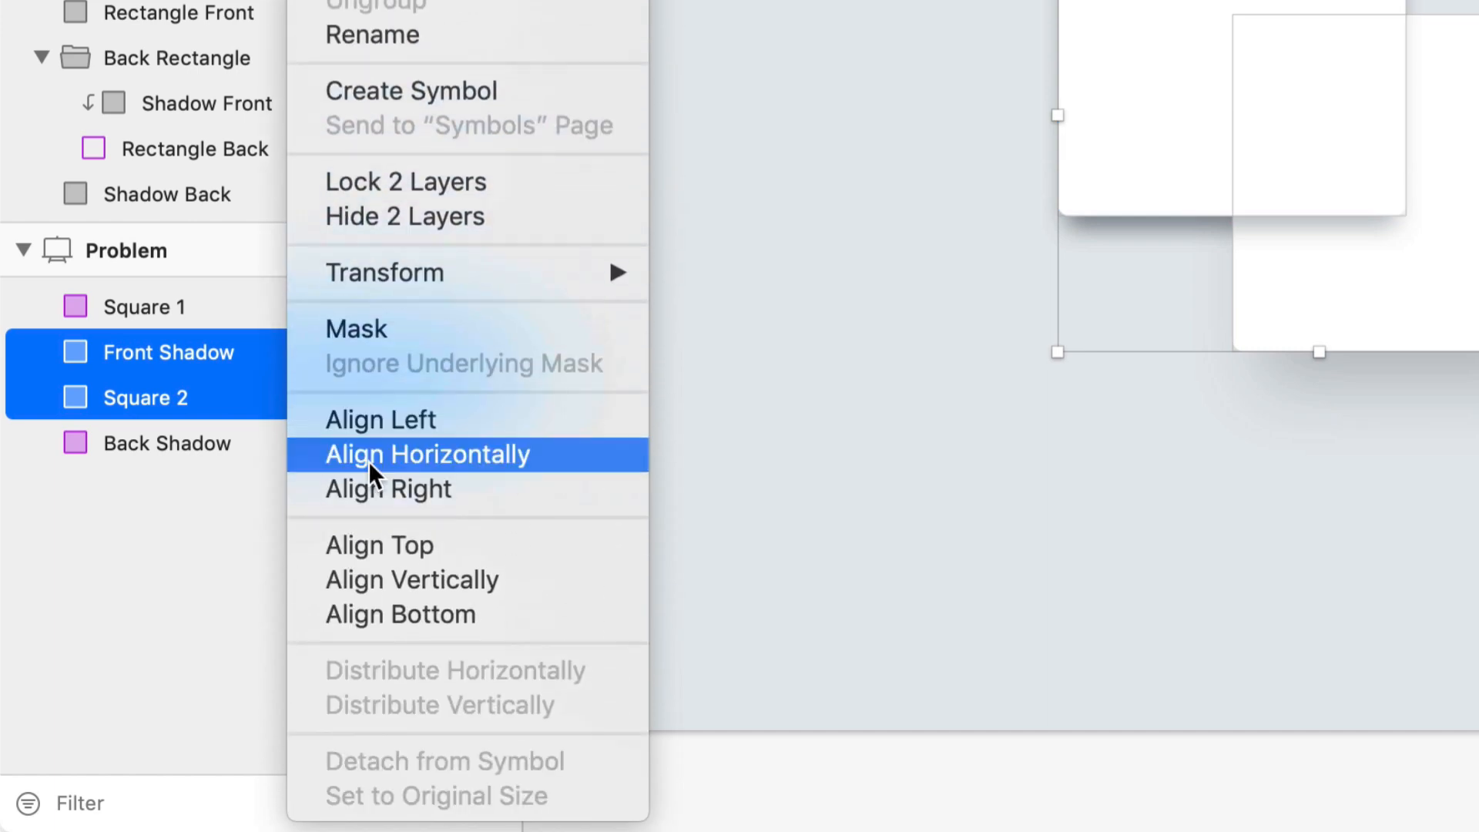
{"action": "mouse_move", "coordinate": [419, 347]}
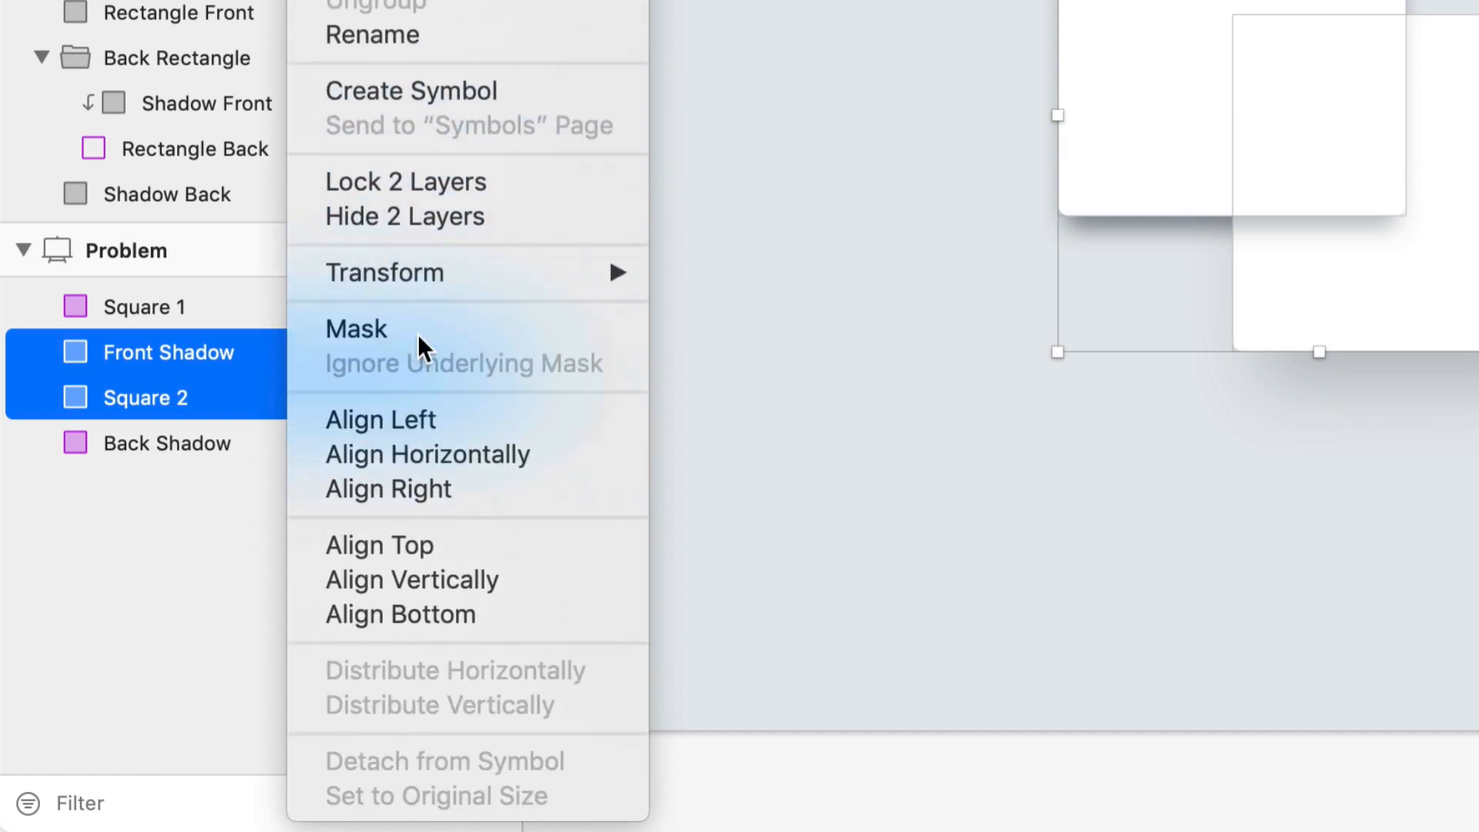
{"action": "left_click", "coordinate": [356, 328]}
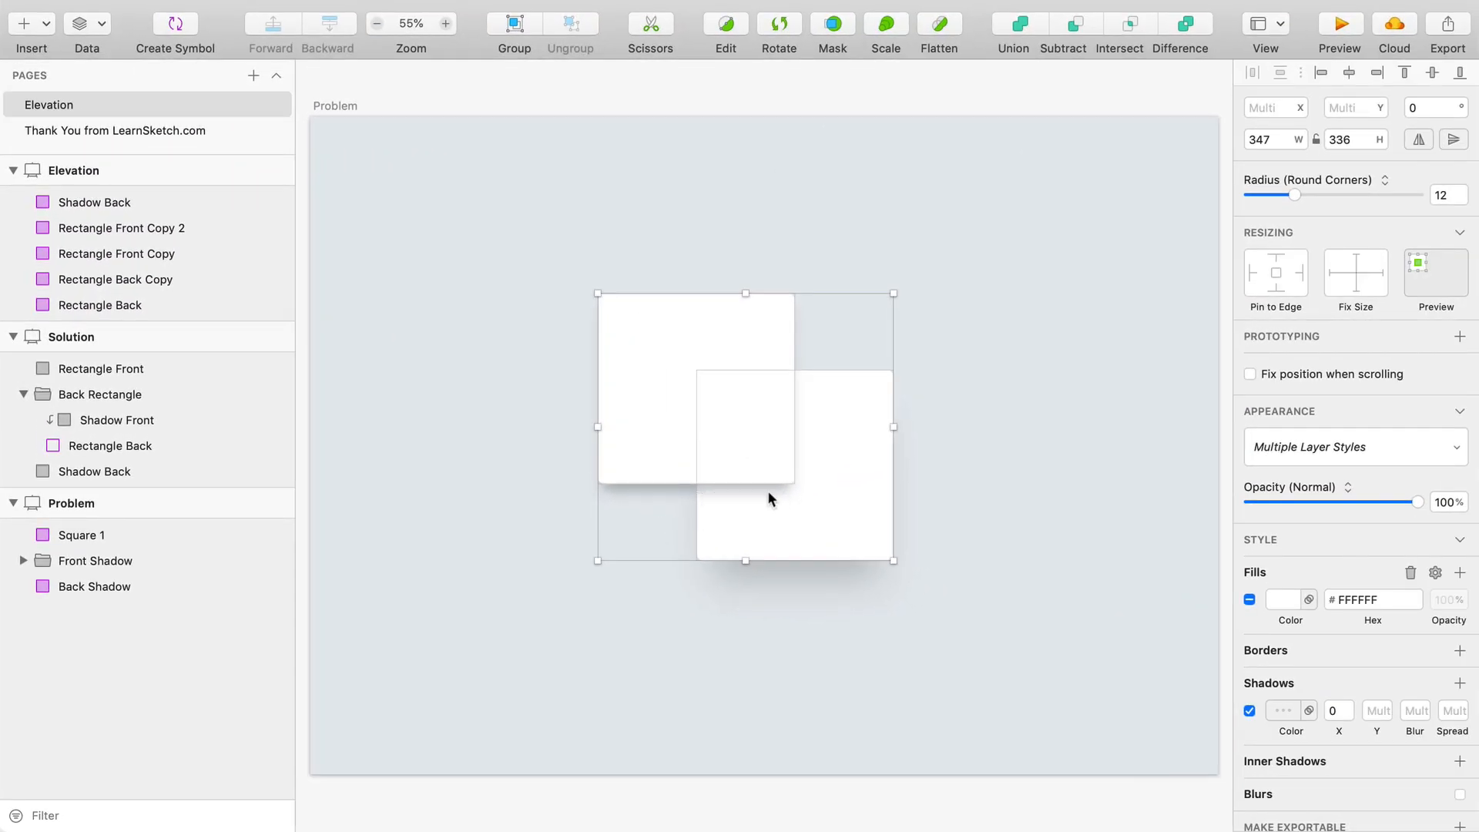
{"action": "mouse_move", "coordinate": [490, 524]}
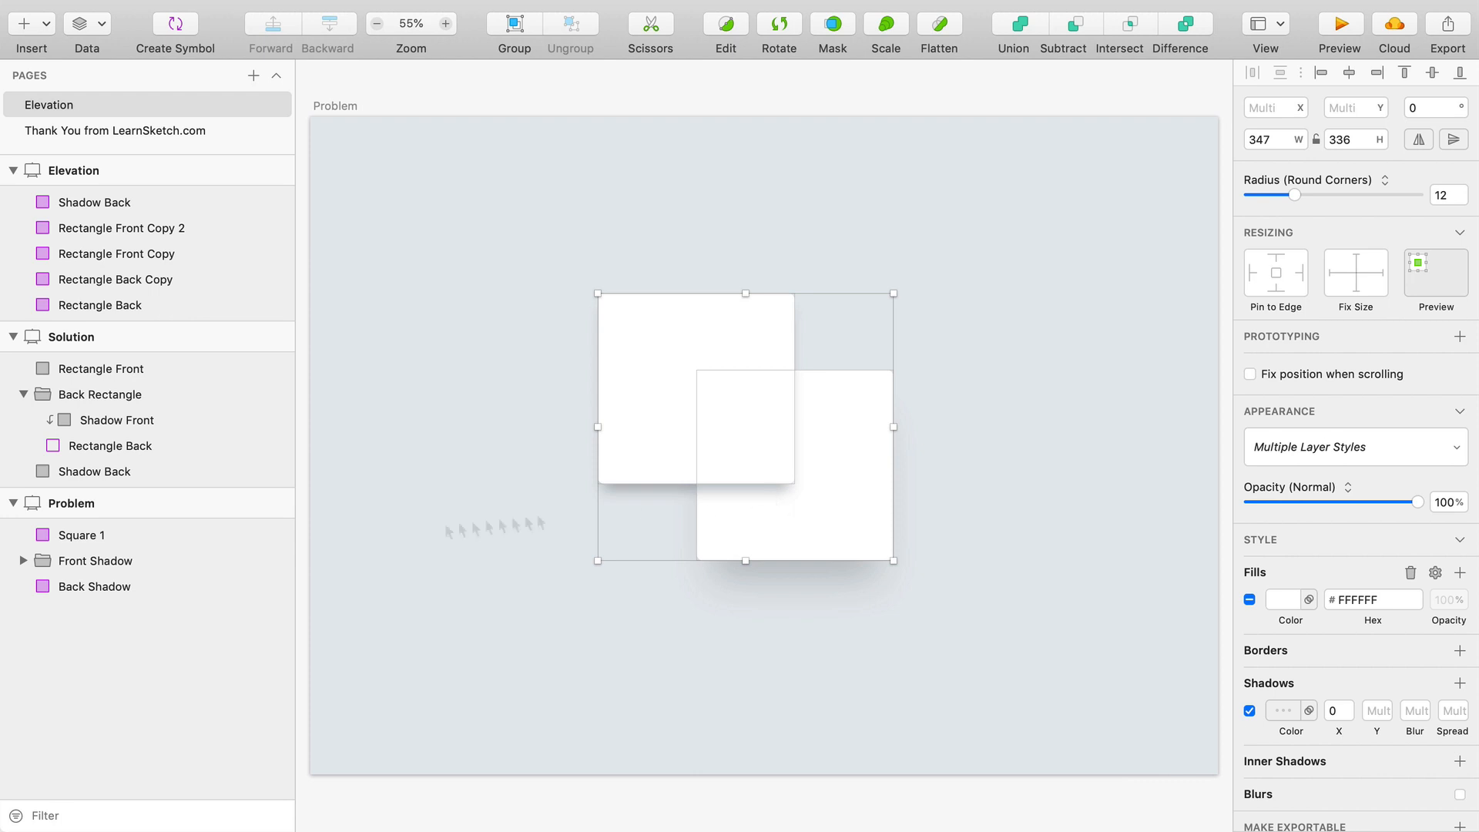
{"action": "left_click", "coordinate": [23, 560]}
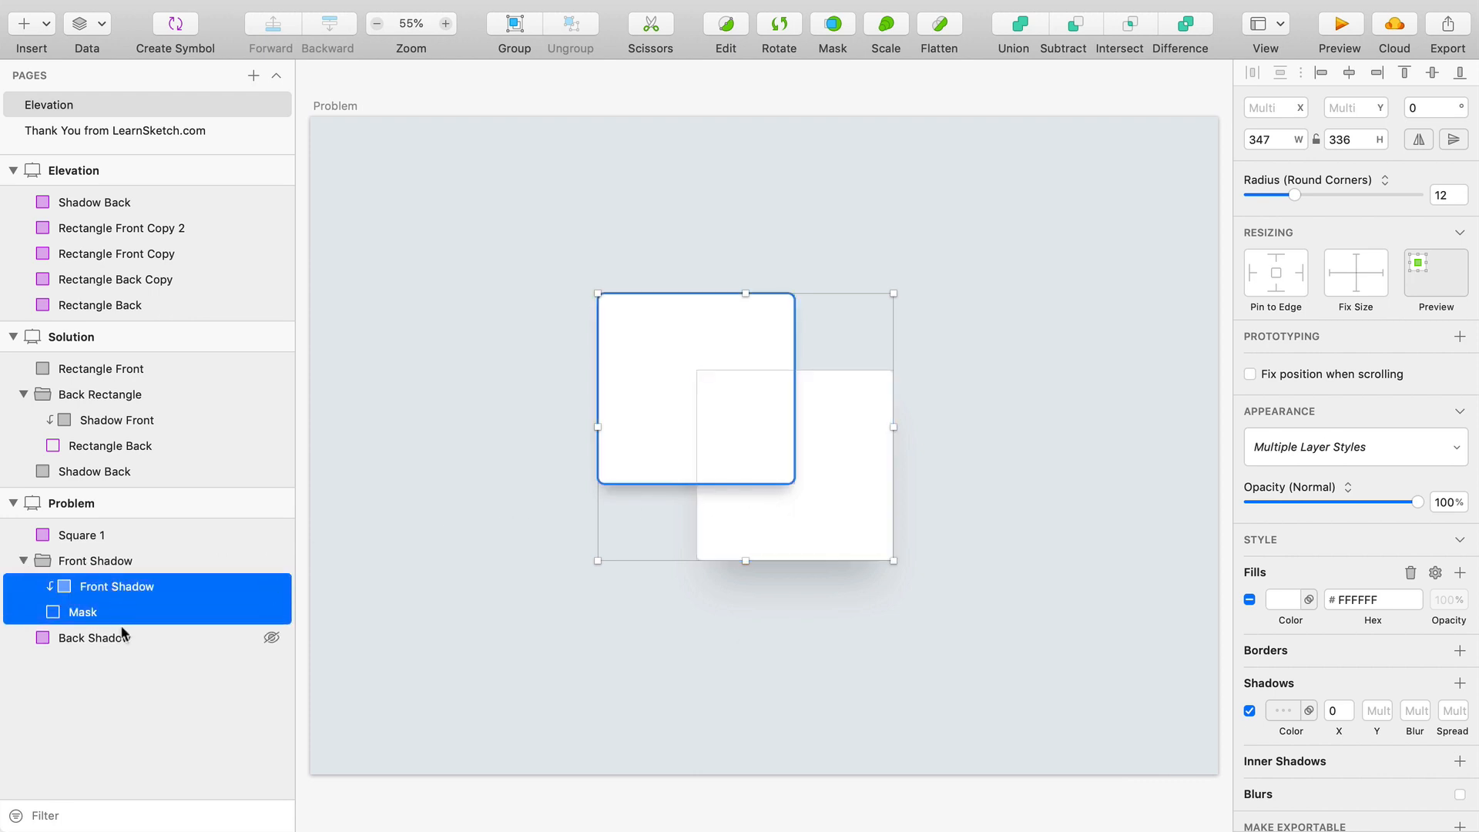
- Review the masked Front Shadow and Back Shadow layers, then collapse the new group
{"action": "left_click", "coordinate": [94, 638]}
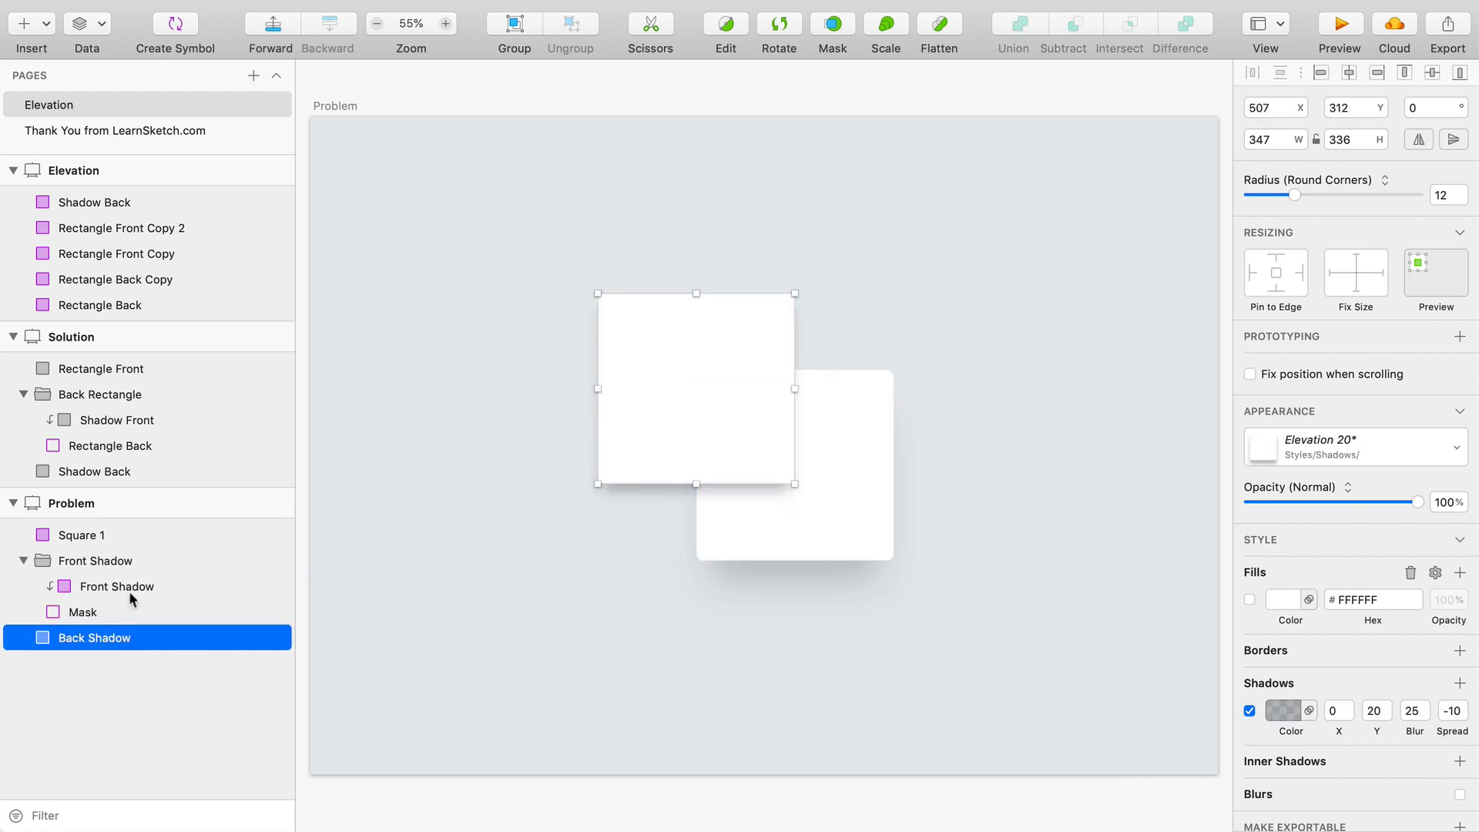
{"action": "left_click", "coordinate": [117, 586]}
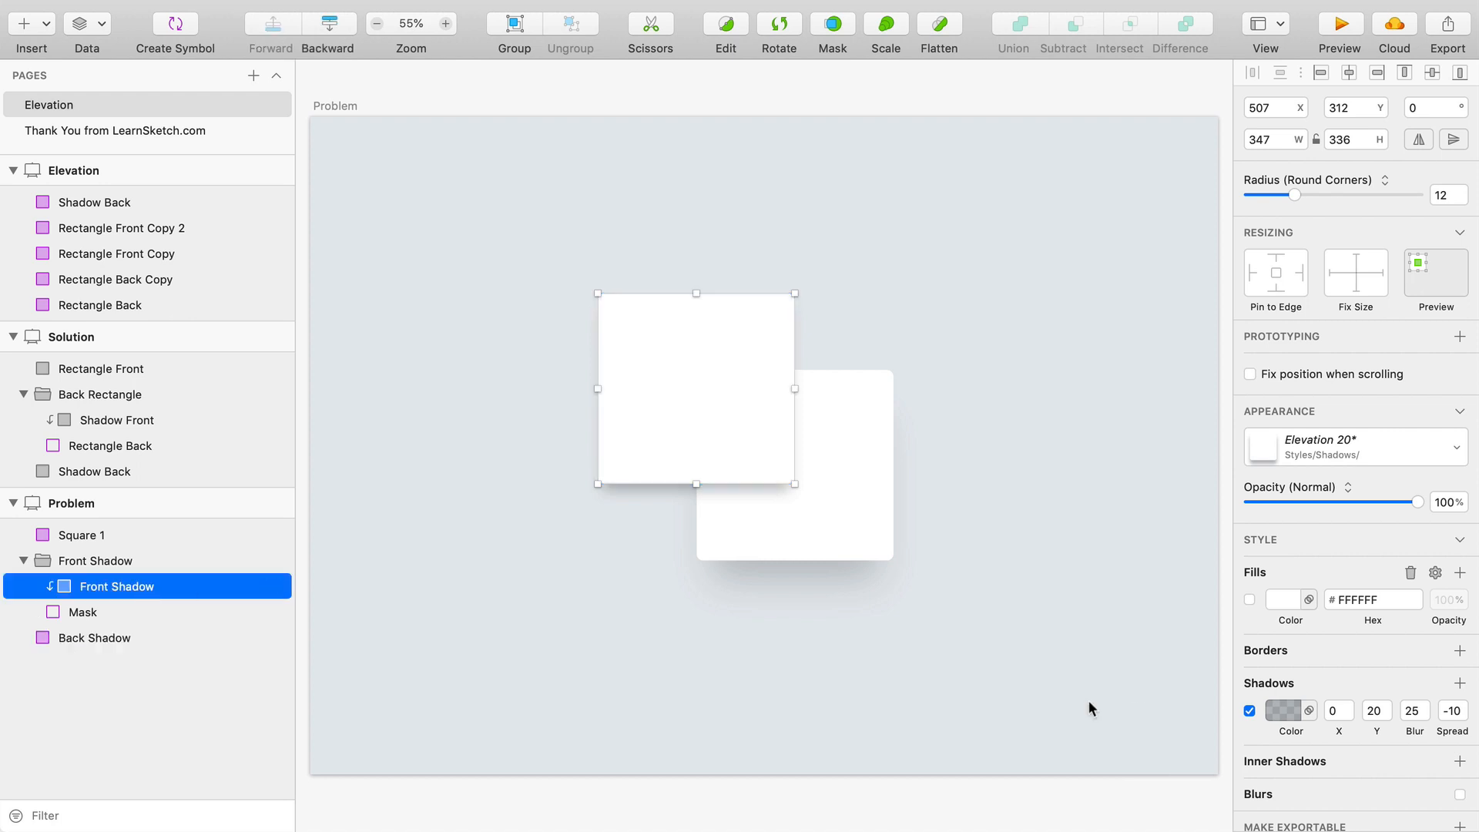
{"action": "left_click", "coordinate": [1283, 711]}
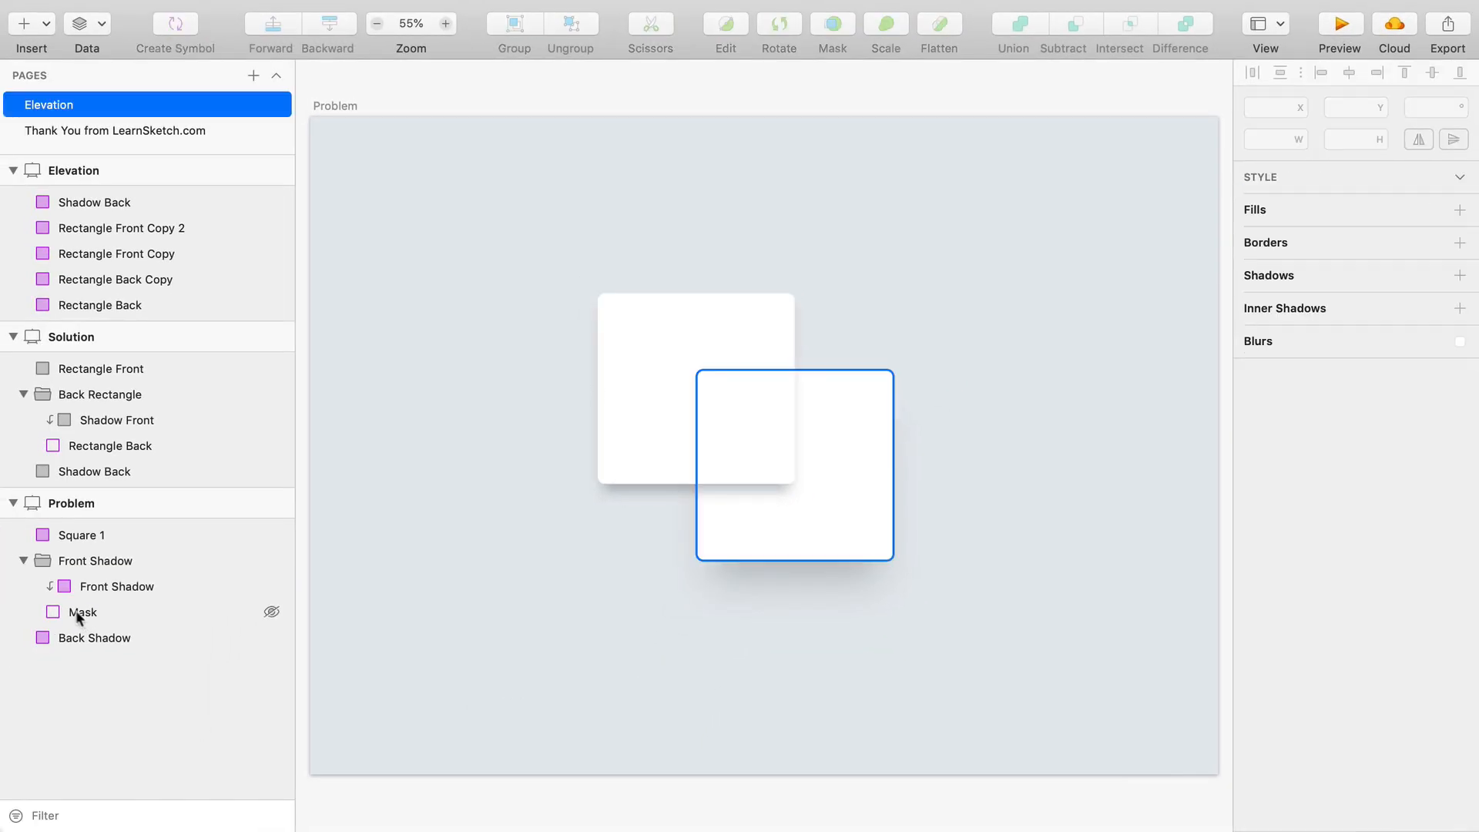
{"action": "left_click", "coordinate": [23, 561]}
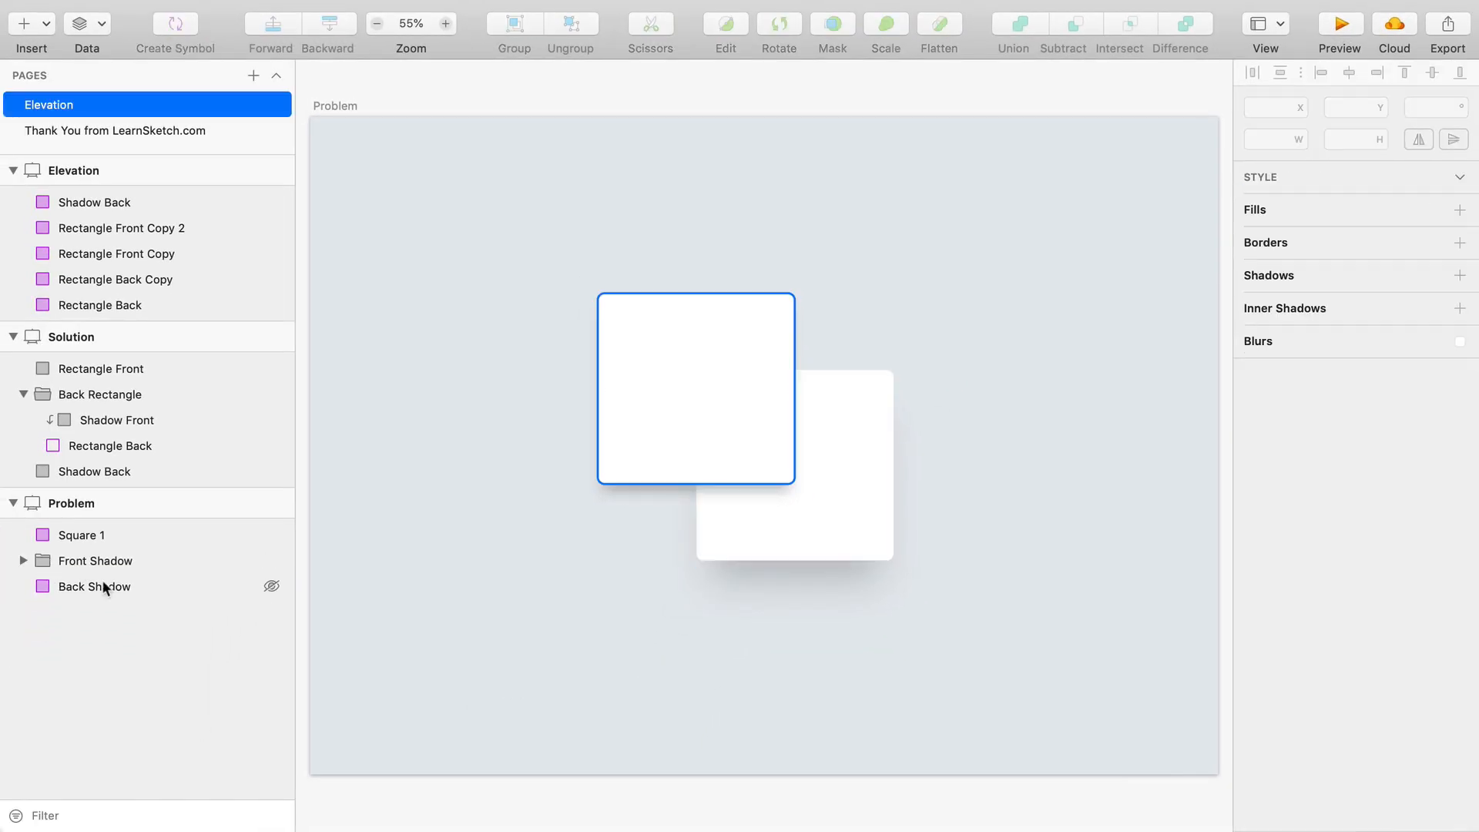
- Apply the Shadows/Elevation 60 shared style to the Back Shadow layer
{"action": "left_click", "coordinate": [94, 585]}
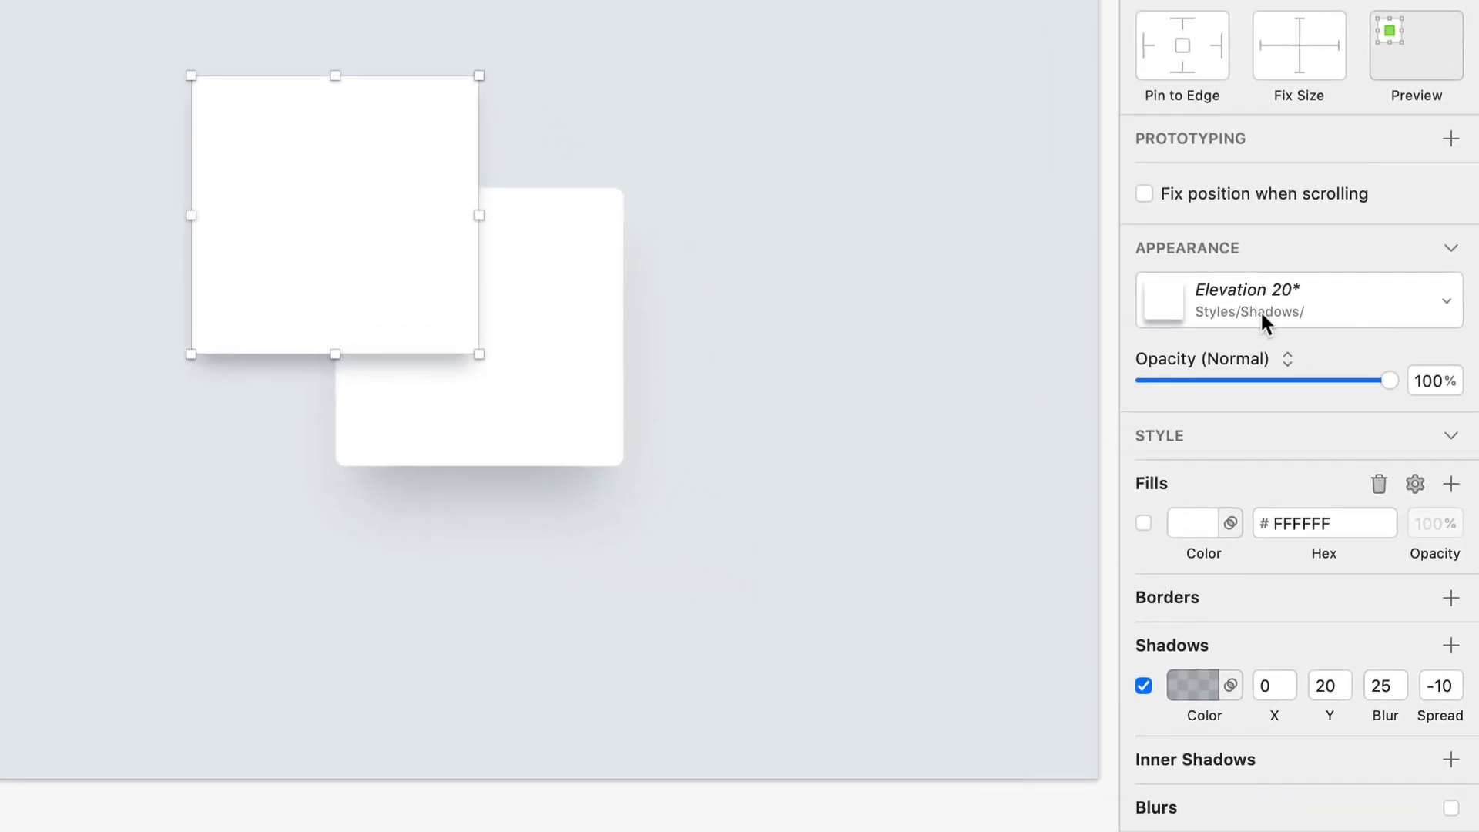
{"action": "left_click", "coordinate": [1328, 685]}
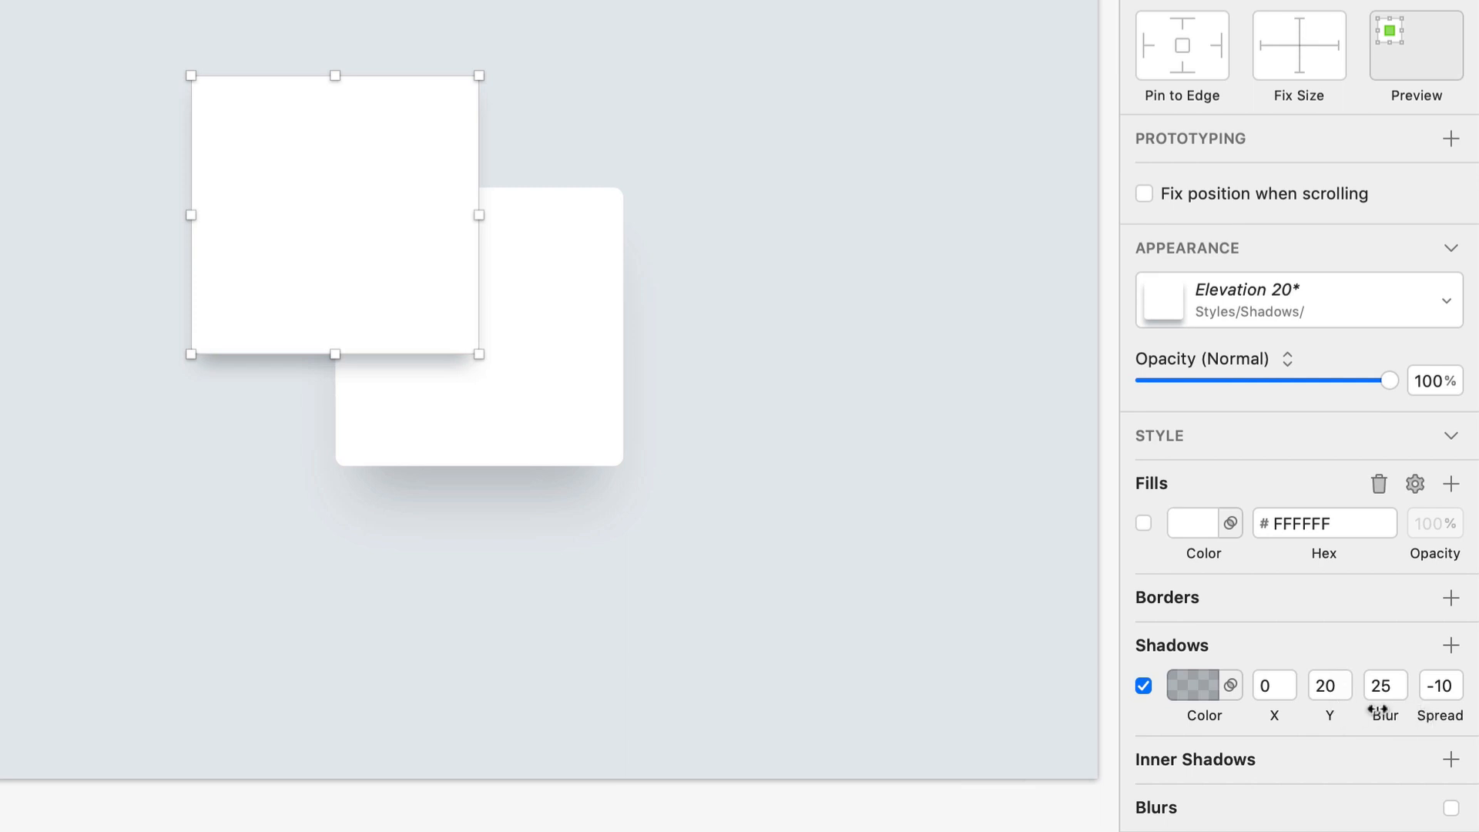
{"action": "mouse_move", "coordinate": [1439, 702]}
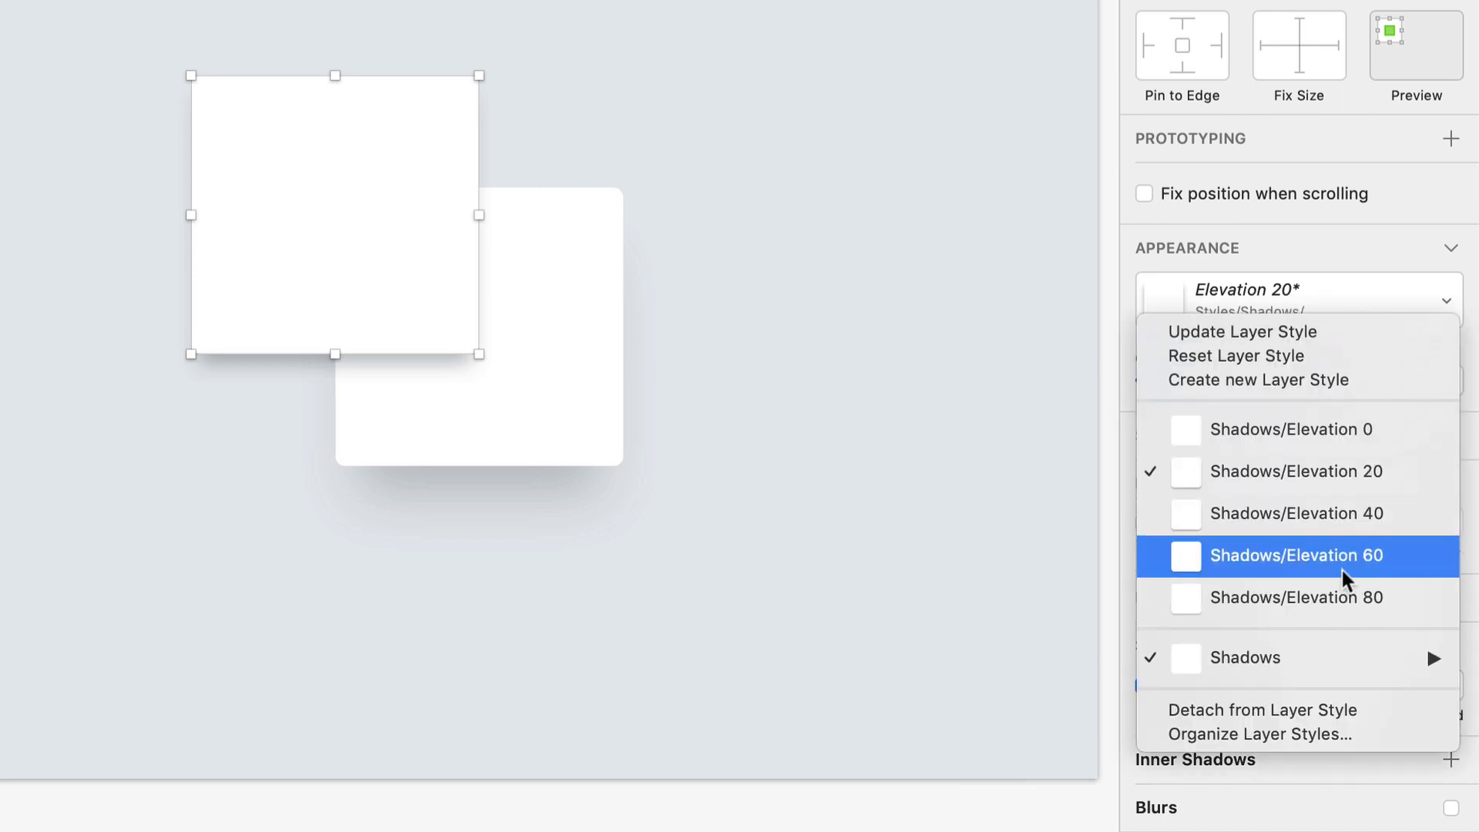
{"action": "left_click", "coordinate": [1296, 596]}
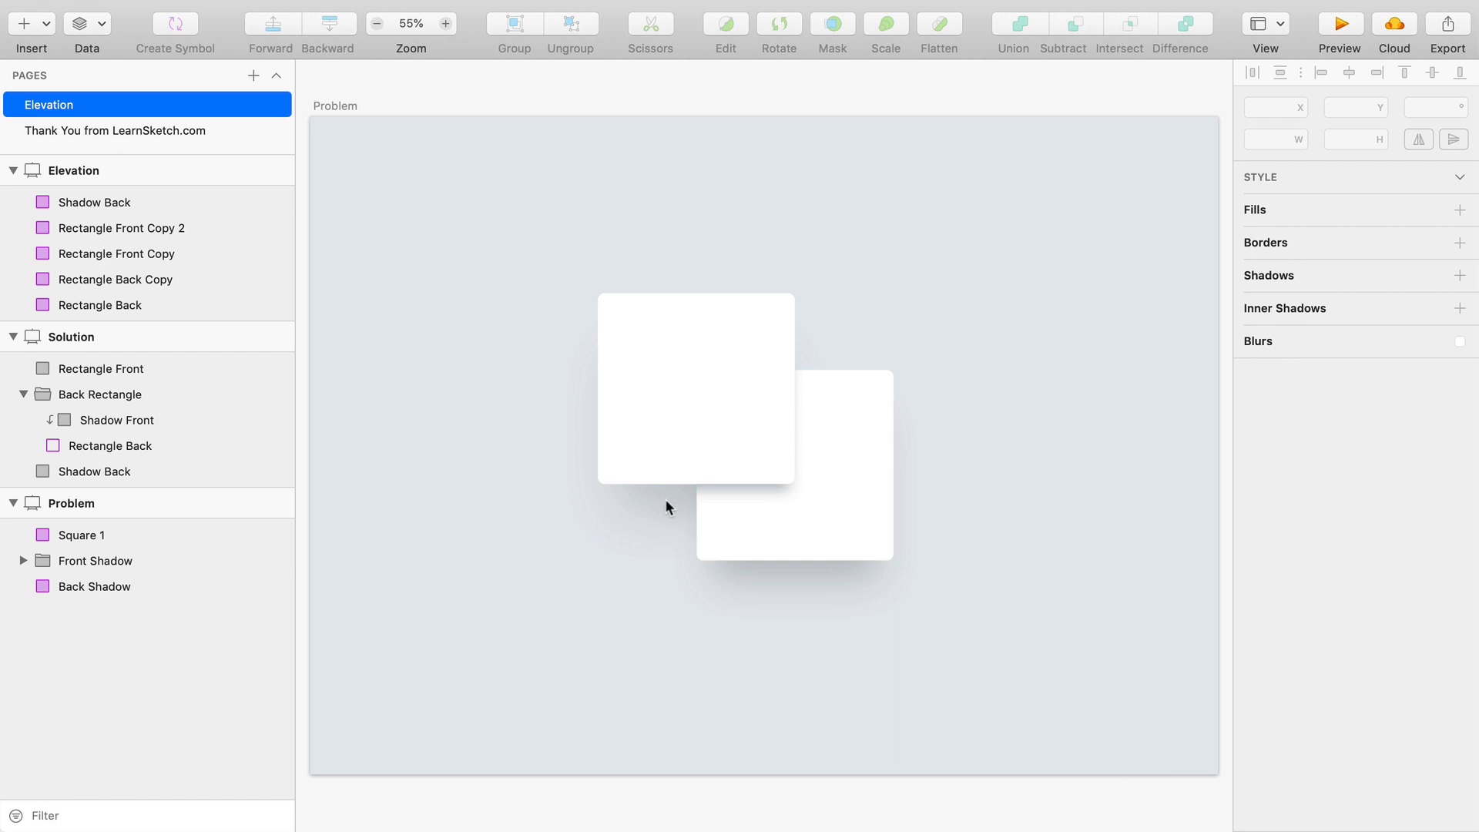
{"action": "mouse_move", "coordinate": [800, 612]}
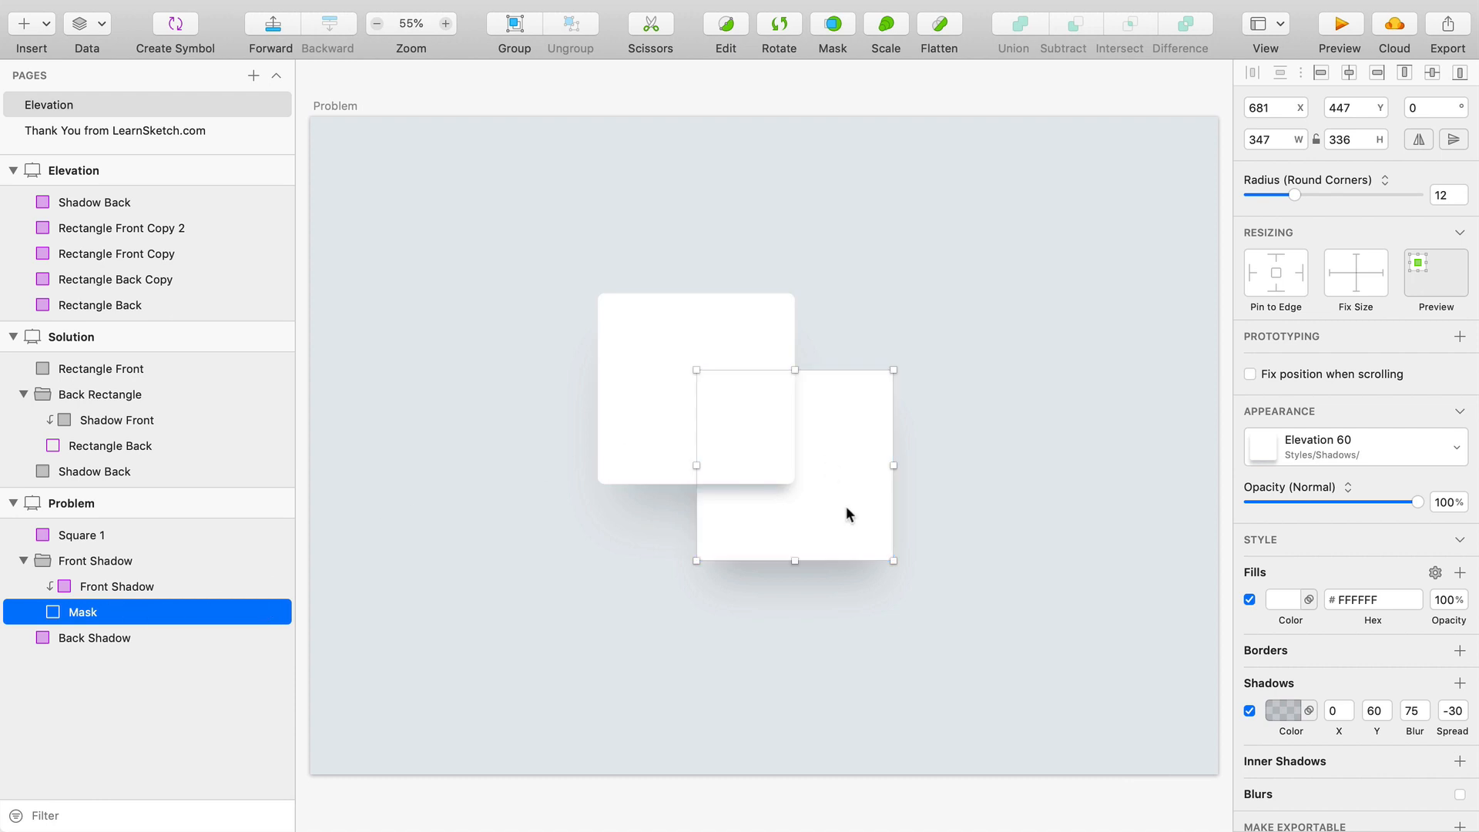
{"action": "mouse_move", "coordinate": [863, 518]}
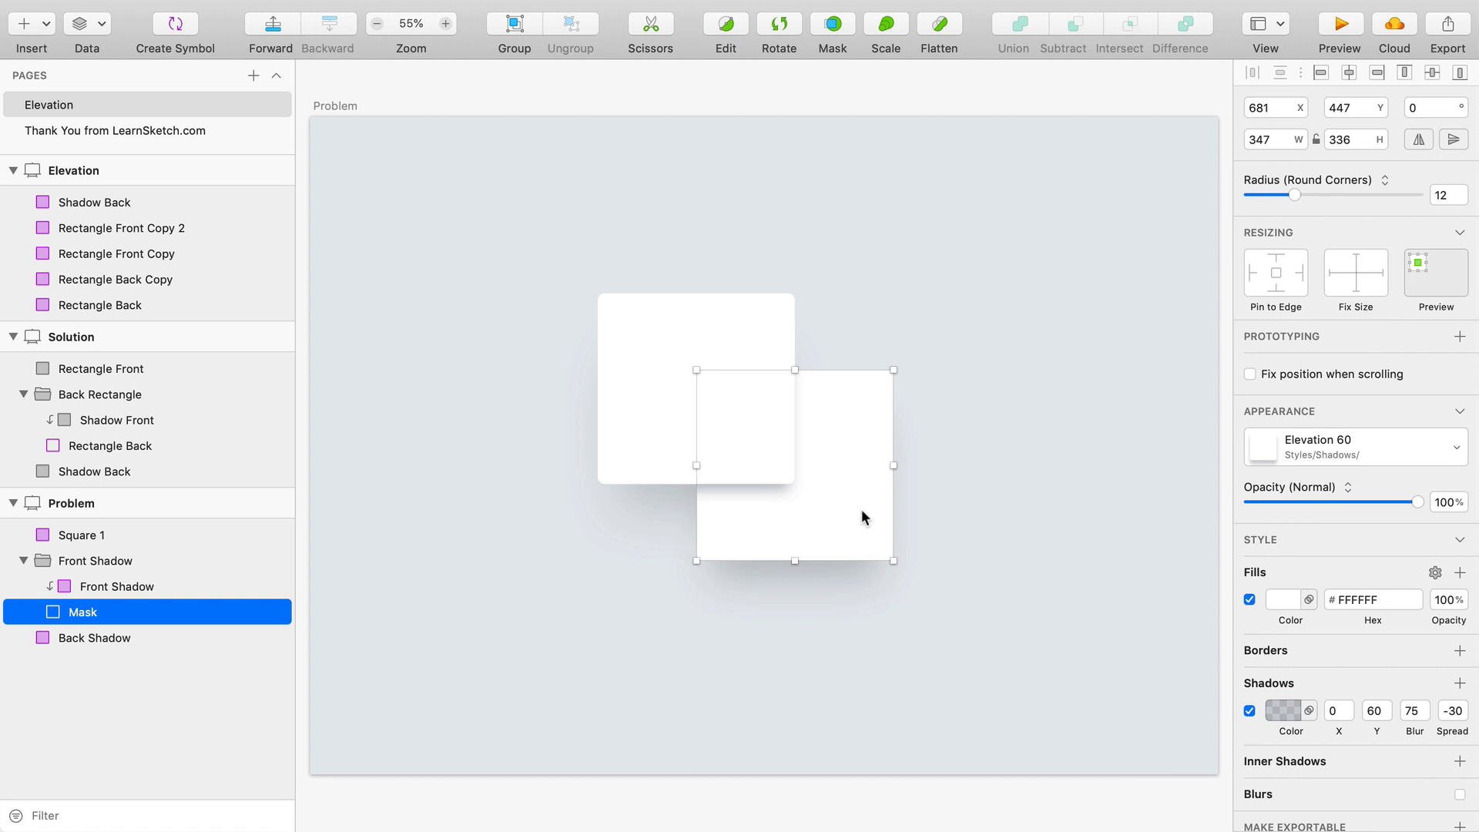
{"action": "mouse_move", "coordinate": [858, 510]}
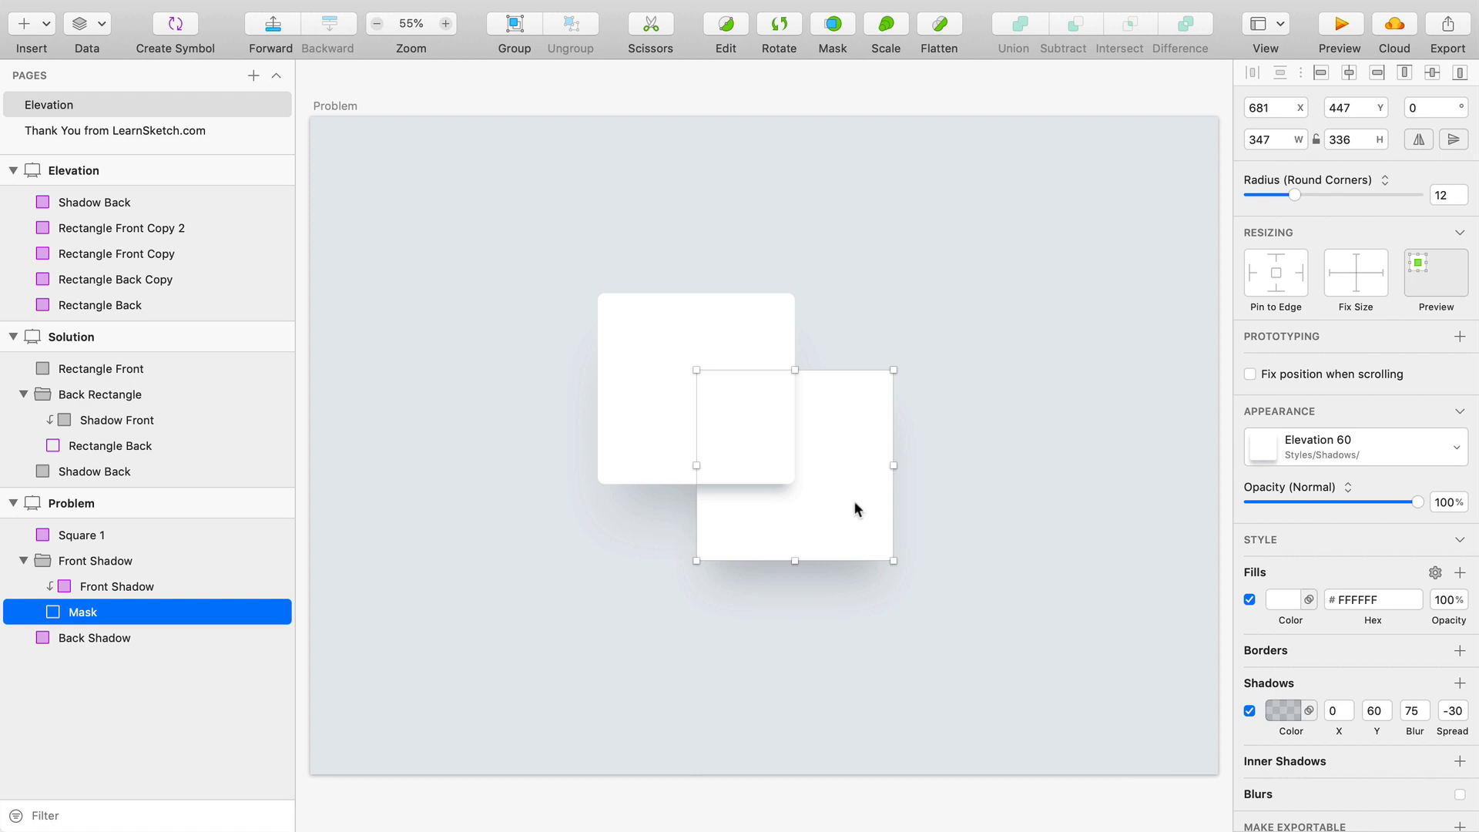
{"action": "mouse_move", "coordinate": [1280, 612]}
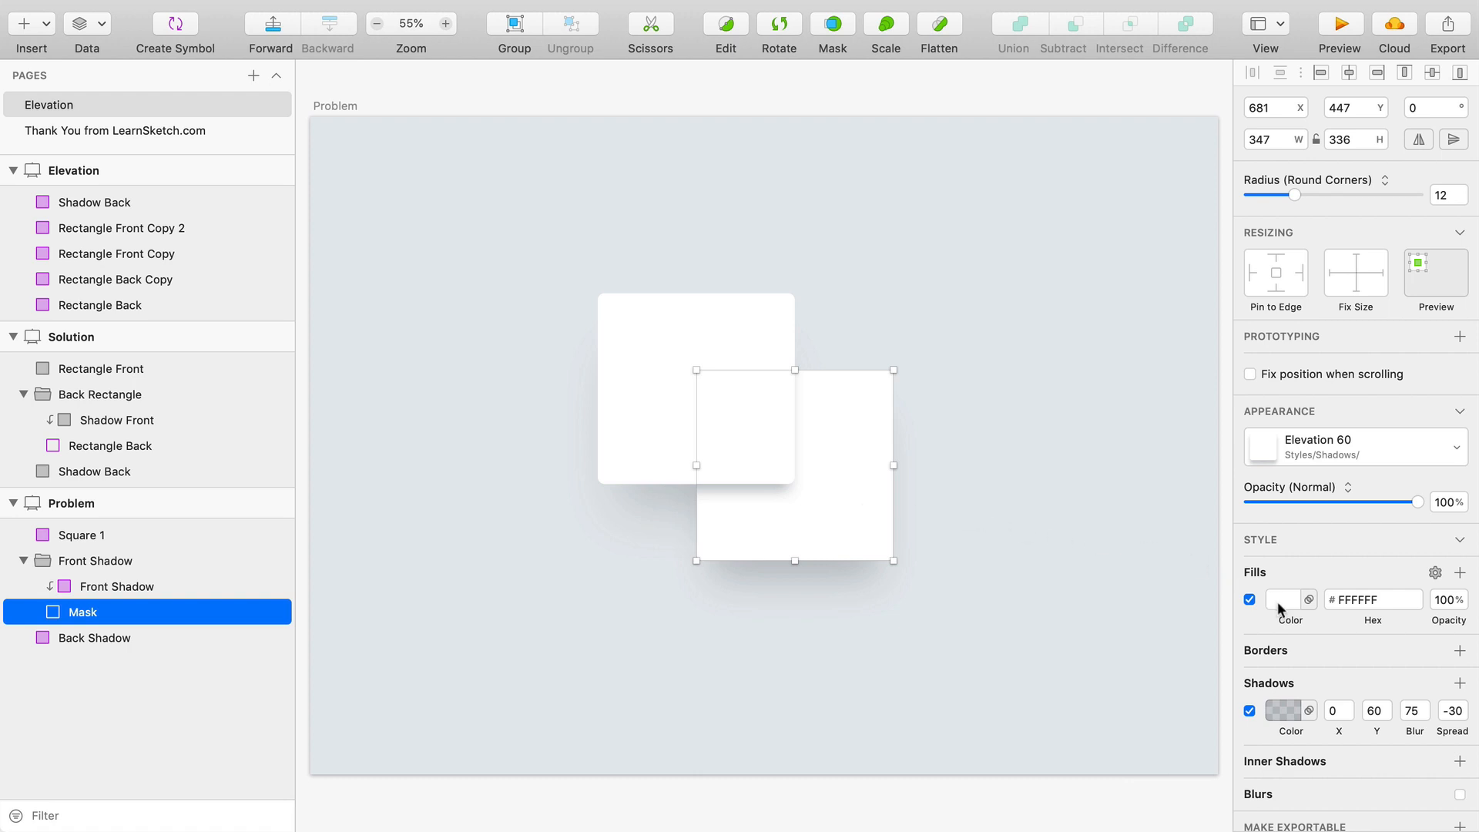
- Change the back card's fill to light grey #F3F5F7 via the hex field
{"action": "left_click", "coordinate": [1281, 599]}
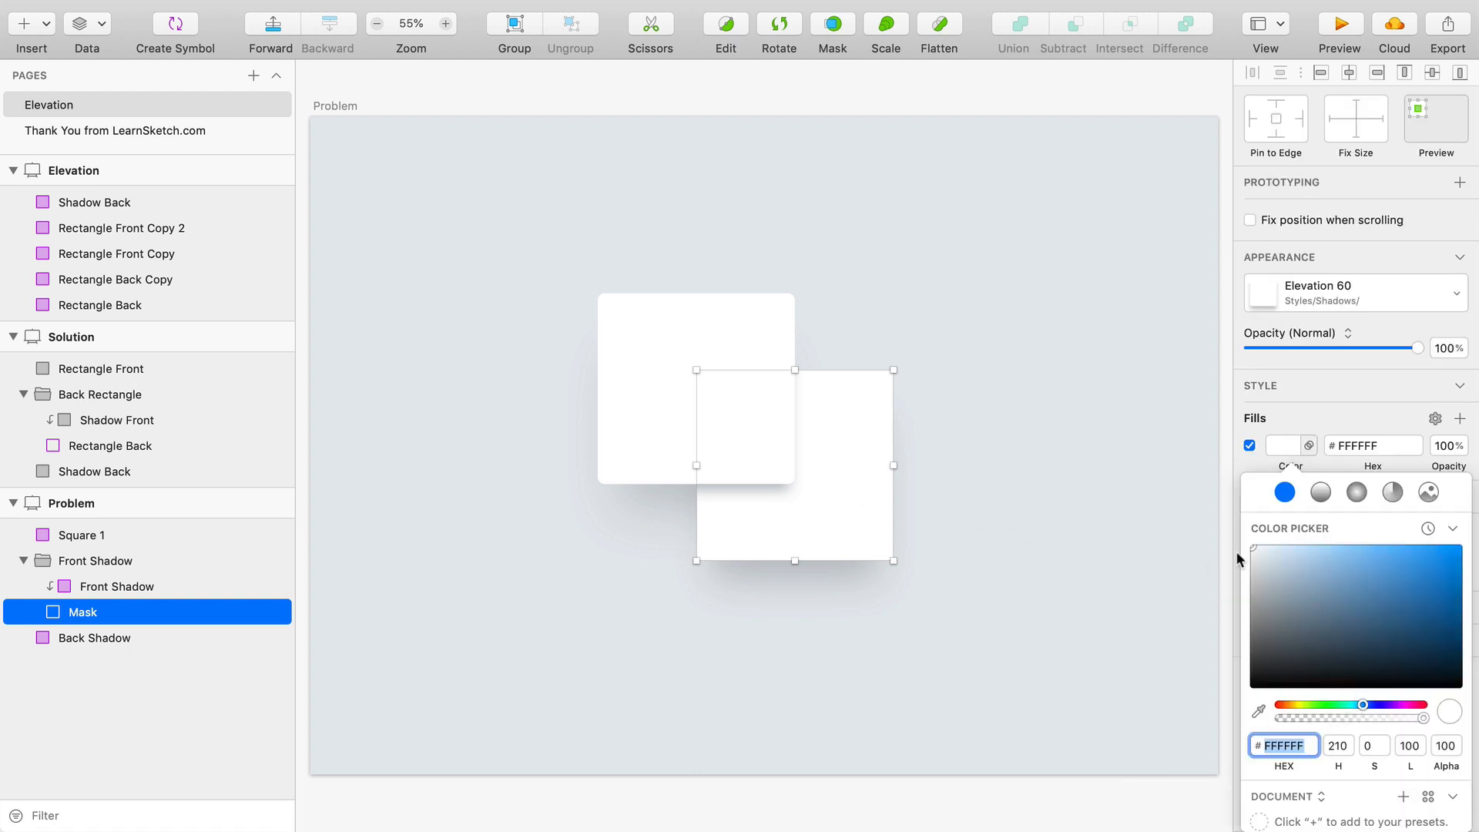
{"action": "left_click", "coordinate": [1254, 556]}
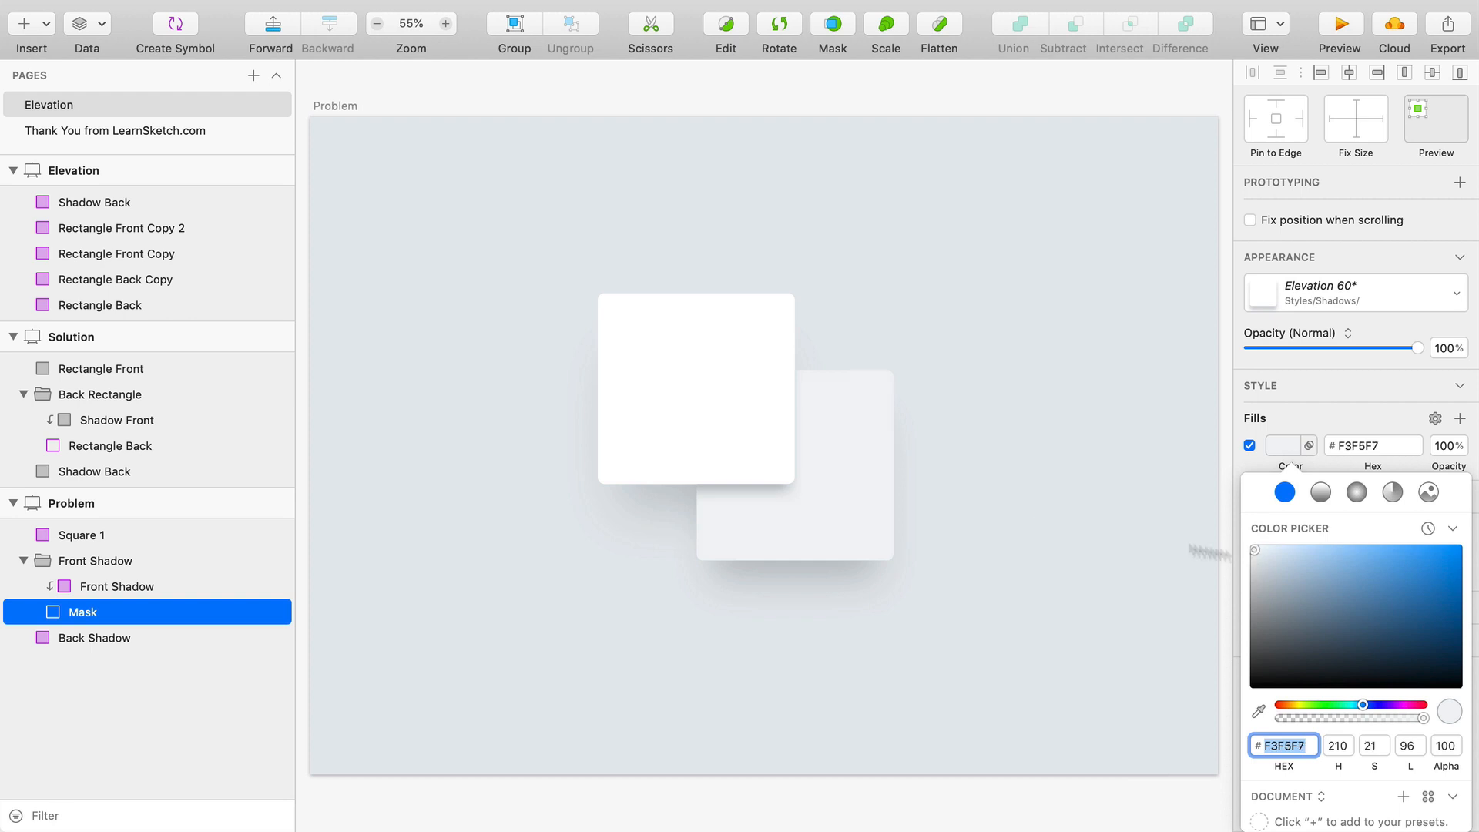
{"action": "left_click", "coordinate": [795, 467]}
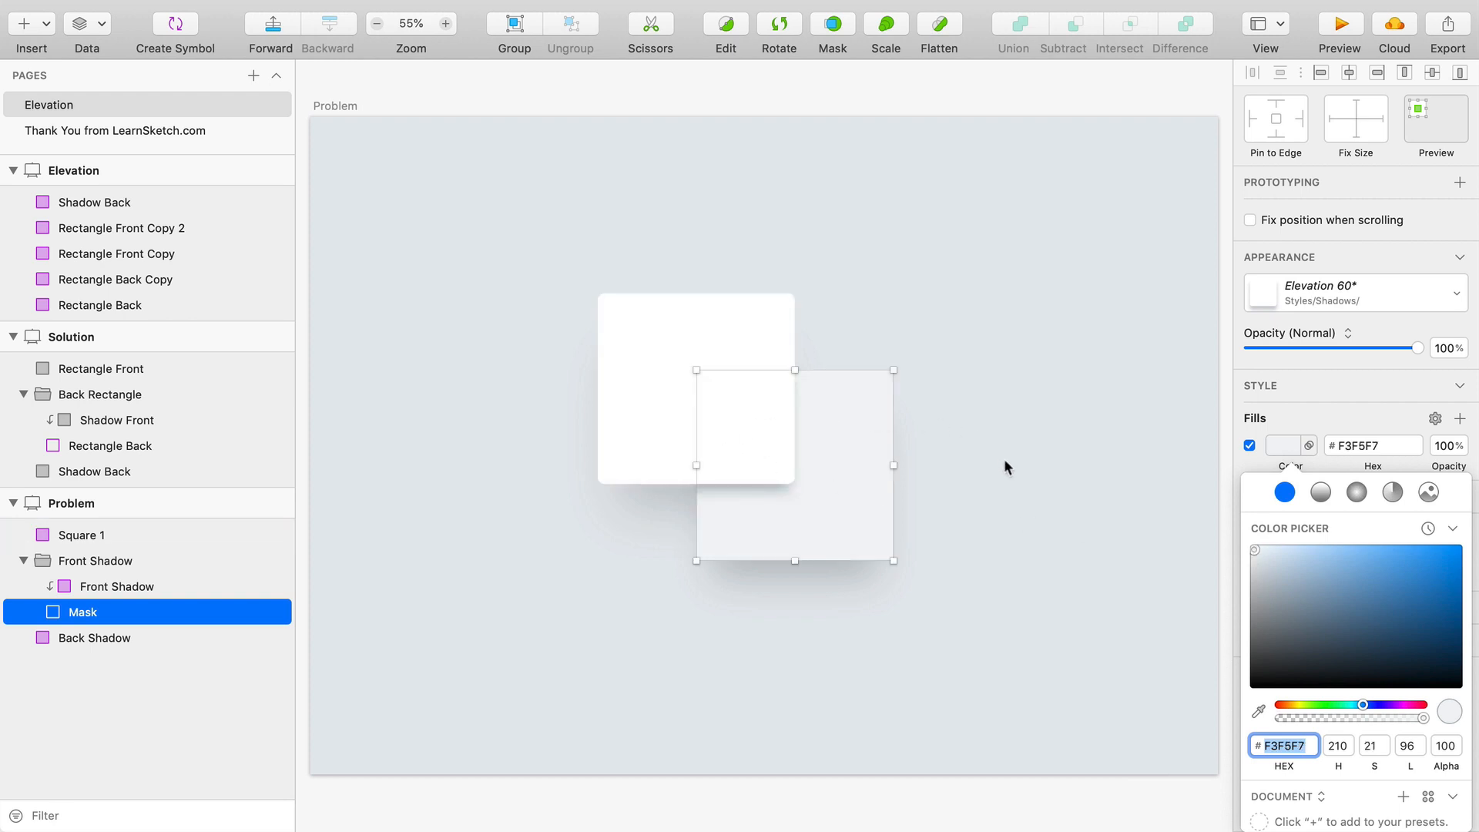
{"action": "left_click", "coordinate": [80, 535]}
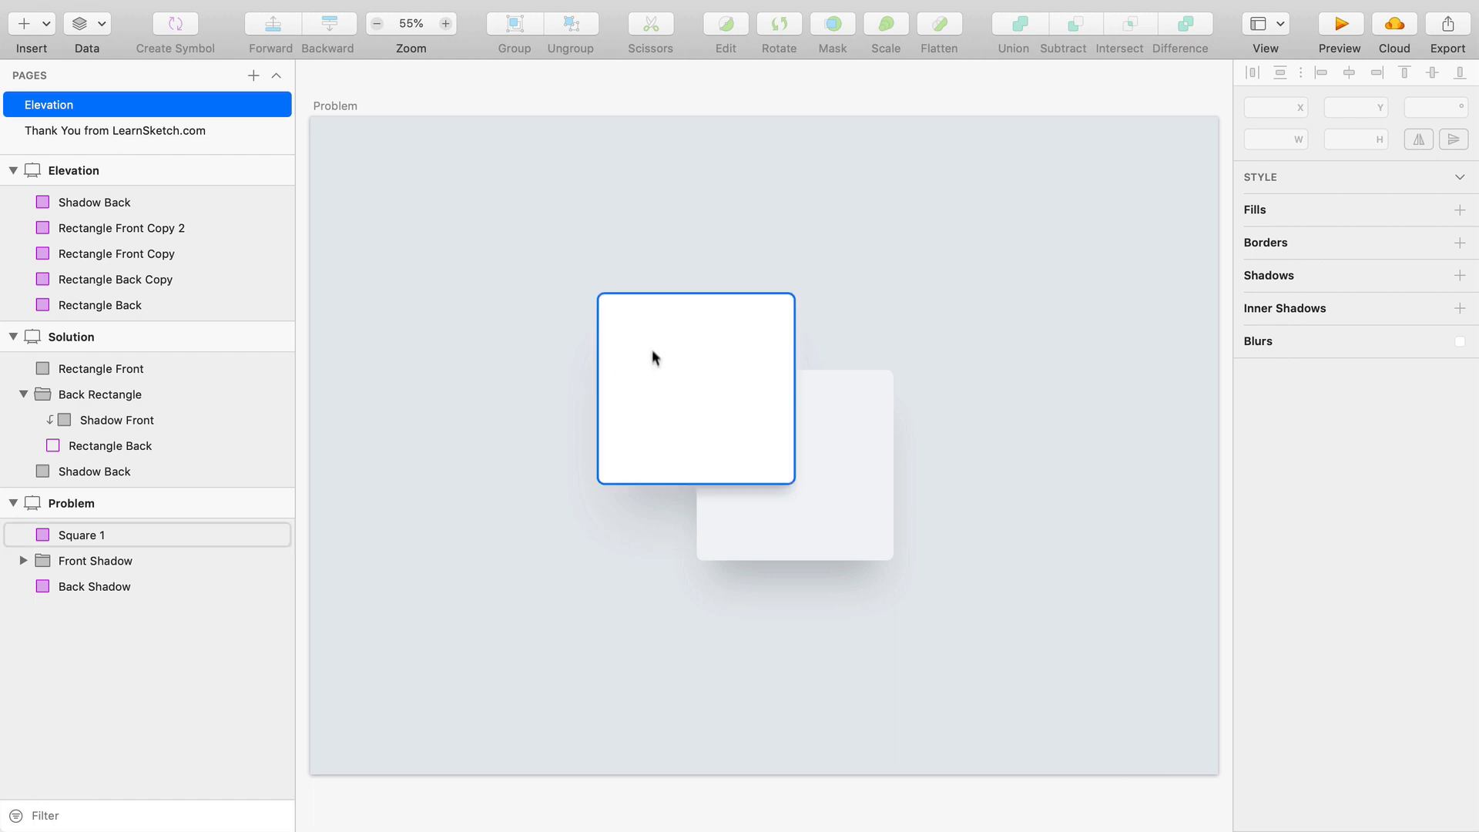
{"action": "left_click", "coordinate": [931, 453]}
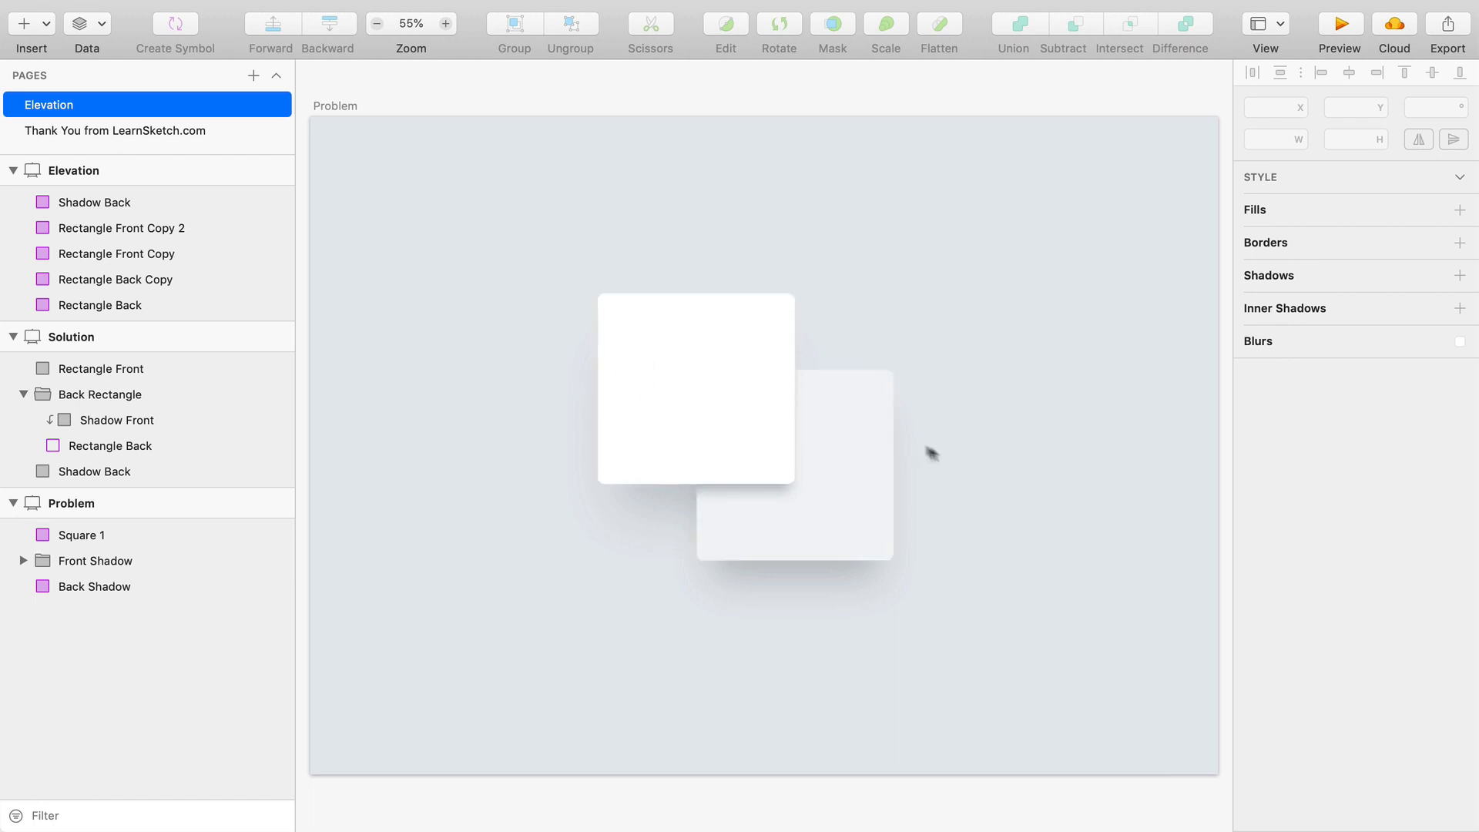
{"action": "mouse_move", "coordinate": [948, 459]}
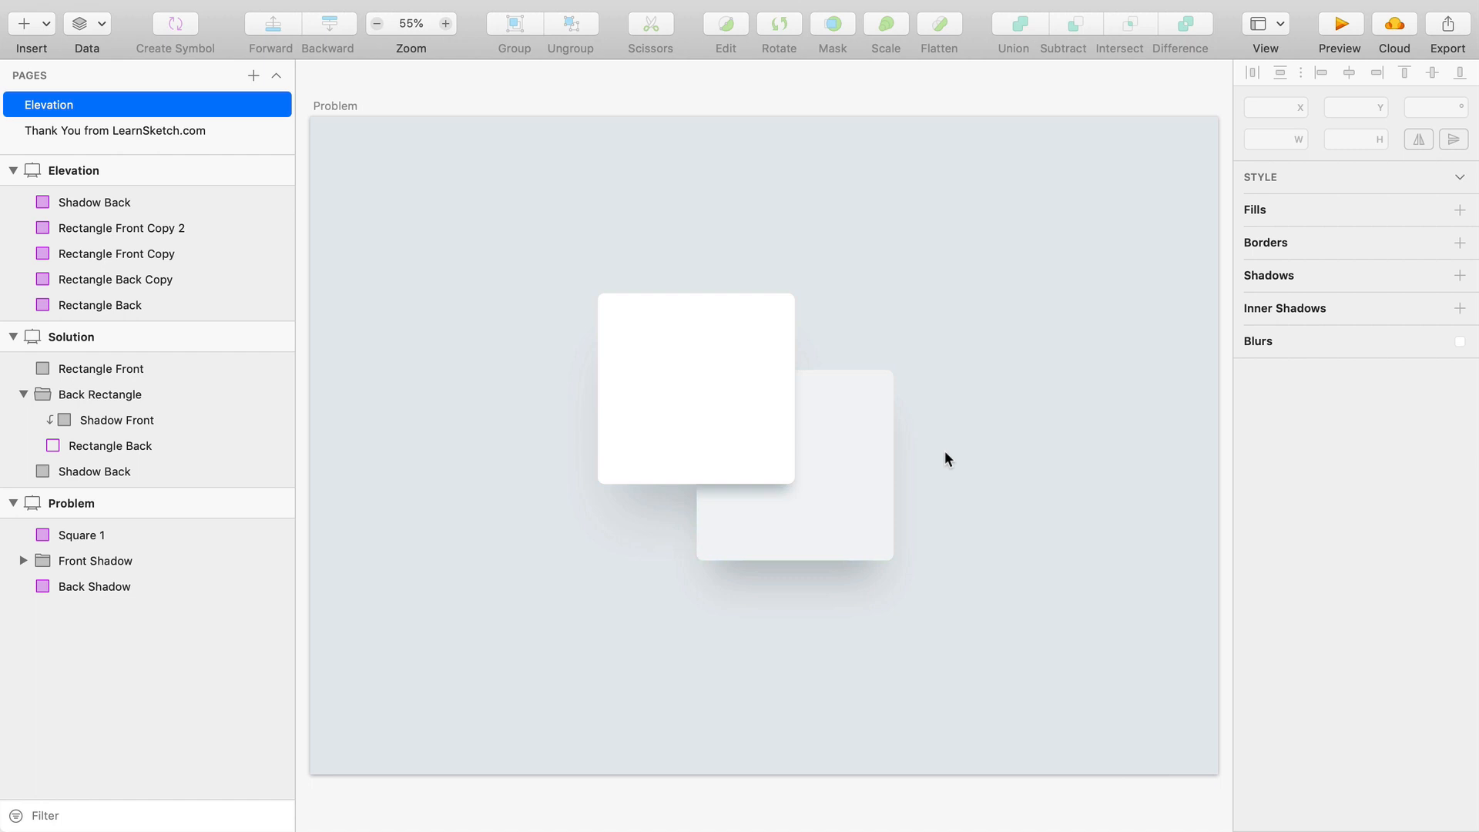
{"action": "mouse_move", "coordinate": [1086, 466]}
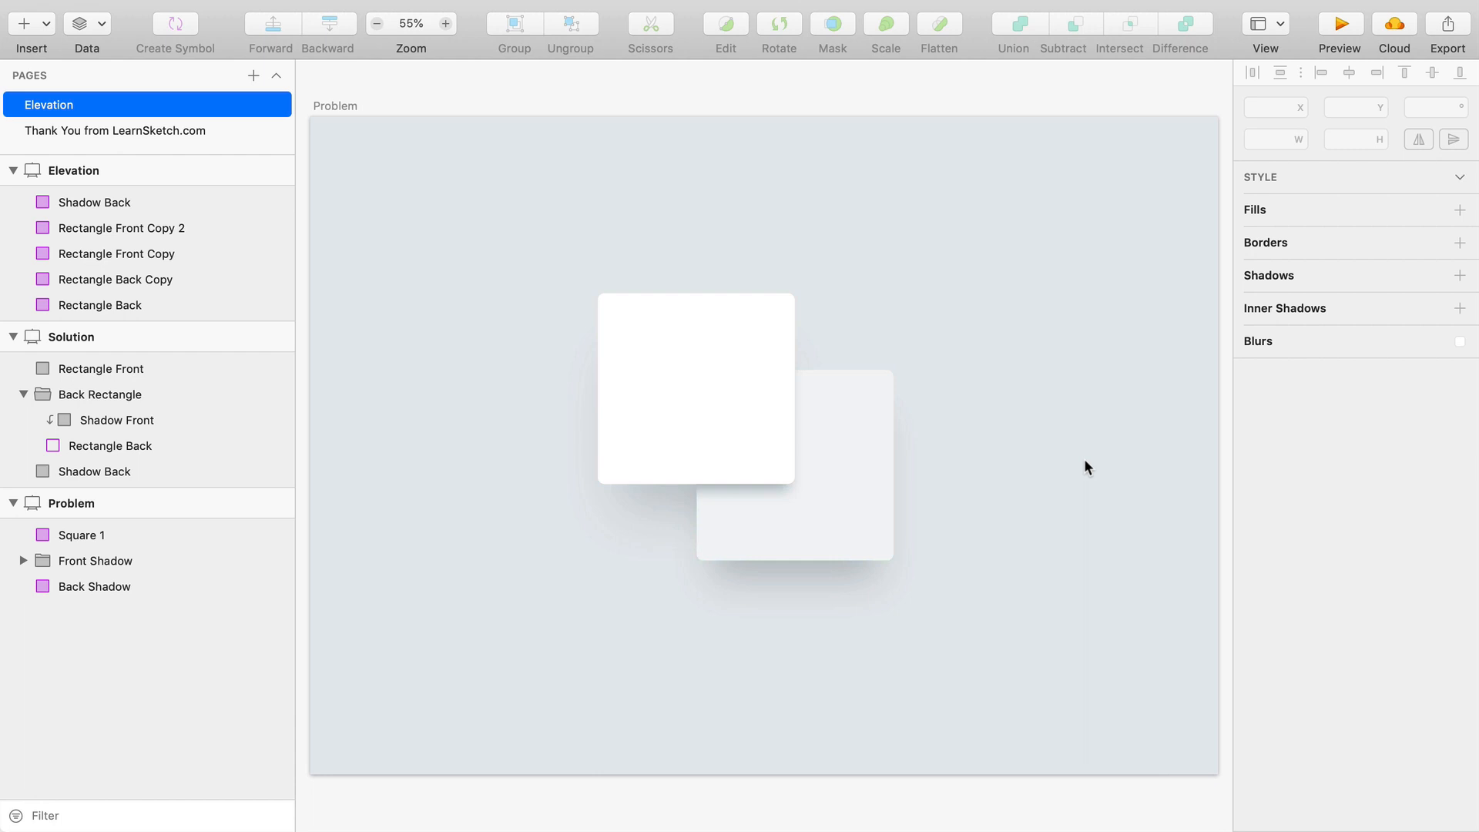
{"action": "mouse_move", "coordinate": [684, 513]}
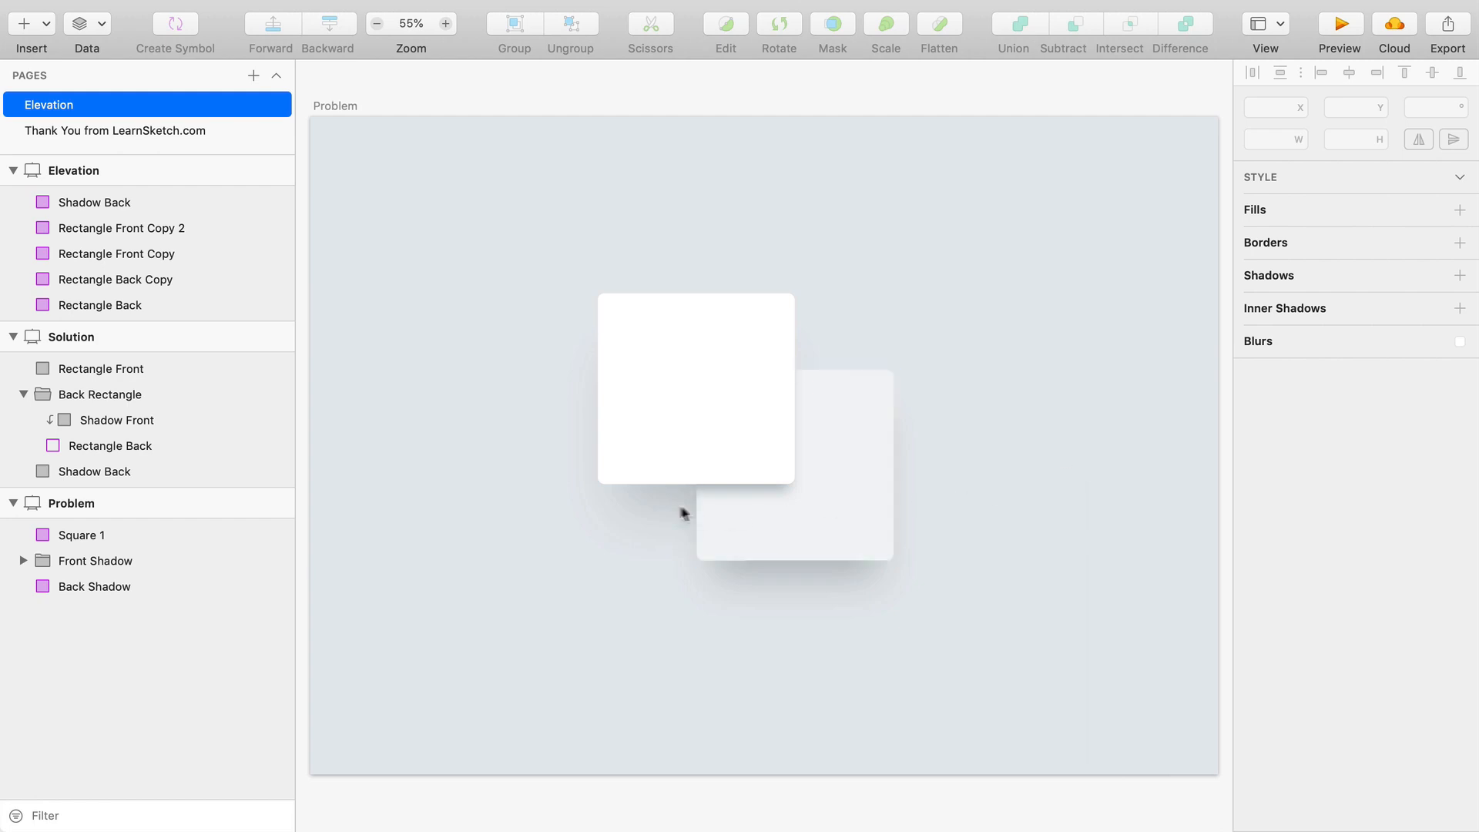